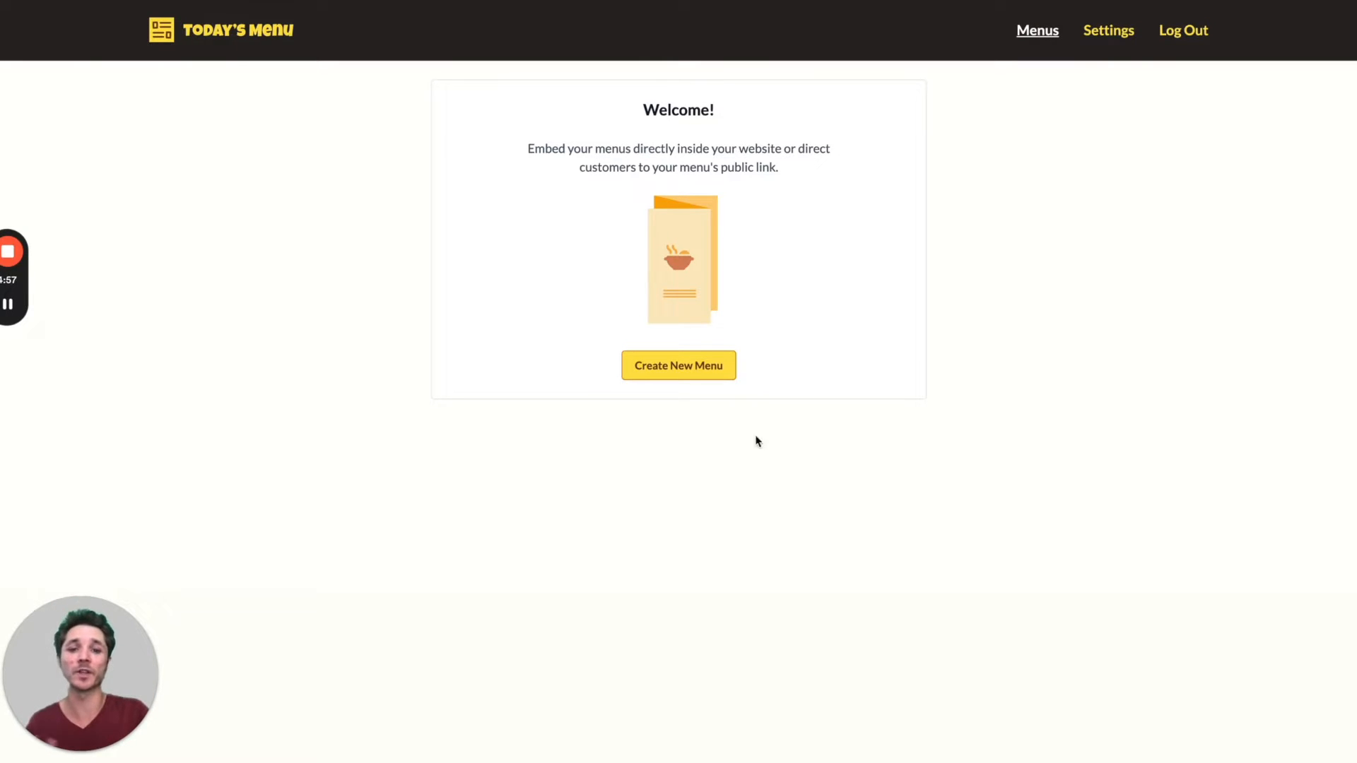
Create a new menu named Breakfast listing Main Dishes and the other three sections.
left_click(679, 364)
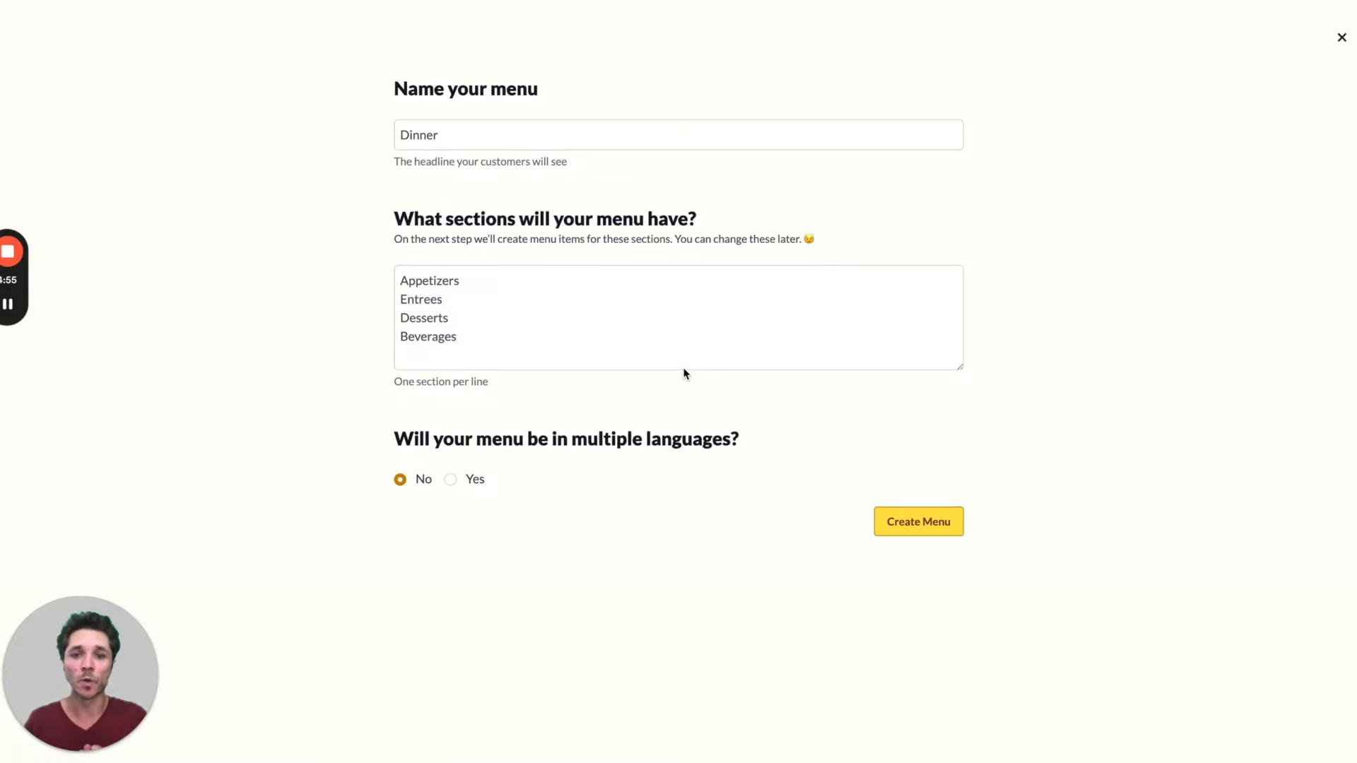
type("Break")
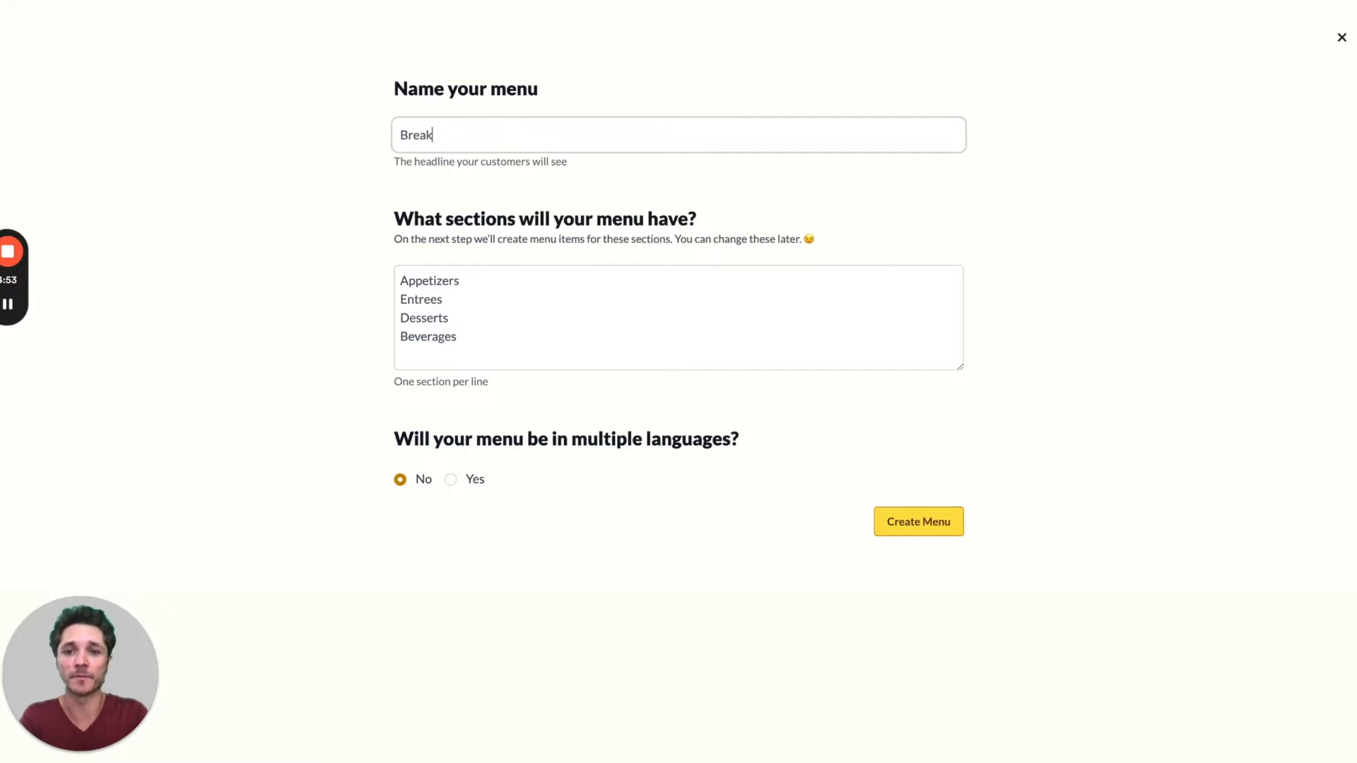
type("fast")
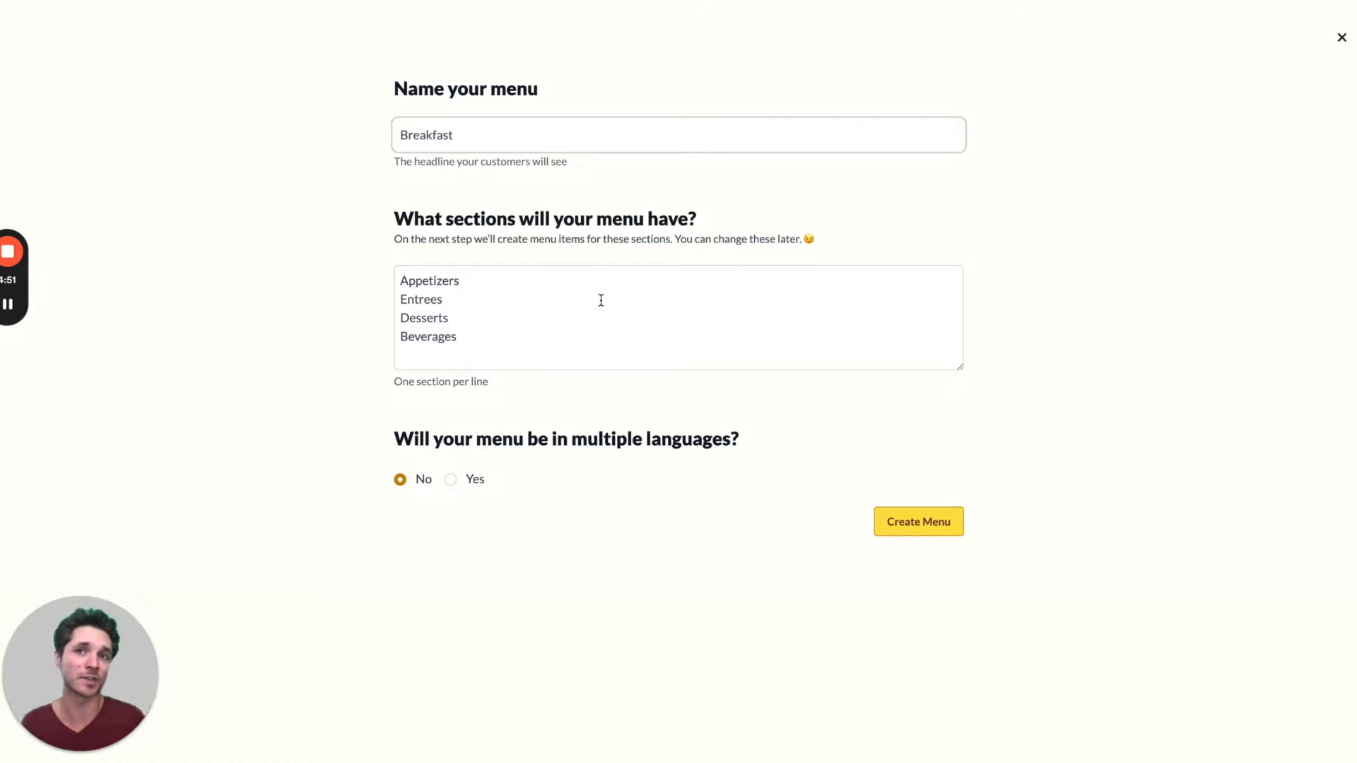
type("Main Dishes")
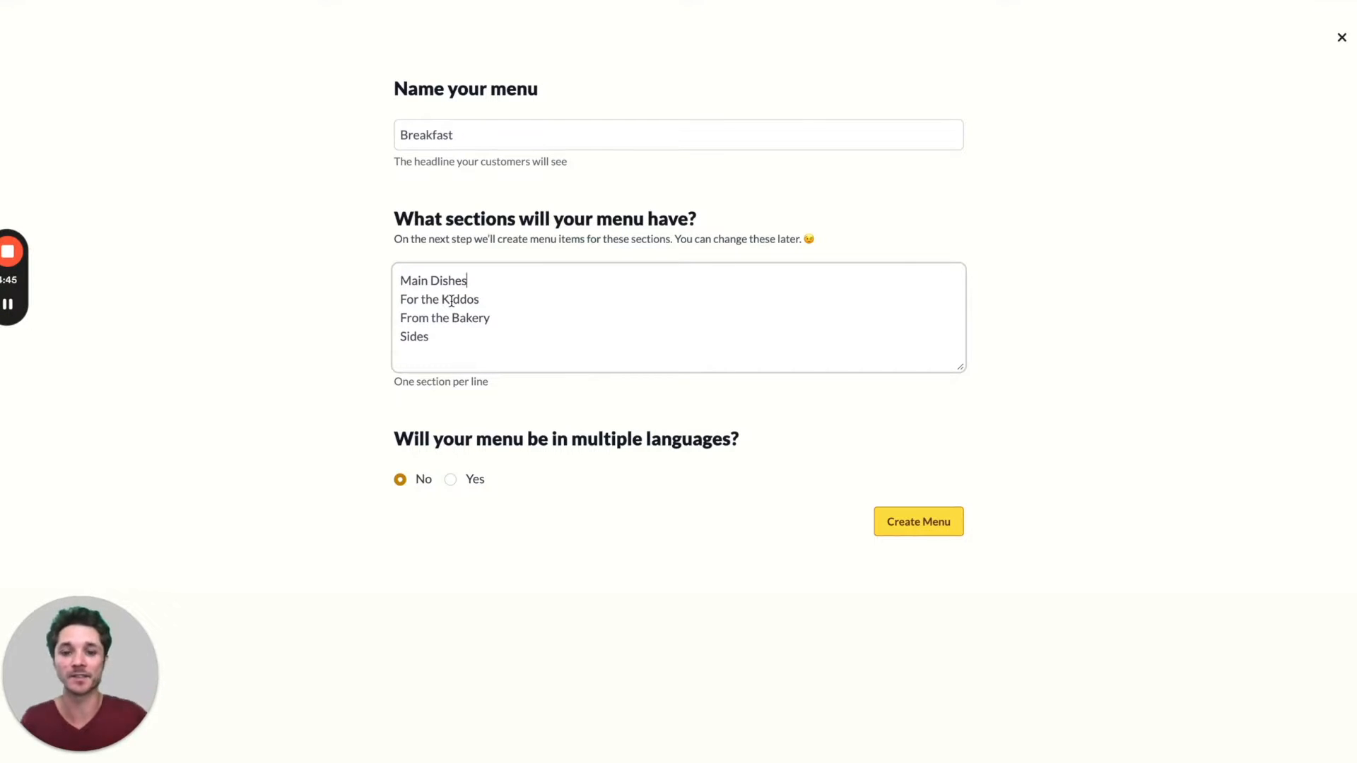
left_click(919, 520)
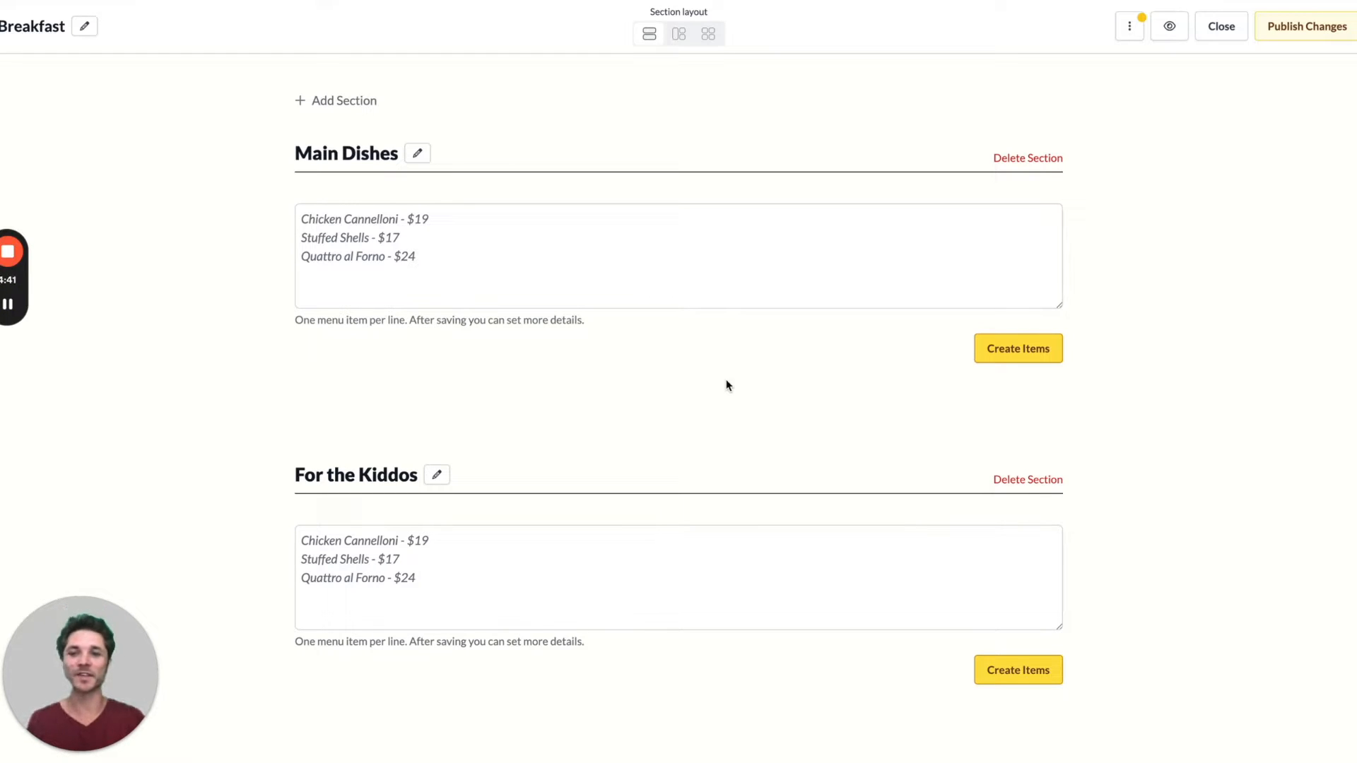
mouse_move(684, 380)
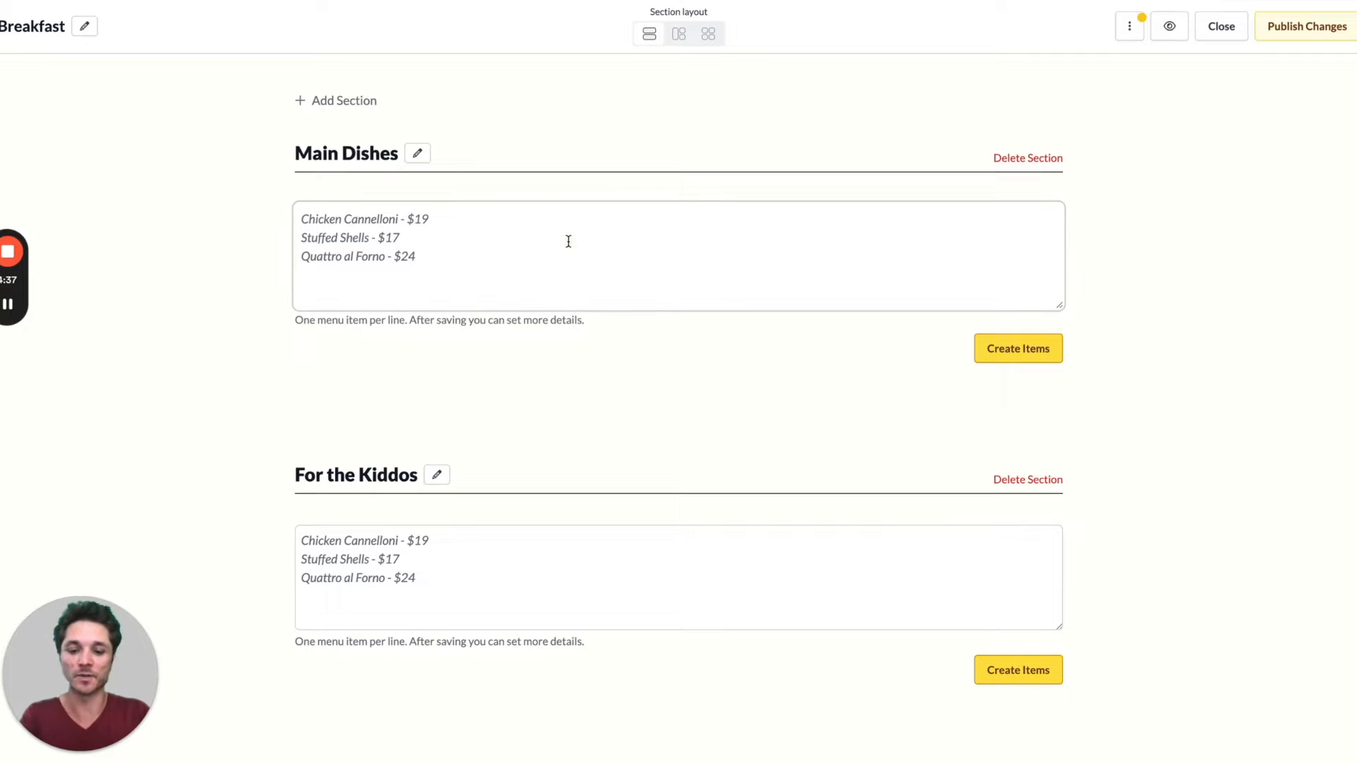
Enter Main Dishes items such as Eggs Benedict - $12 and Vegetarian Omelette - $10 and create them.
type("Eggs Benedict - $12")
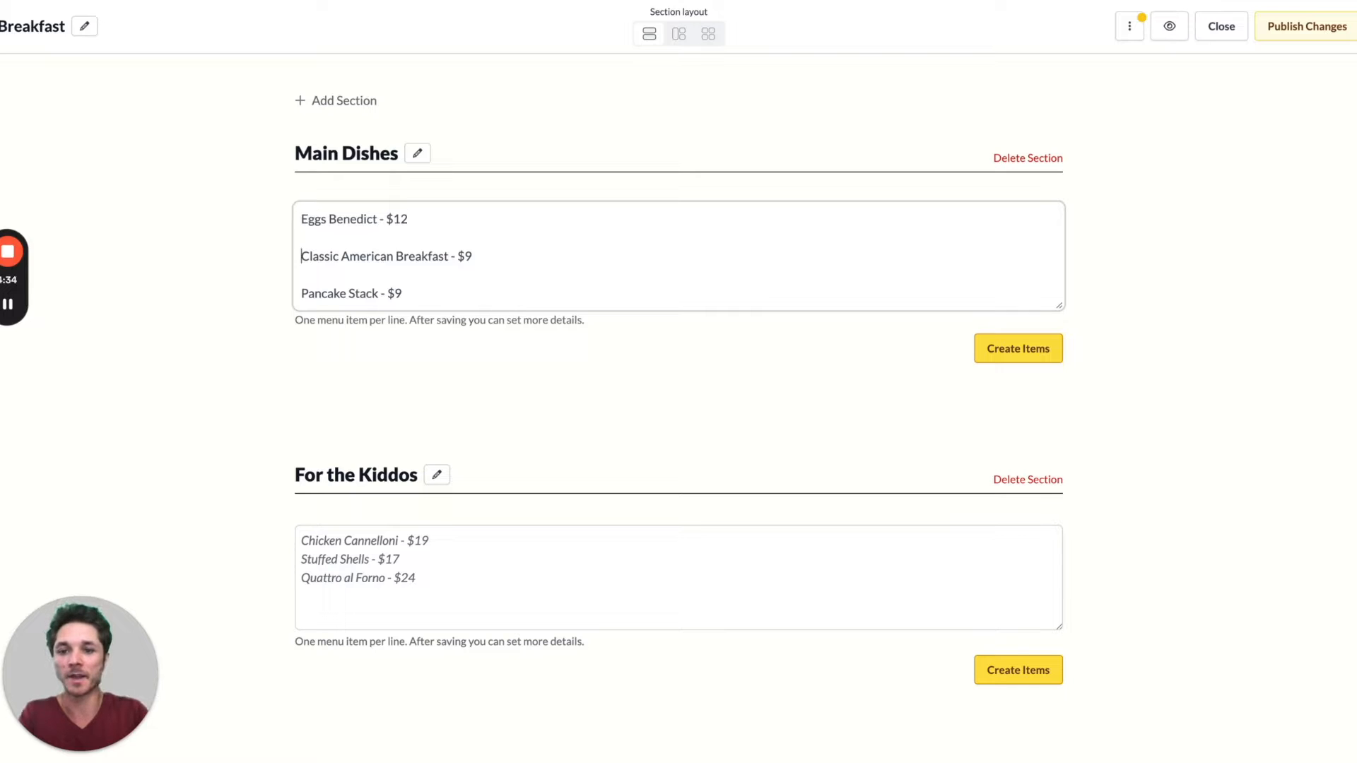
type("Vegetarian Omelette - $10")
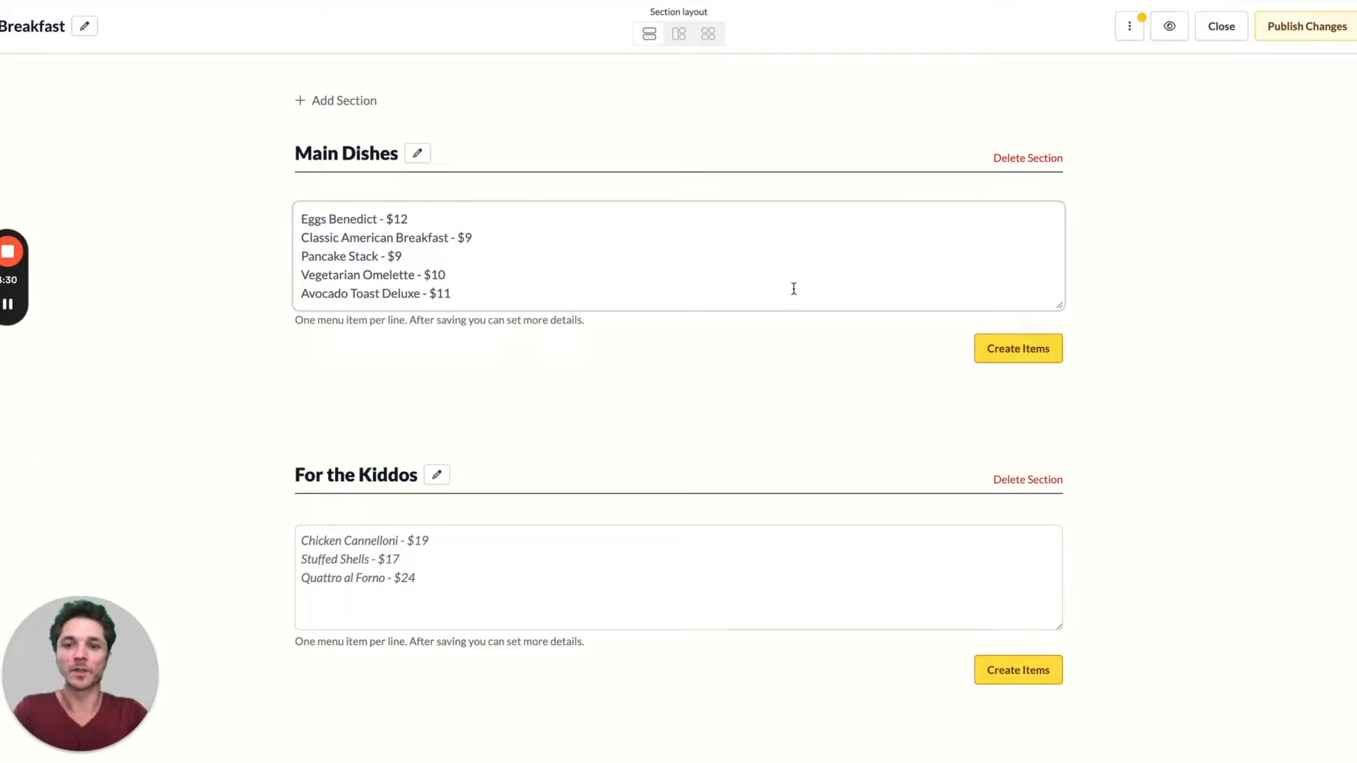
left_click(1018, 348)
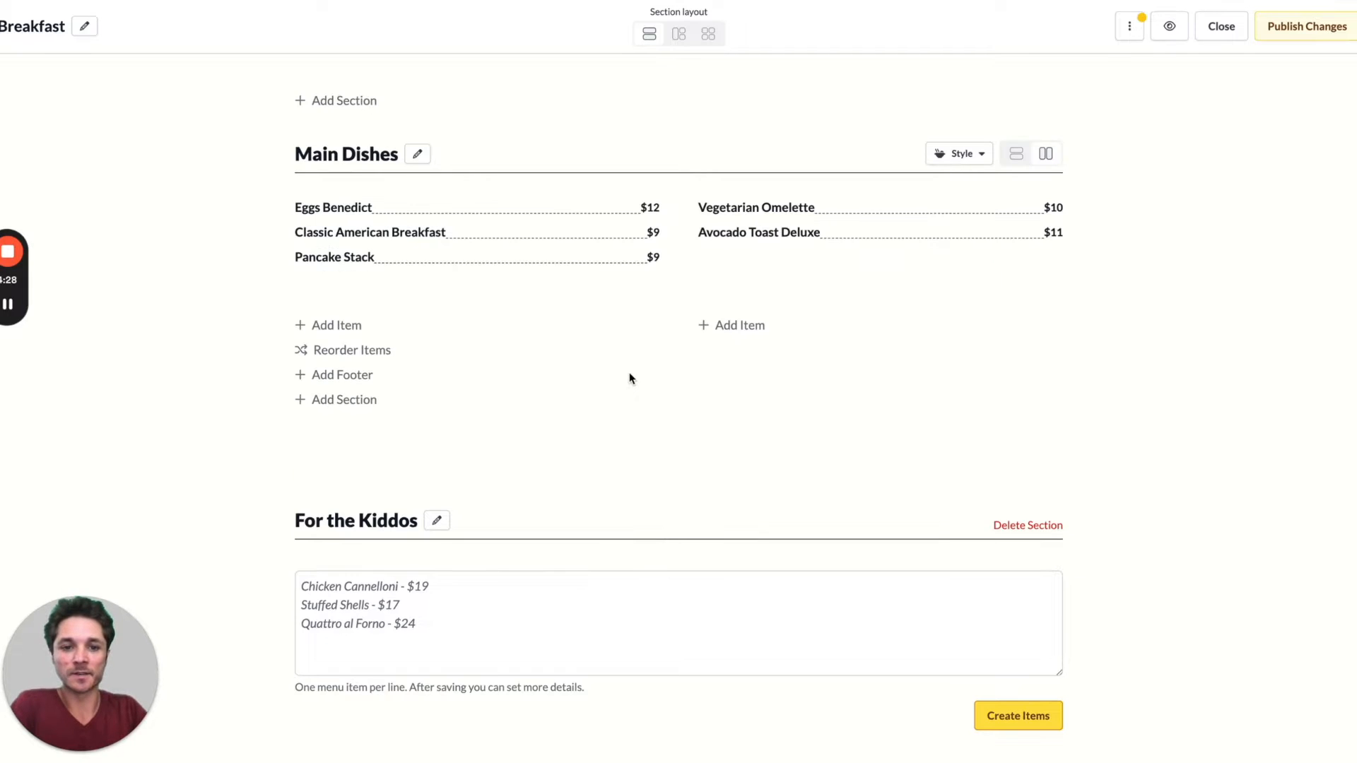
scroll("down", 3)
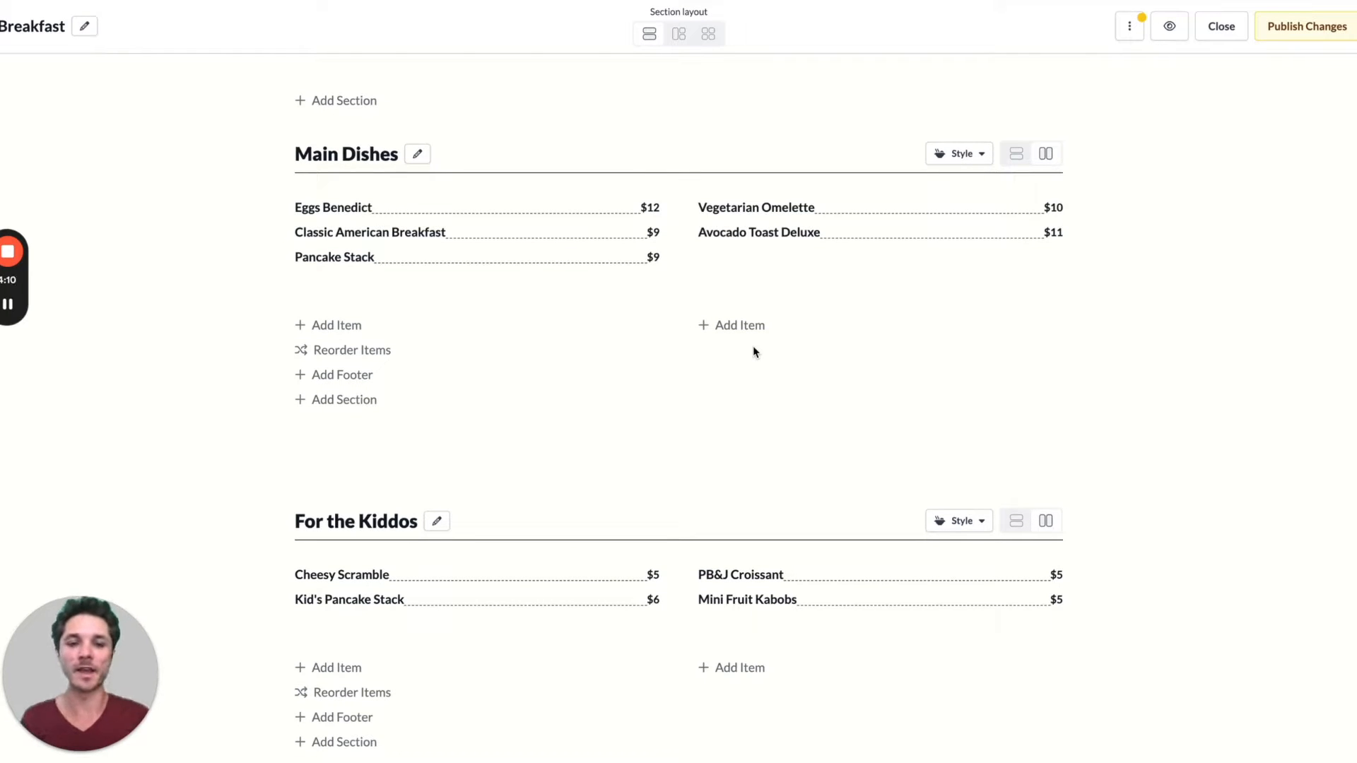
mouse_move(548, 308)
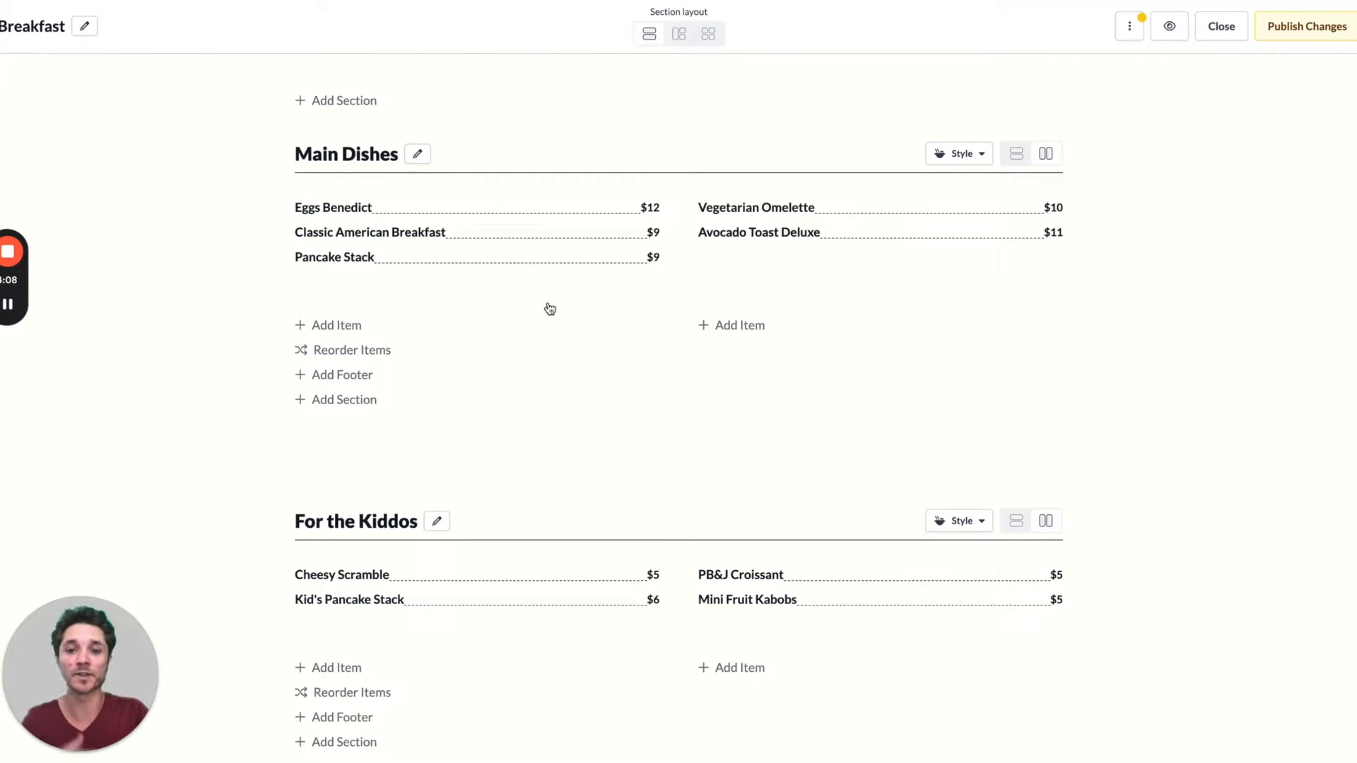
Give Eggs Benedict a photo and a 'favorite' annotation and save it.
left_click(334, 206)
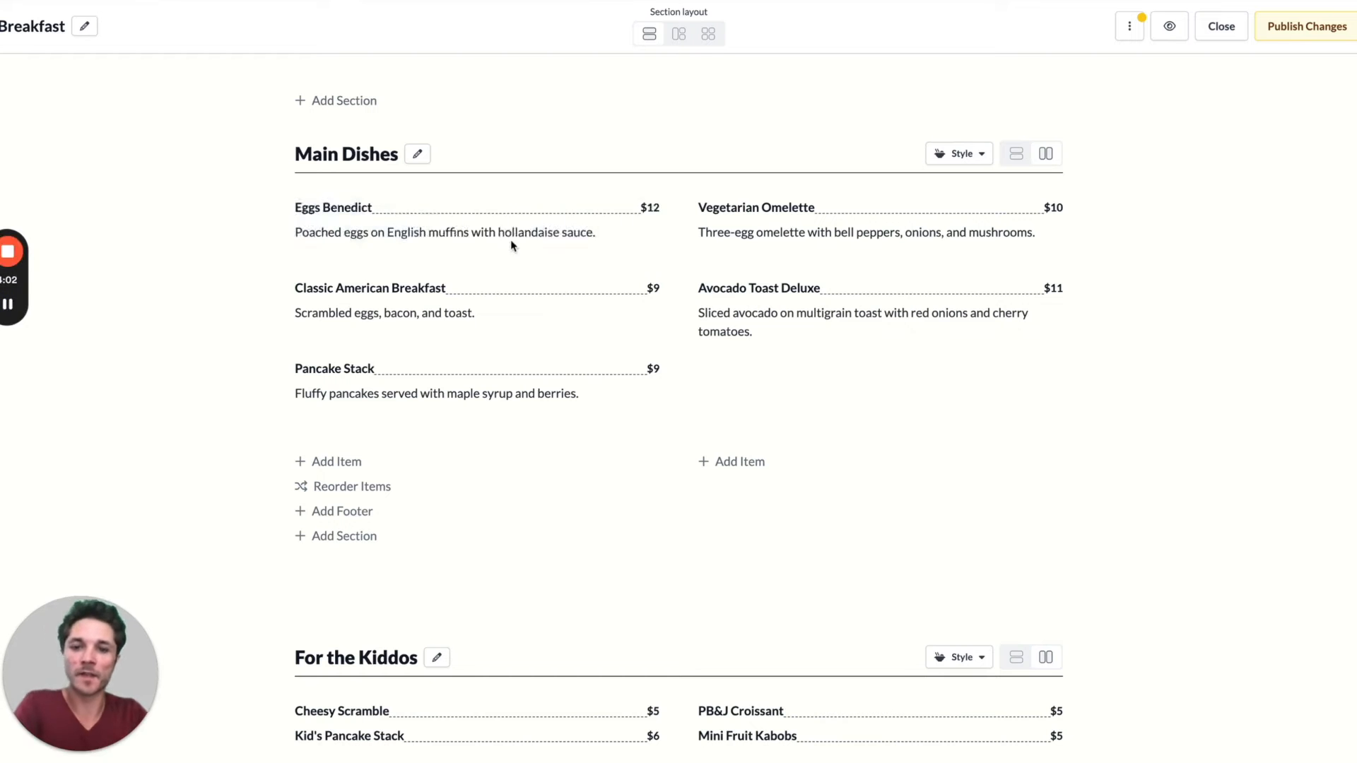
left_click(334, 206)
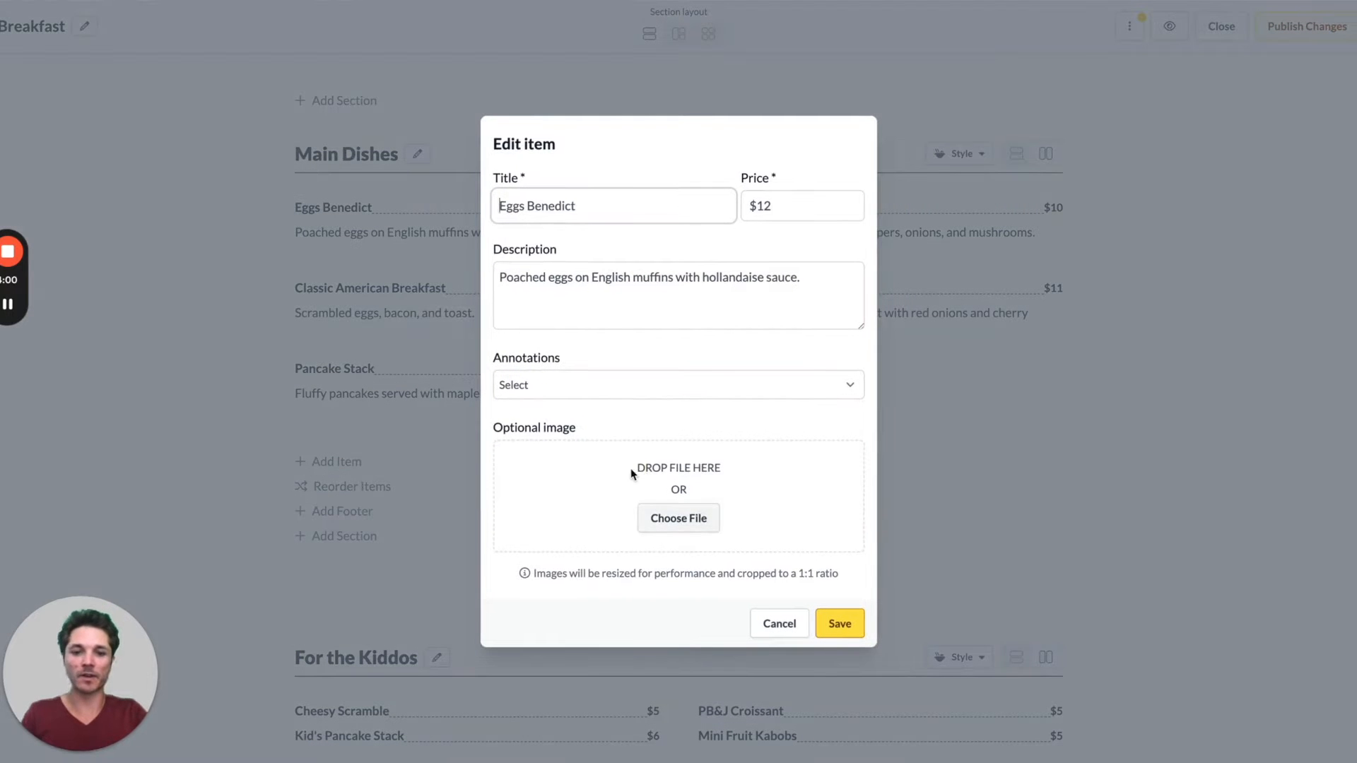
left_click(678, 518)
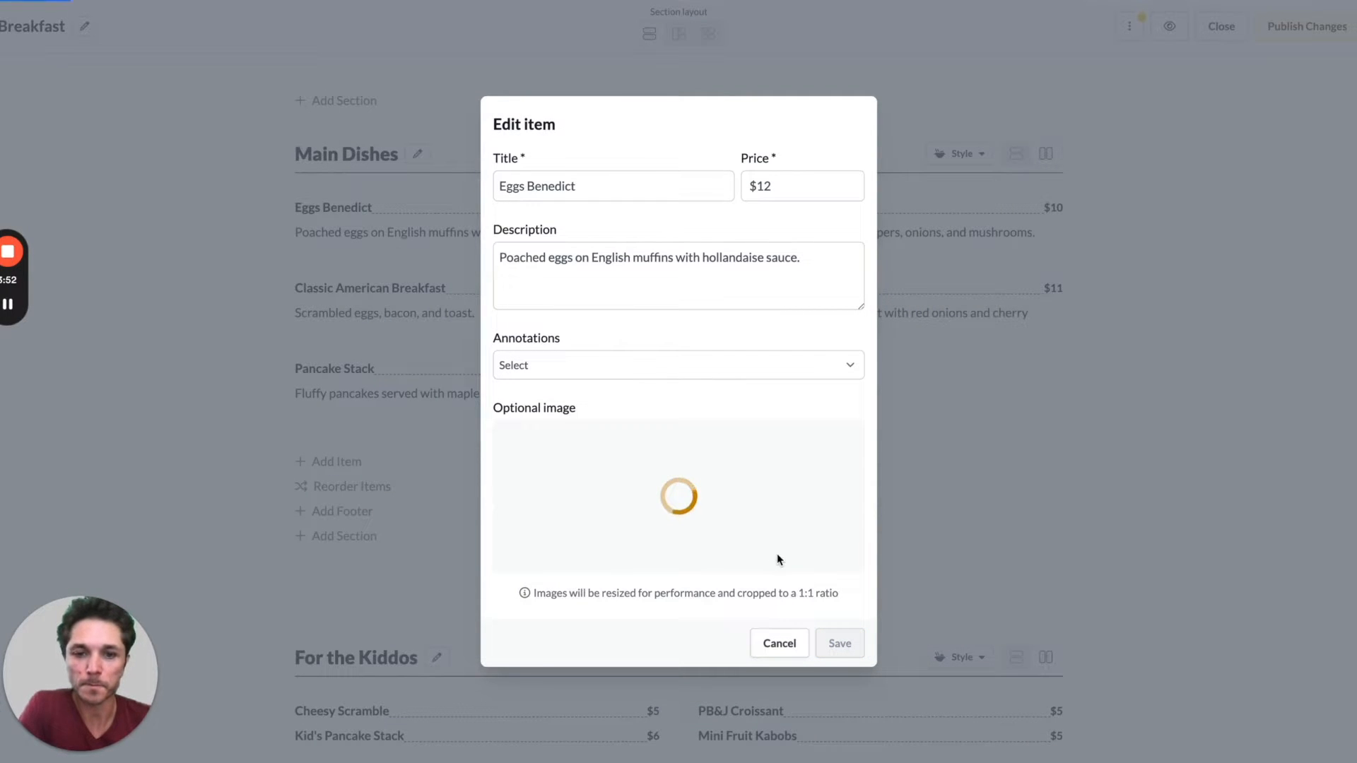
left_click(677, 365)
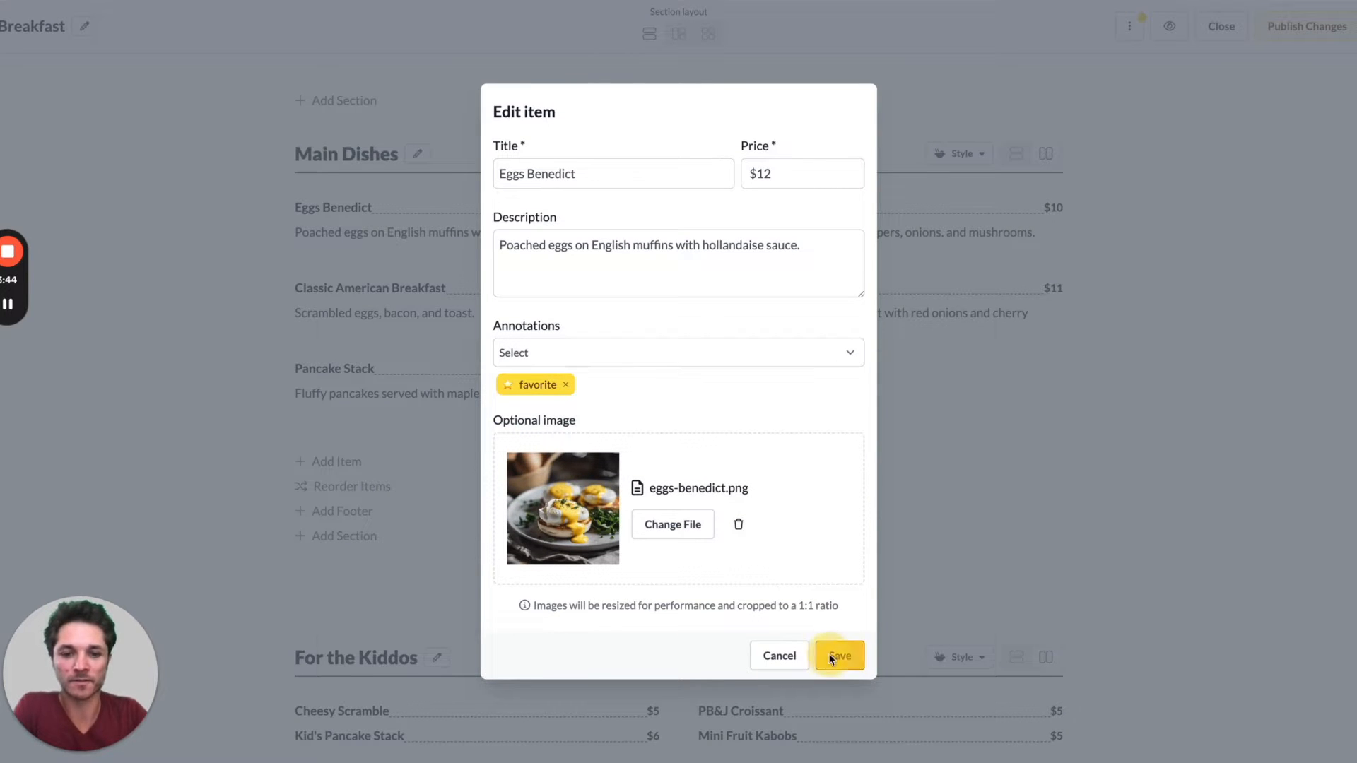
left_click(839, 656)
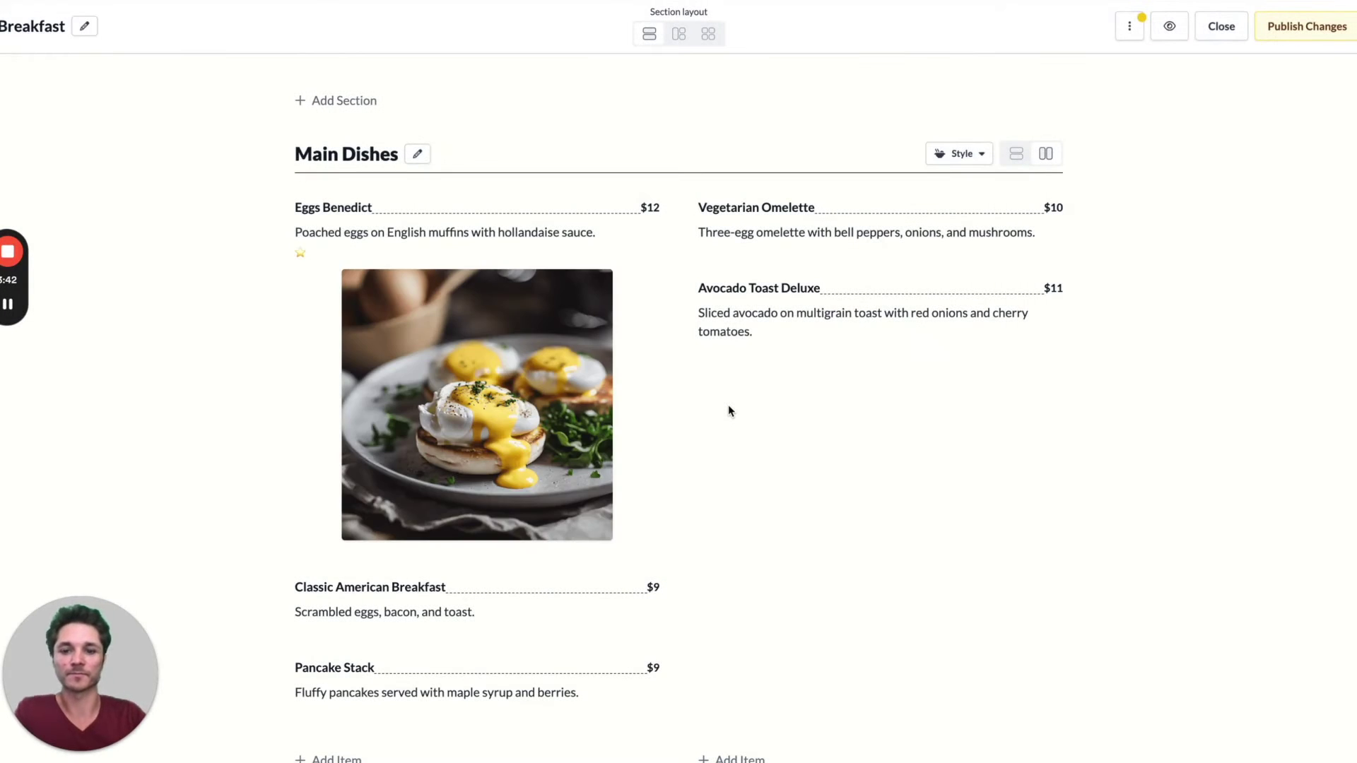
scroll("down", 3)
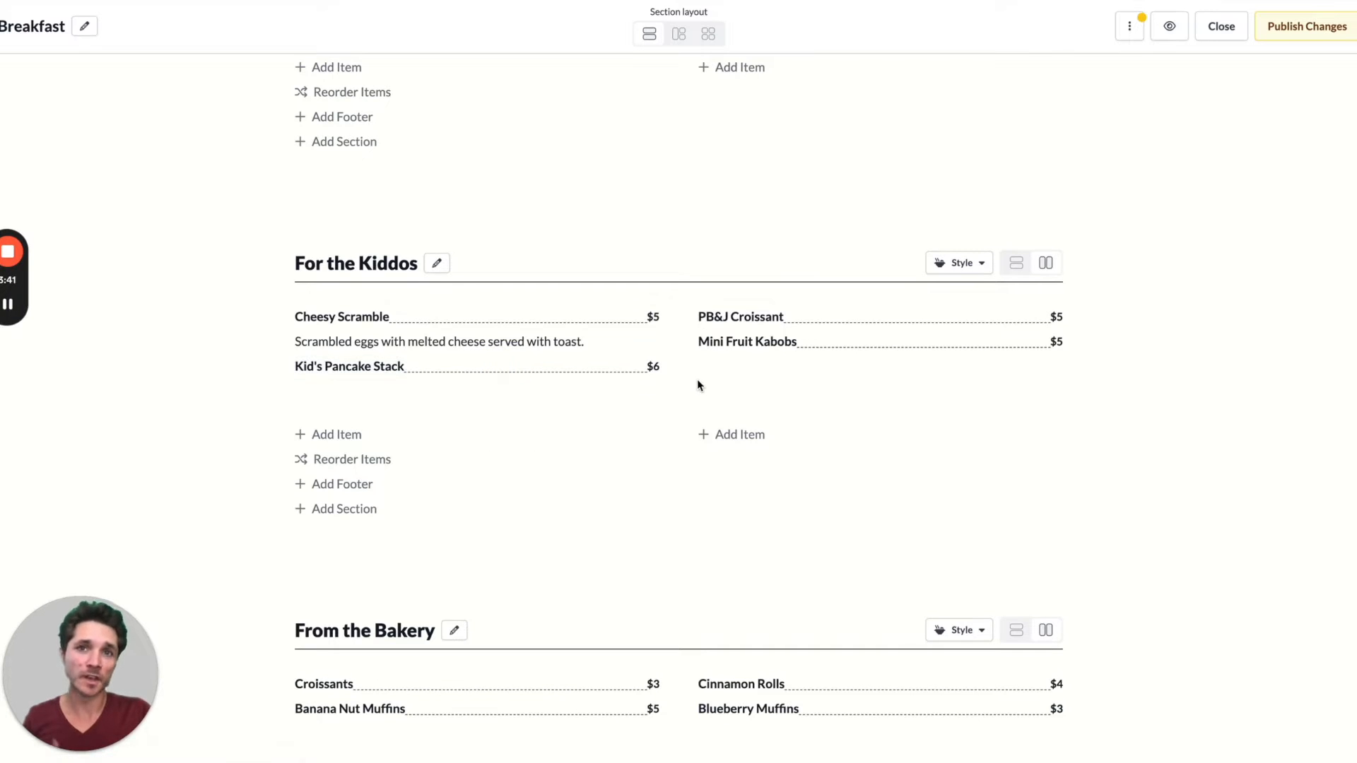
Give Kid's Pancake Stack a description and a photo, then describe the other kids' items.
left_click(349, 366)
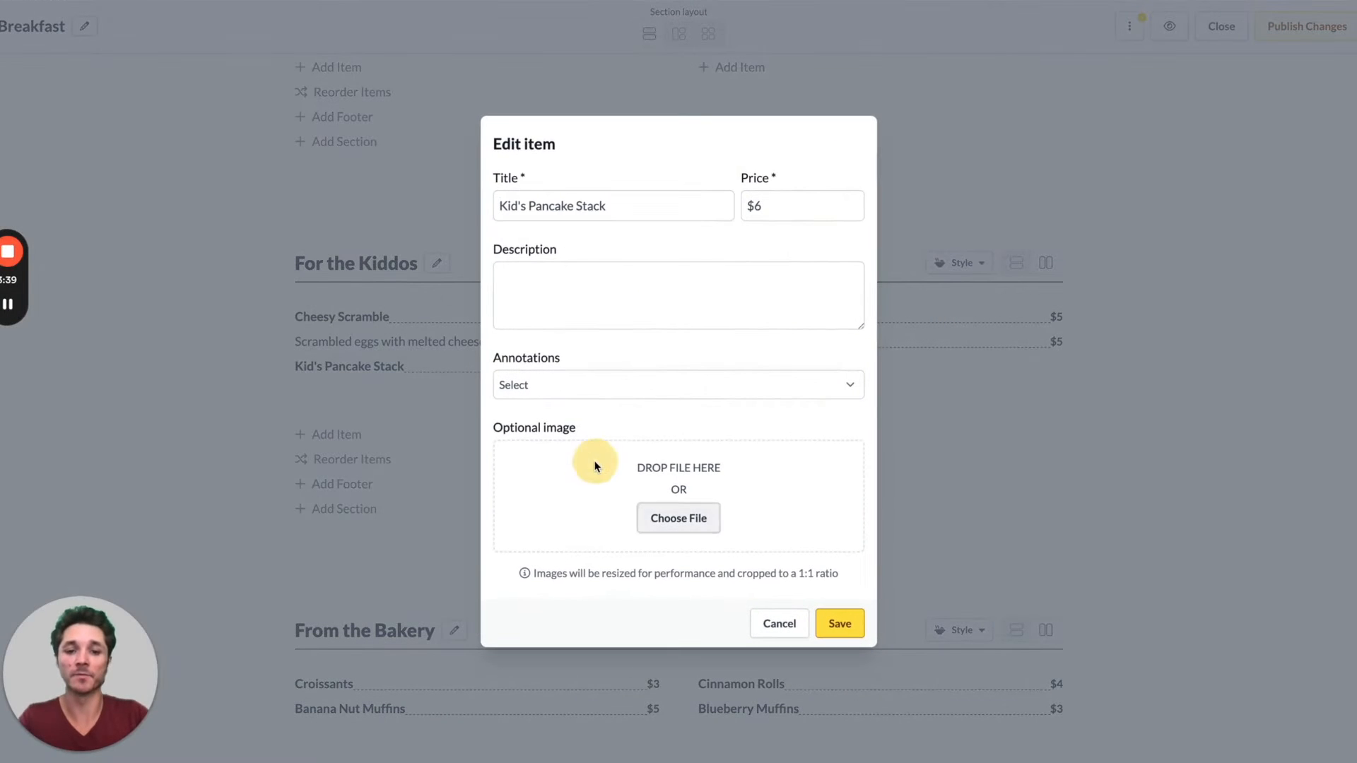
left_click(679, 517)
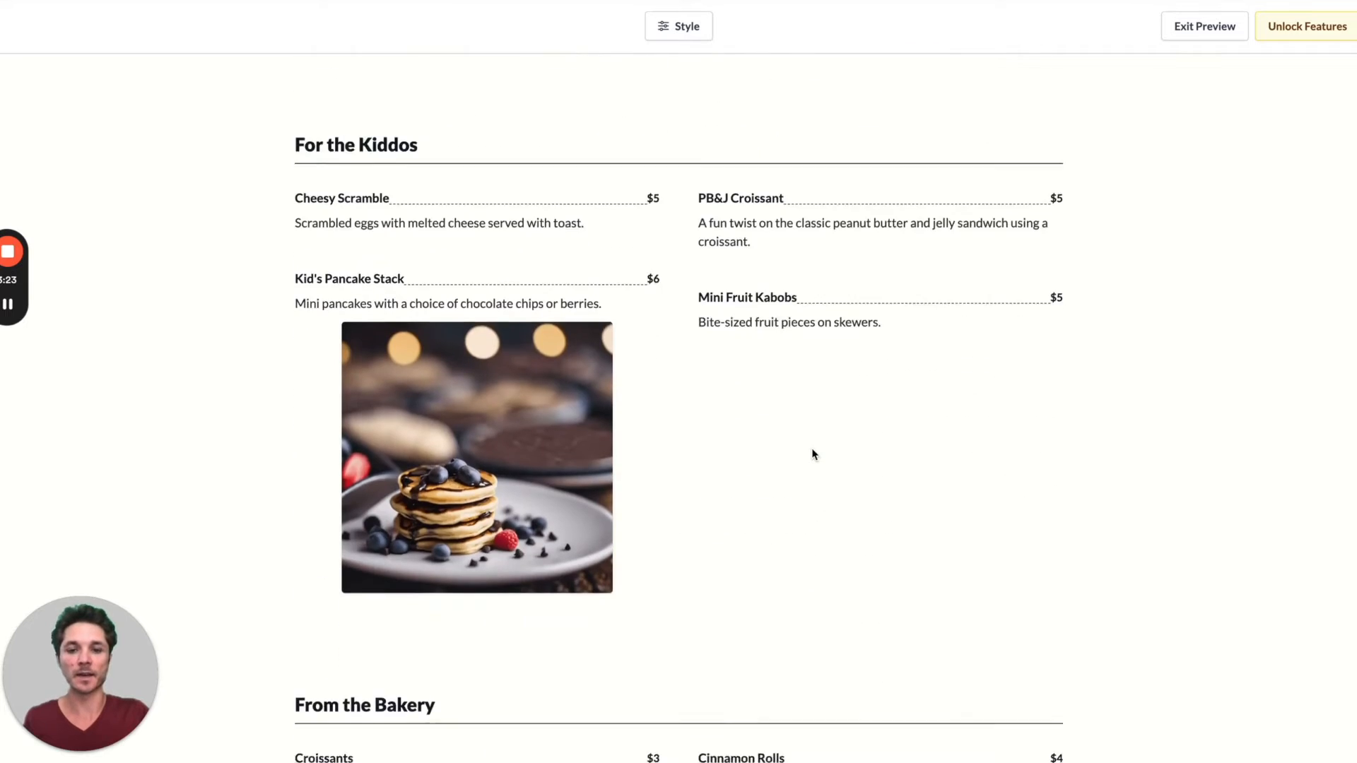
scroll("down", 3)
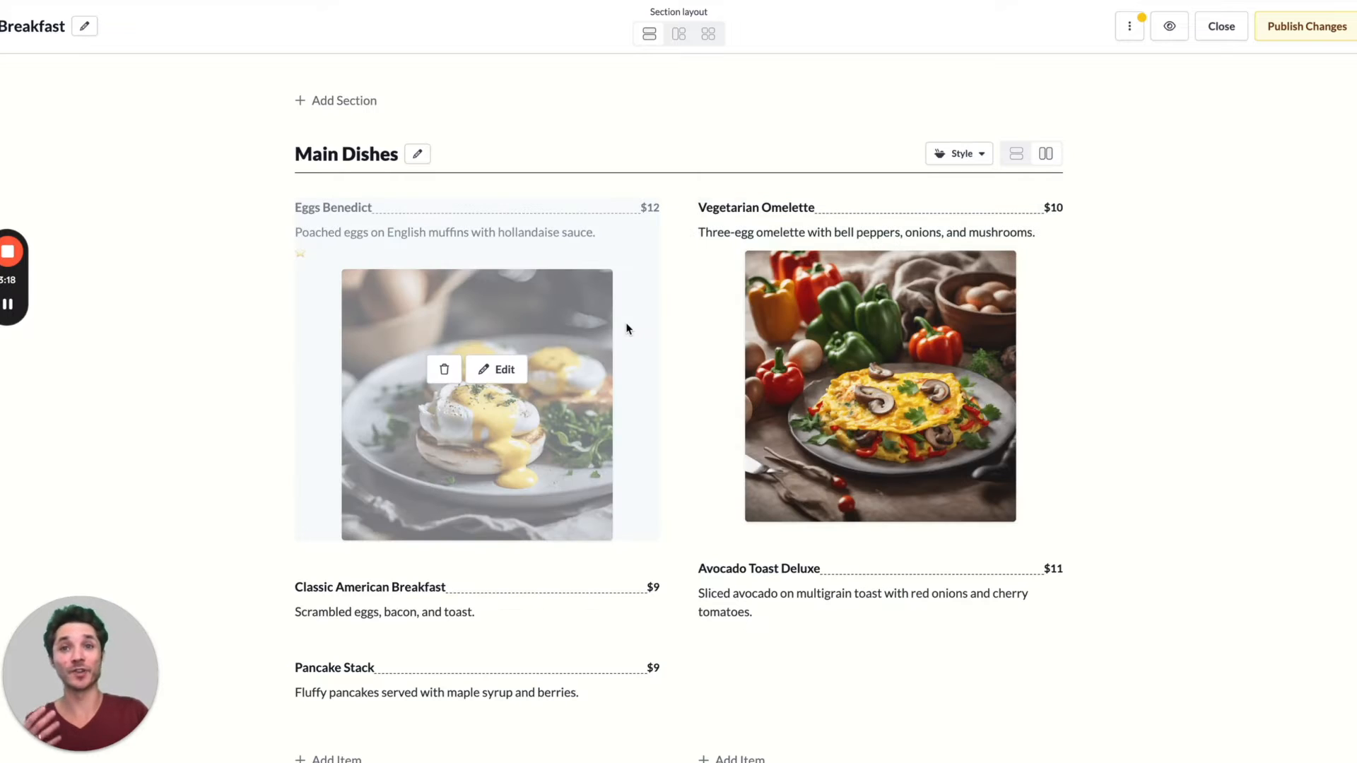
Add a Drinks section below Sides and create its four coffee, tea, smoothie and hot chocolate items.
scroll("down", 3)
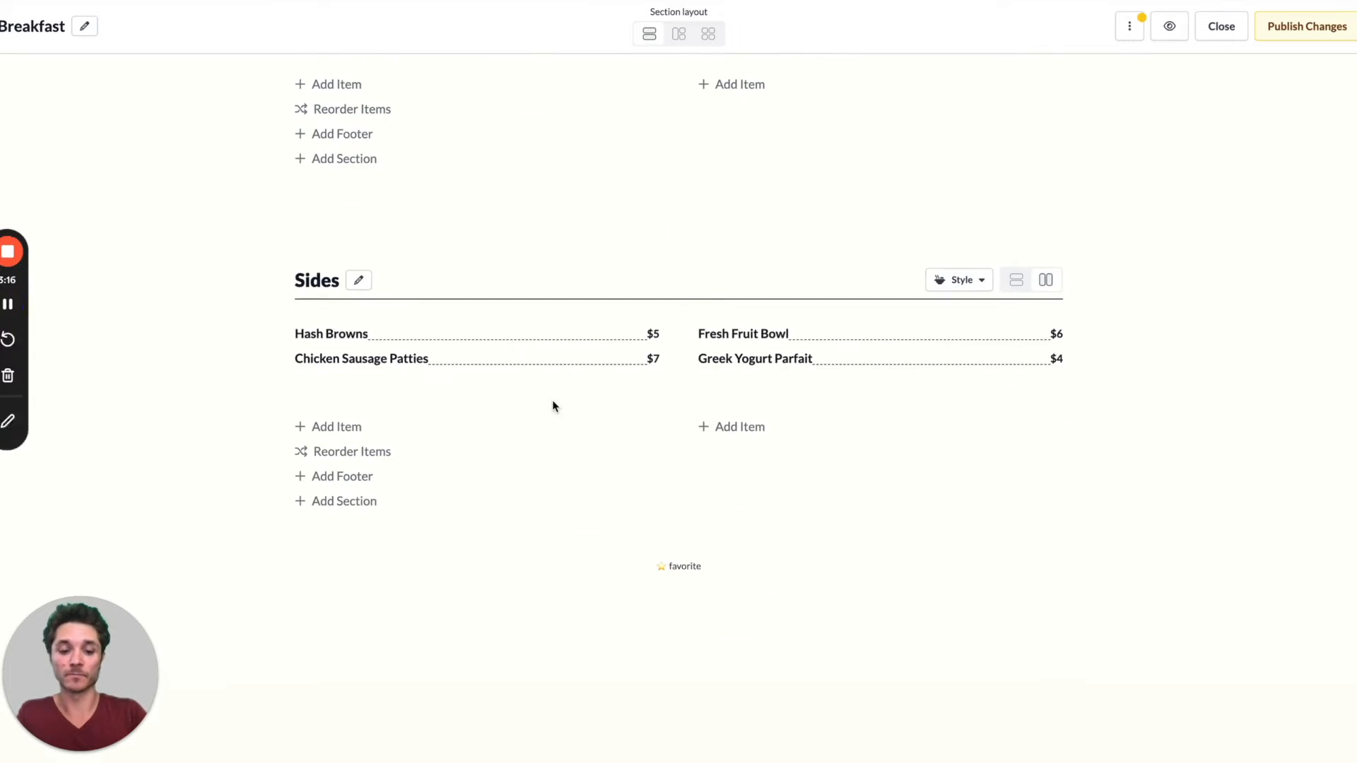
mouse_move(350, 504)
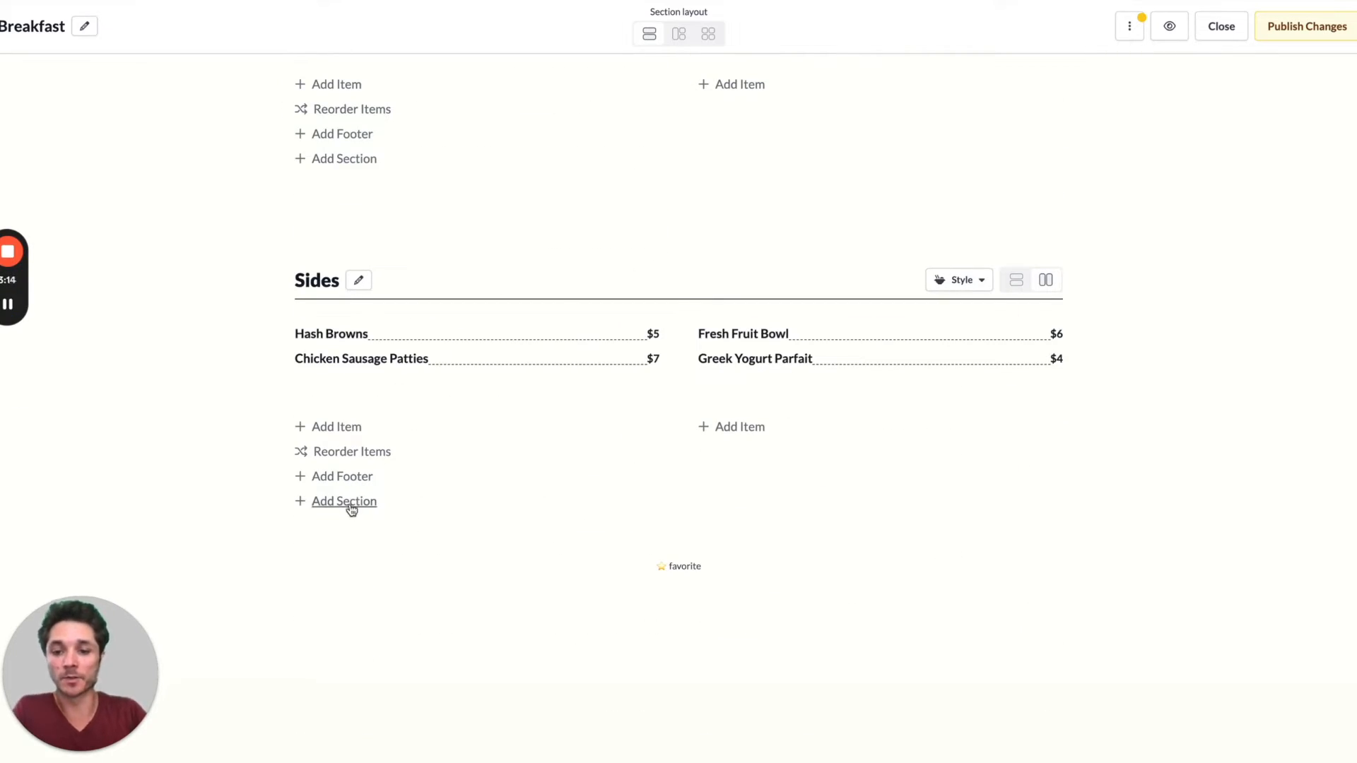
left_click(343, 501)
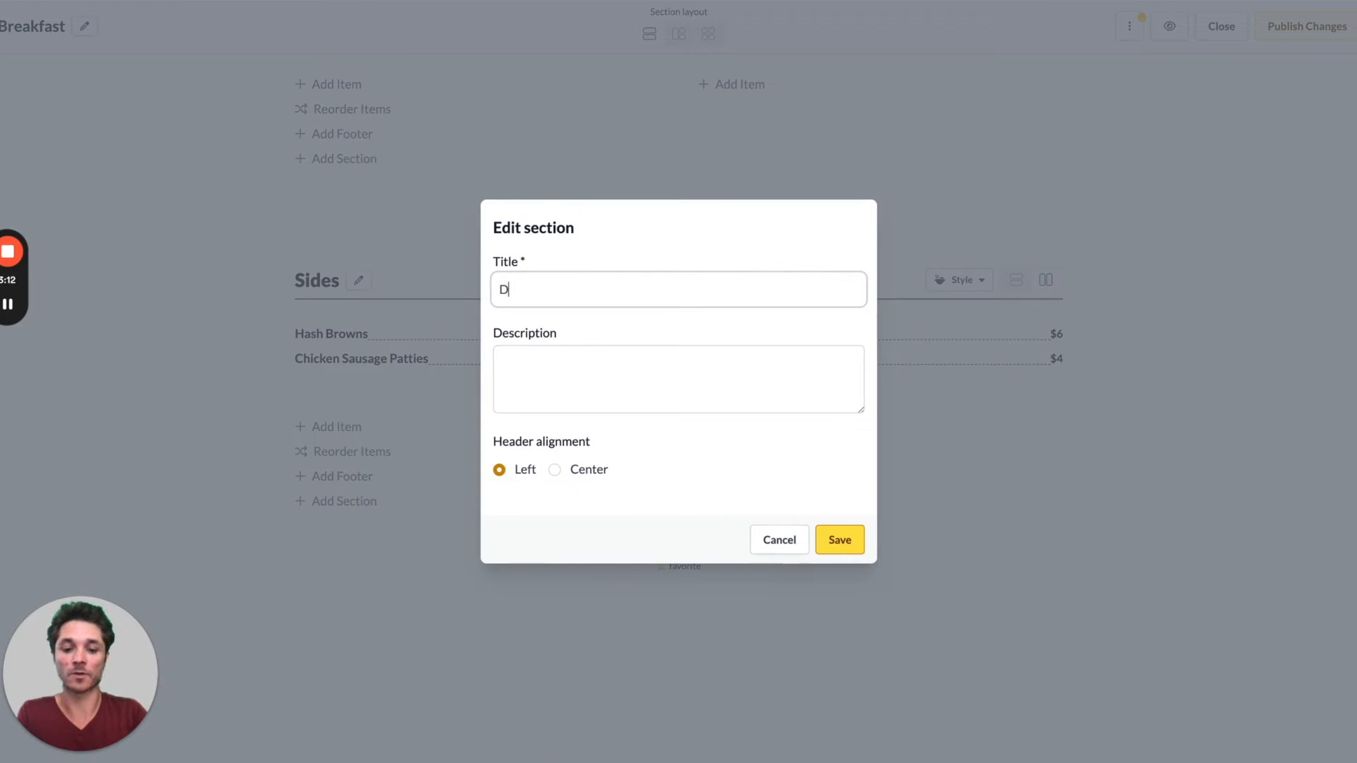
type("rinks")
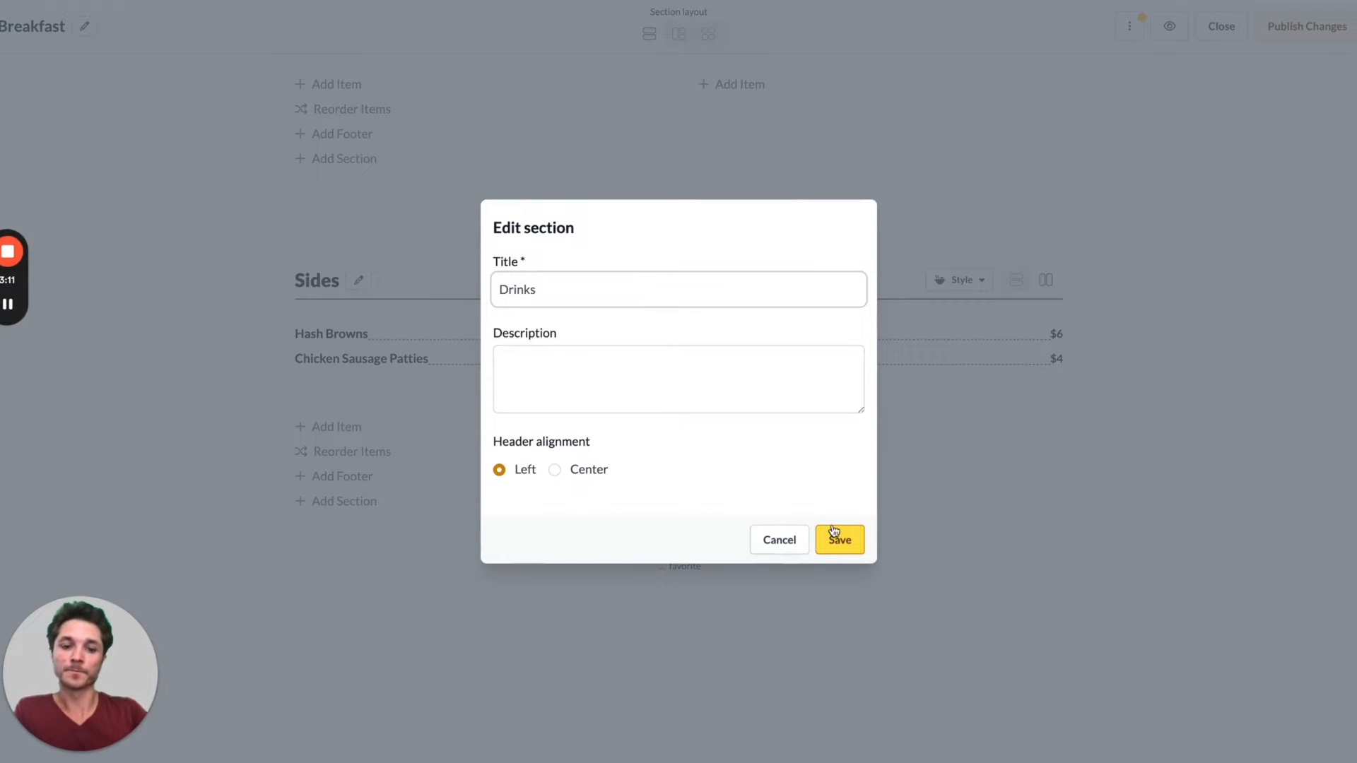
left_click(839, 540)
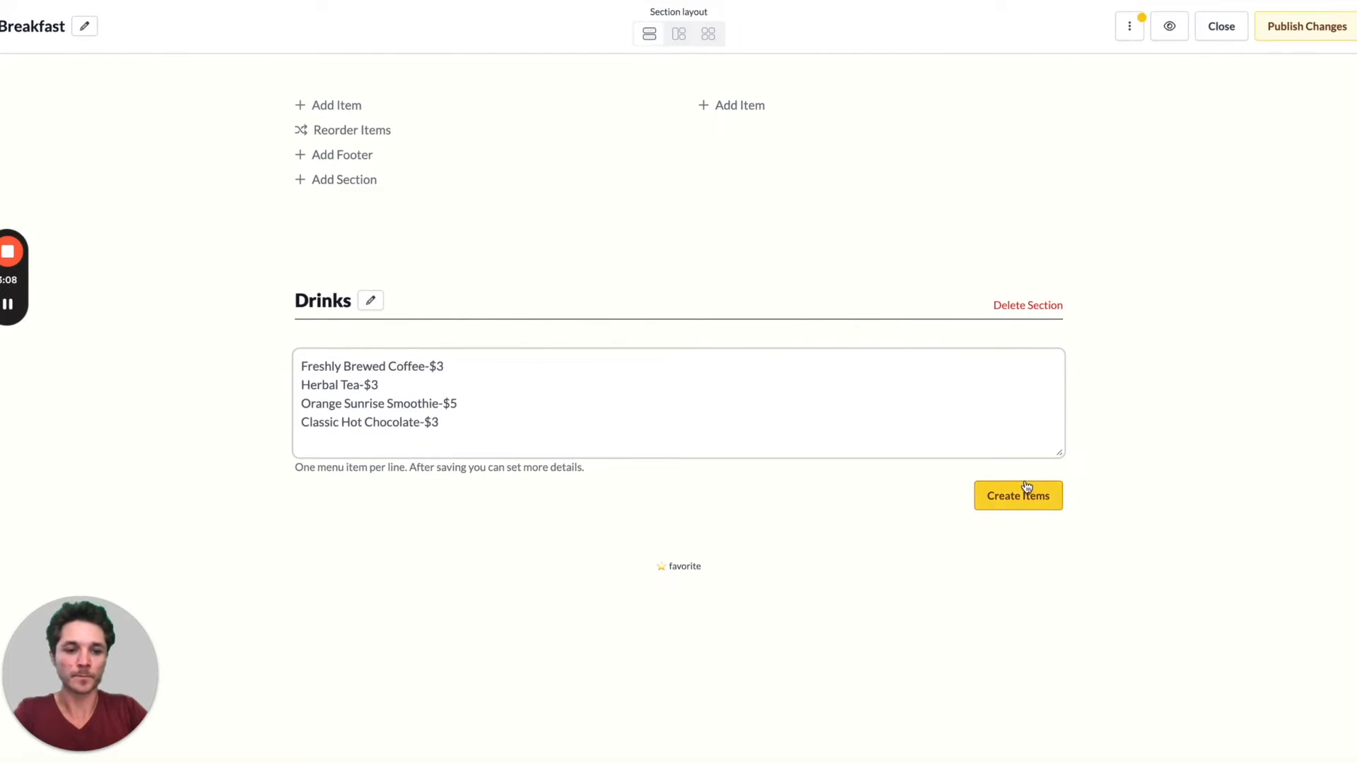
left_click(1017, 496)
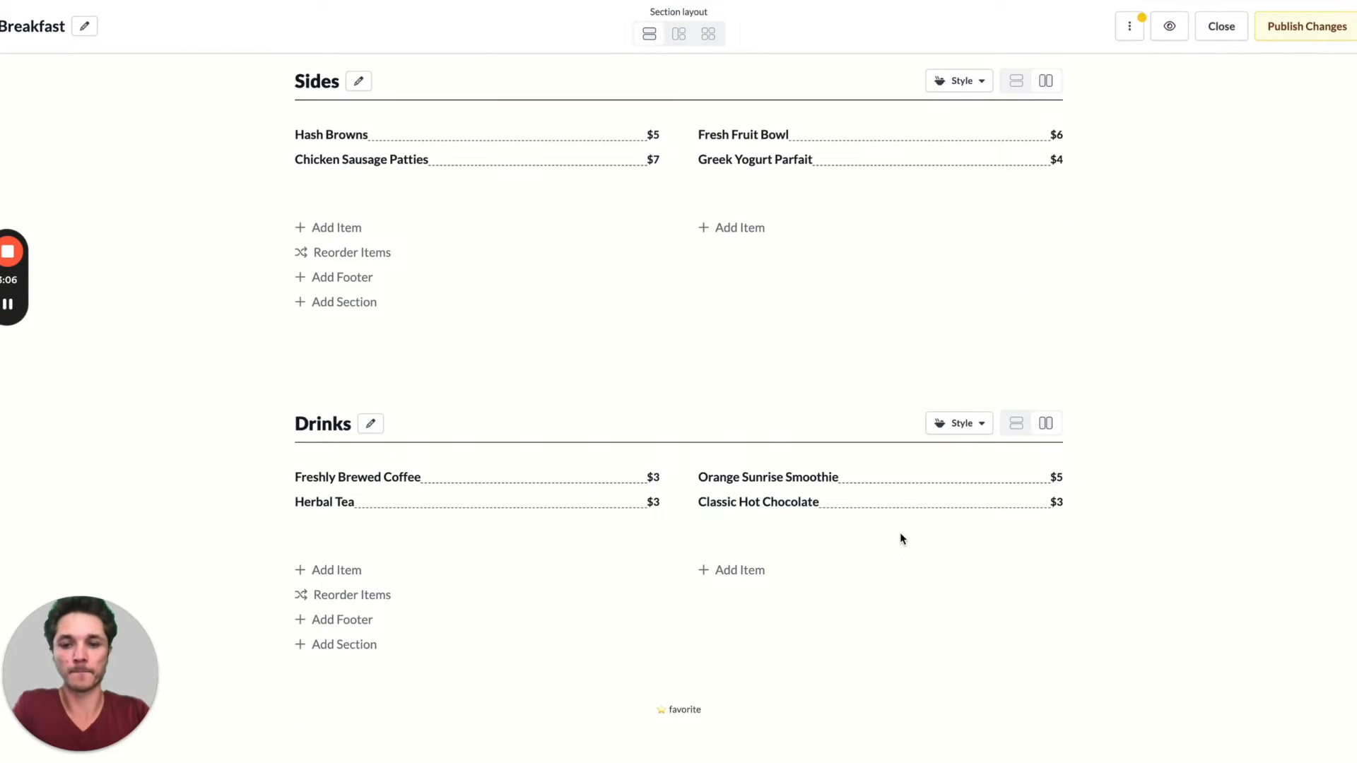
Give Drinks the subtitle "Sip, savor, repeat" and switch to the guest preview.
scroll("down", 3)
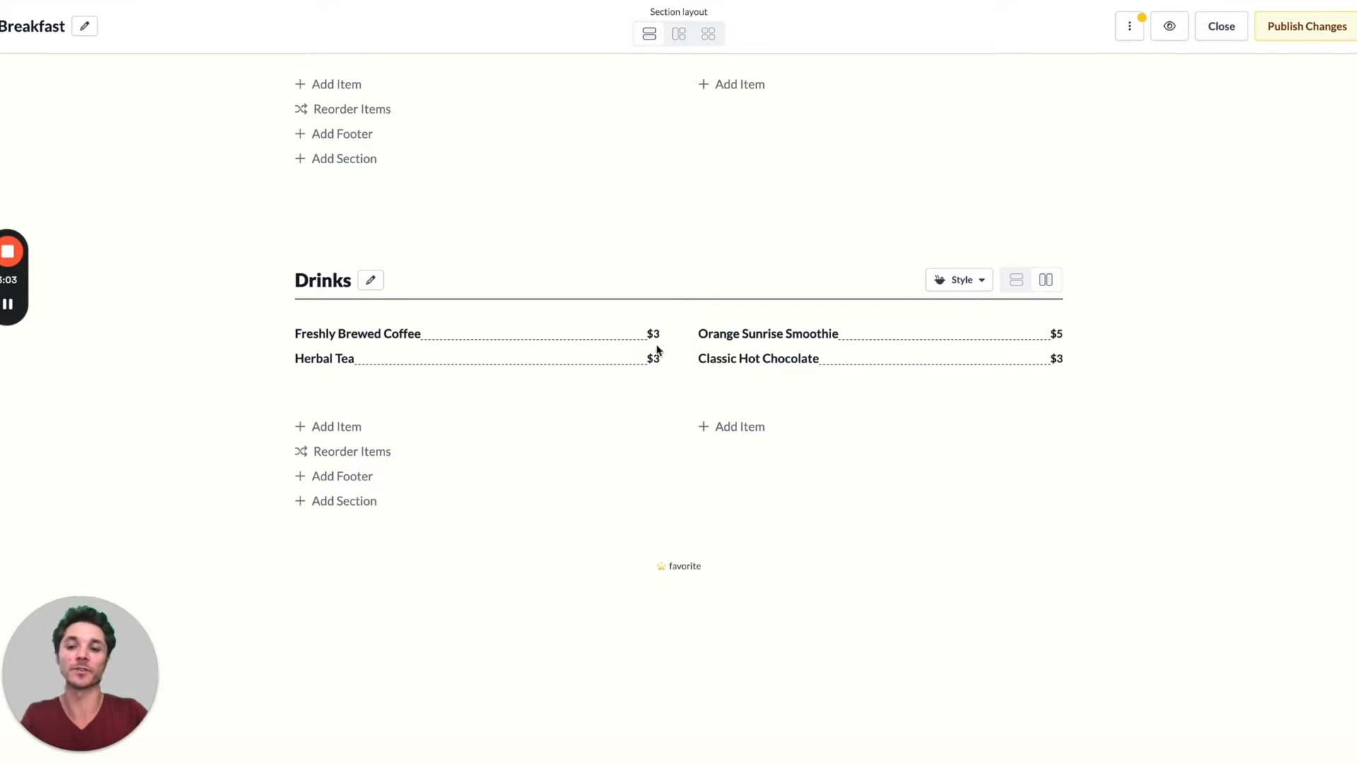
mouse_move(370, 279)
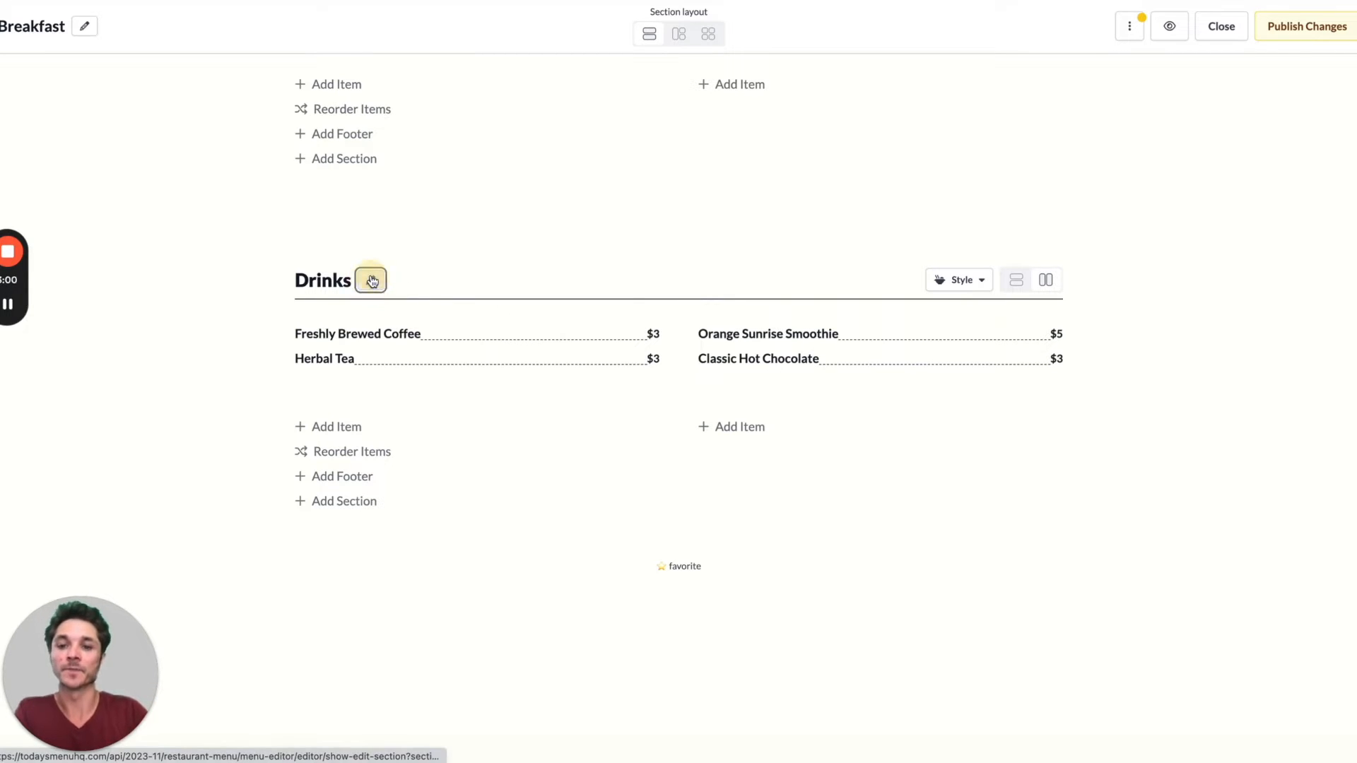
left_click(370, 279)
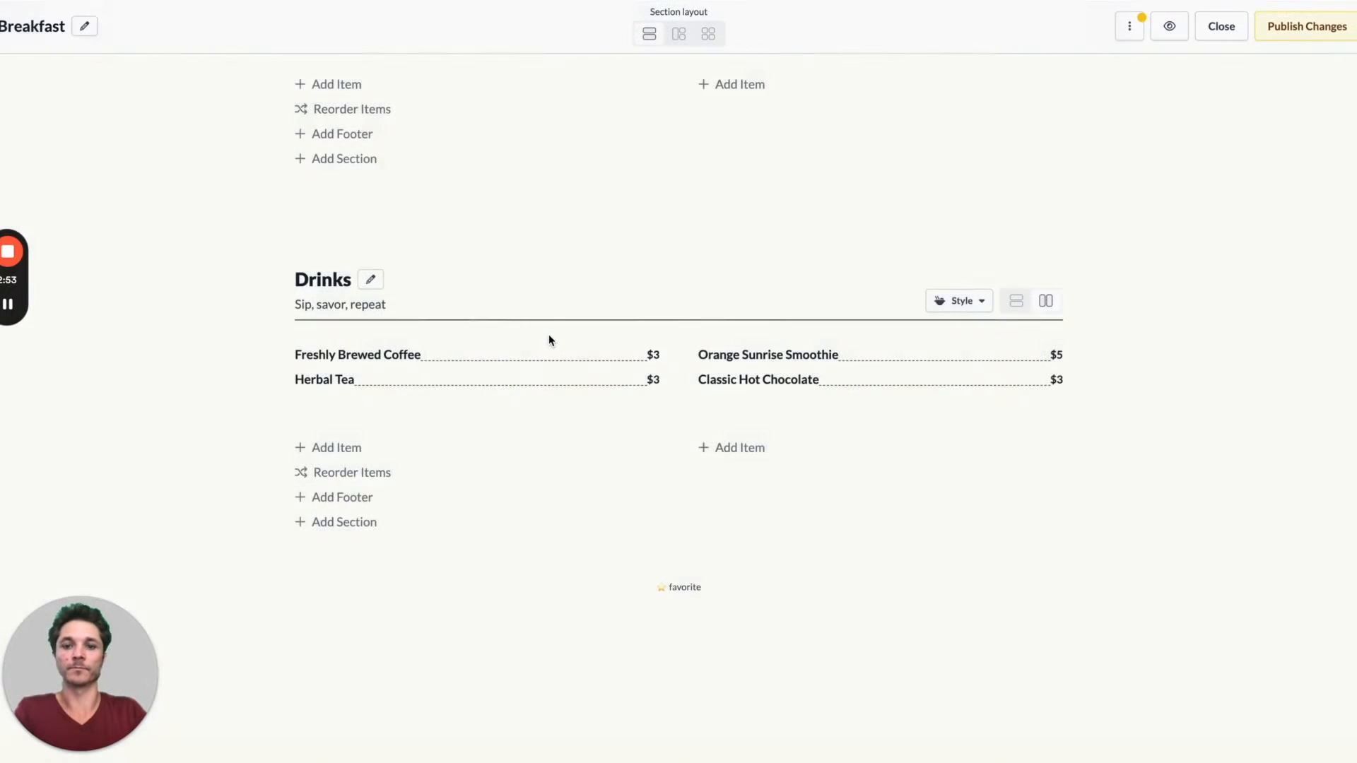
left_click(361, 322)
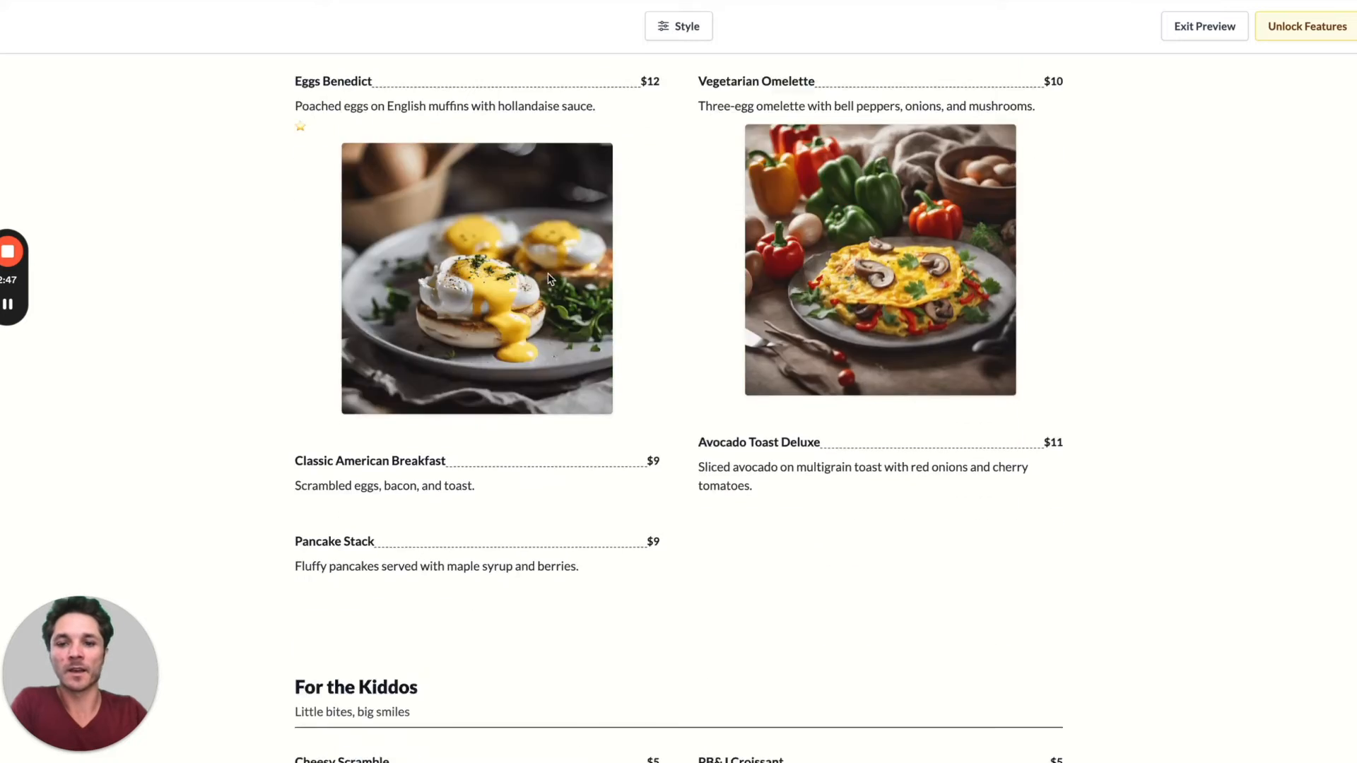
Scroll through the preview, exit it, and scroll down to From the Bakery in the editor.
scroll("down", 3)
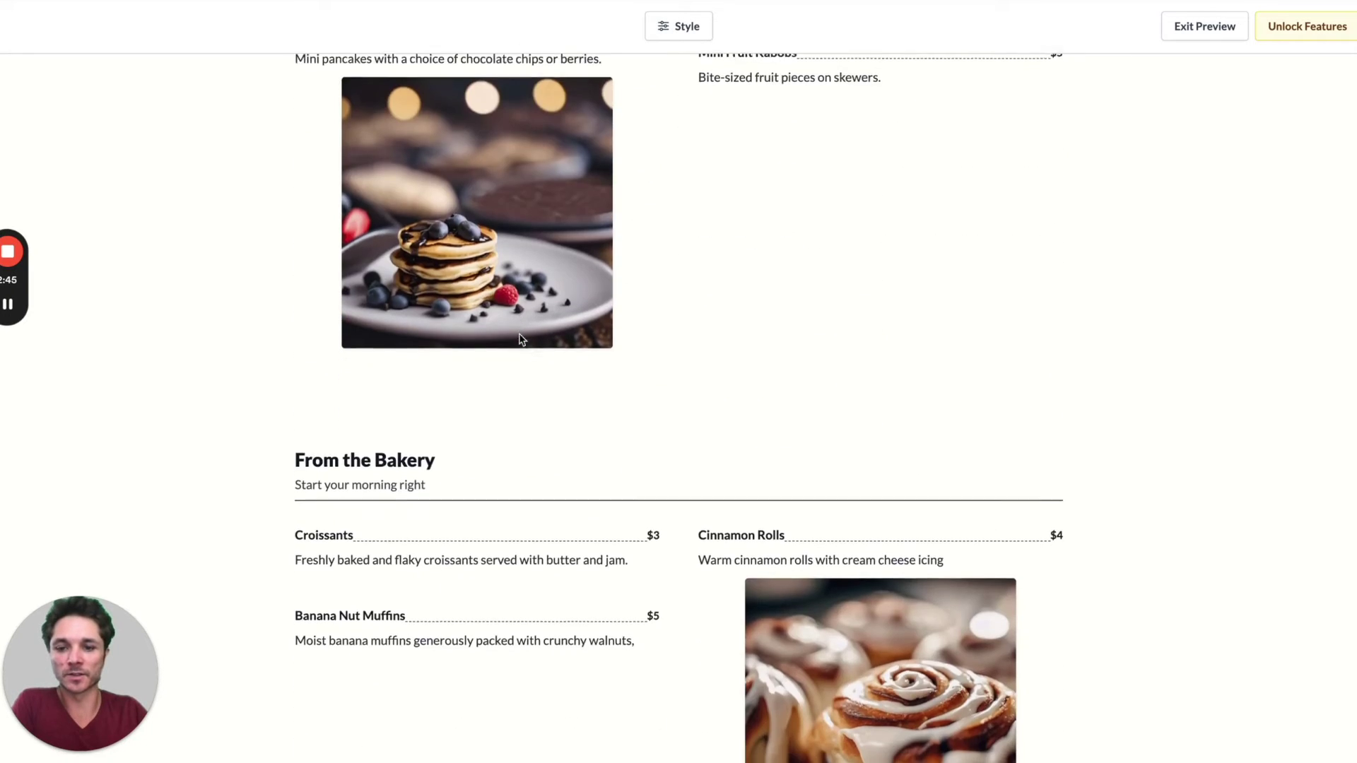
scroll("down", 3)
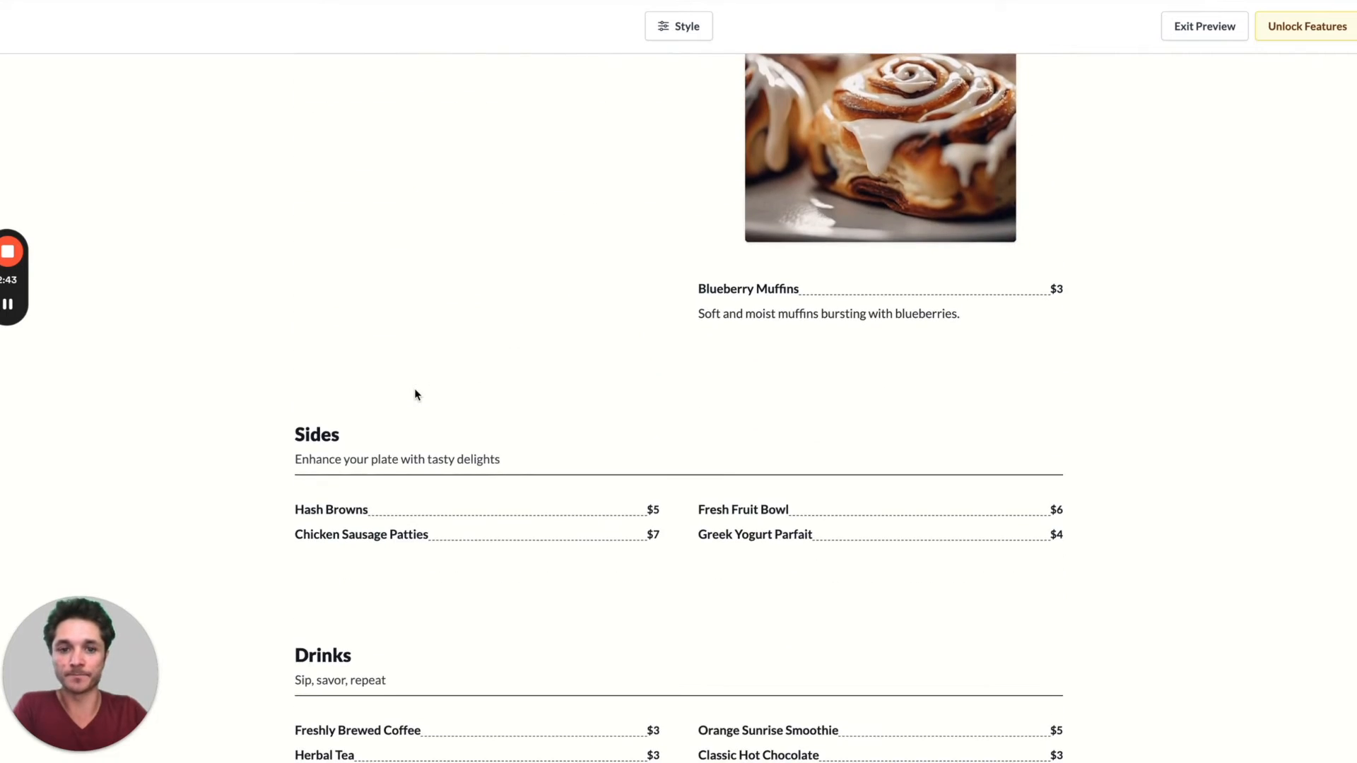
left_click(1204, 25)
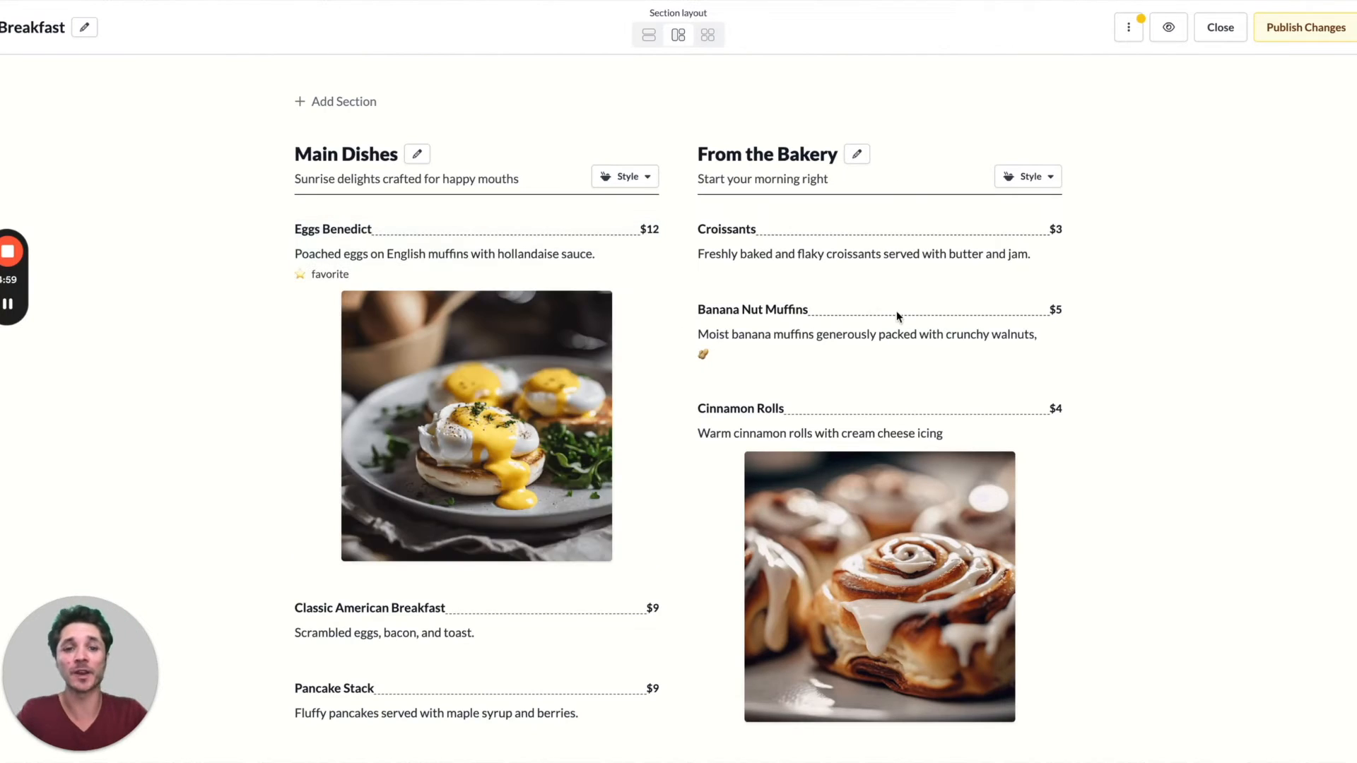
scroll("down", 3)
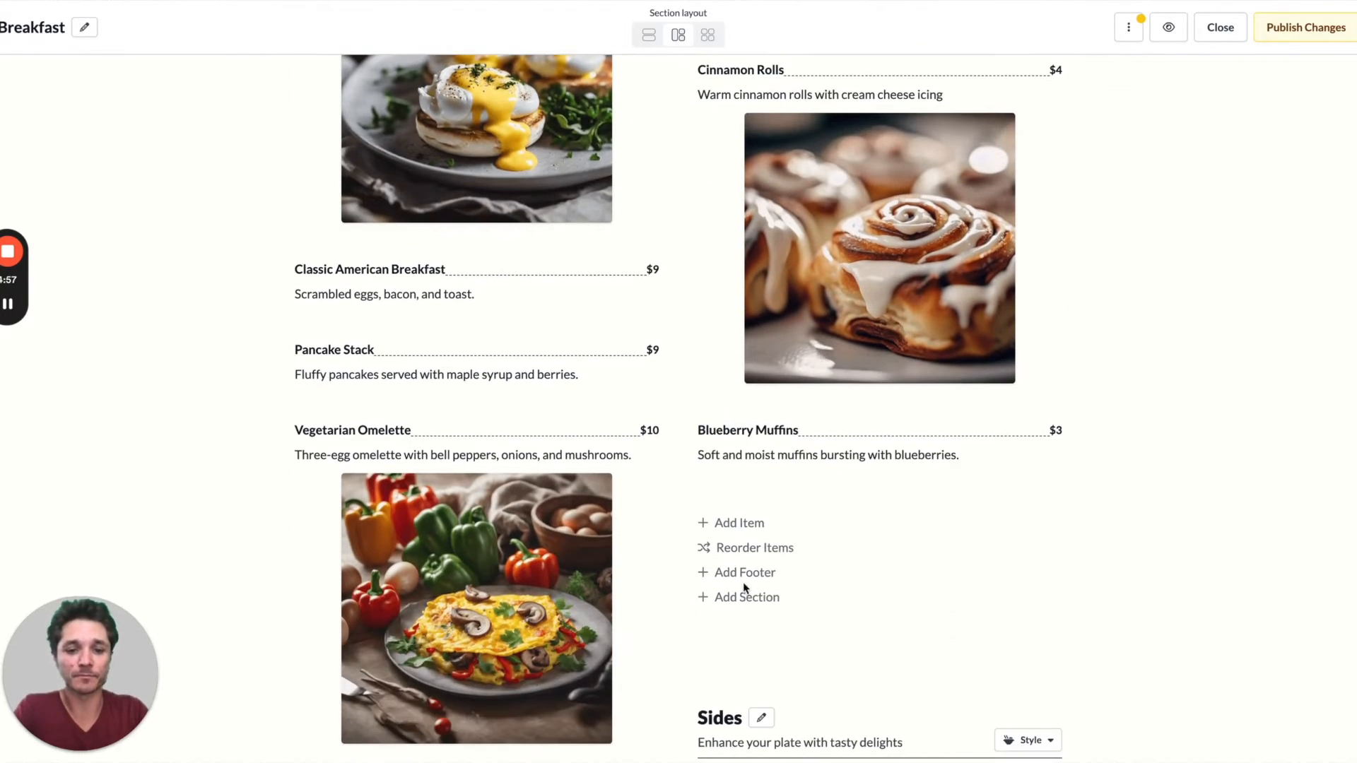
scroll("down", 3)
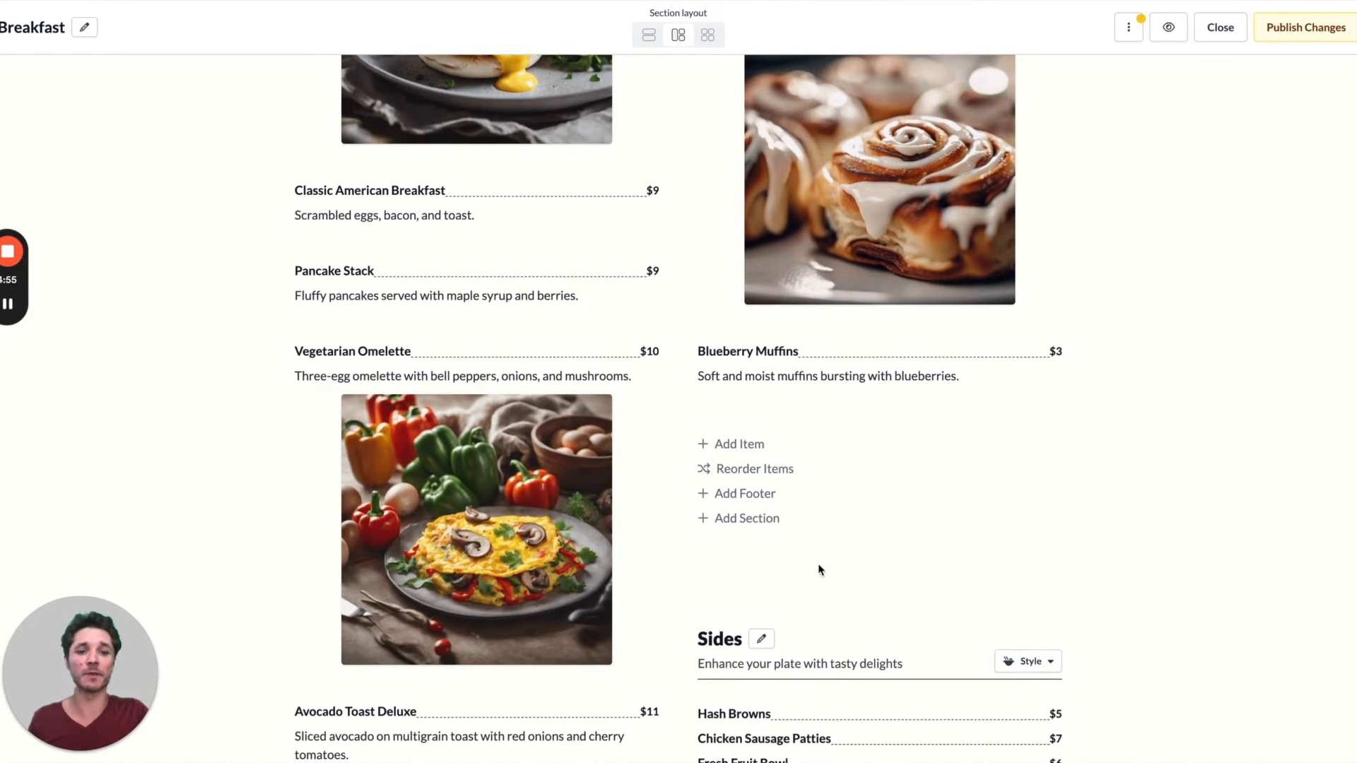
Add the From the Bakery footer "Seasonal muffins also available, ask your server".
left_click(745, 493)
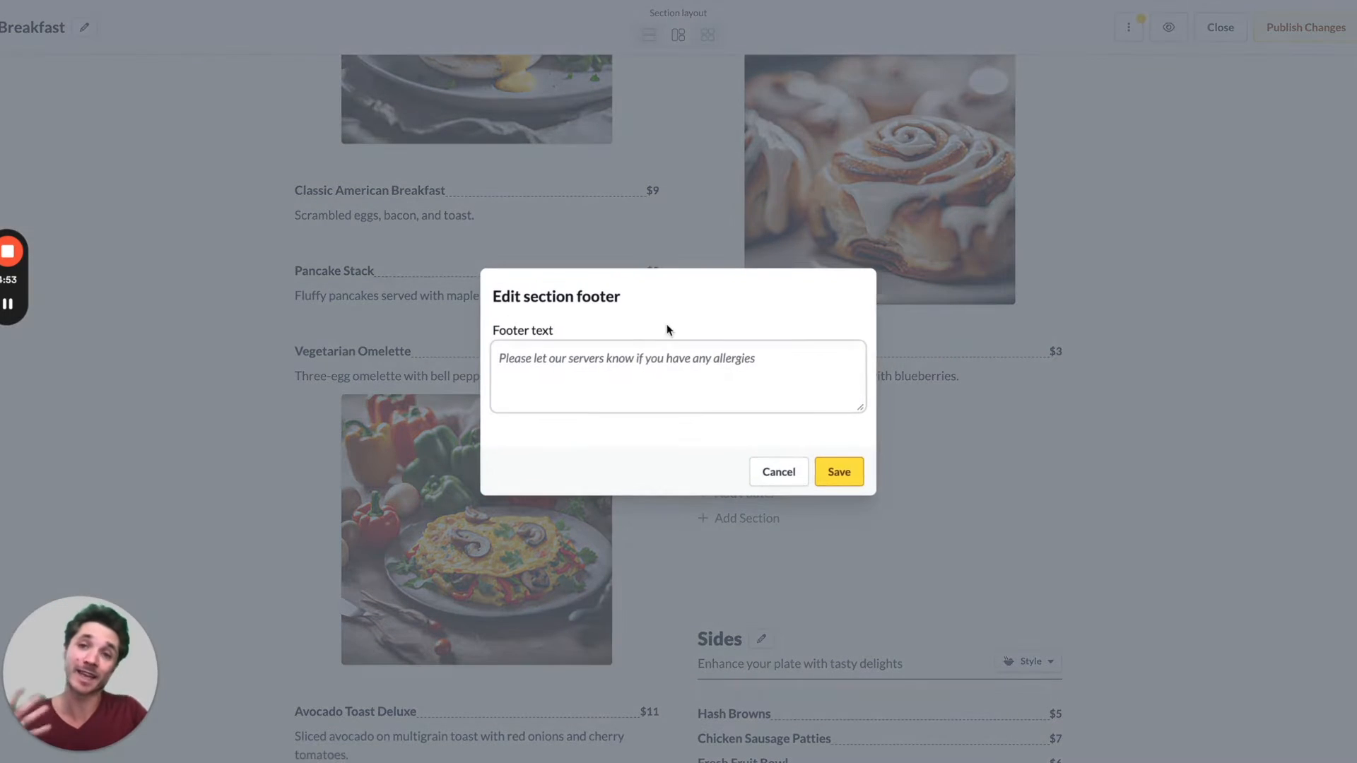
type("Seasonal muffins also available, ask your server")
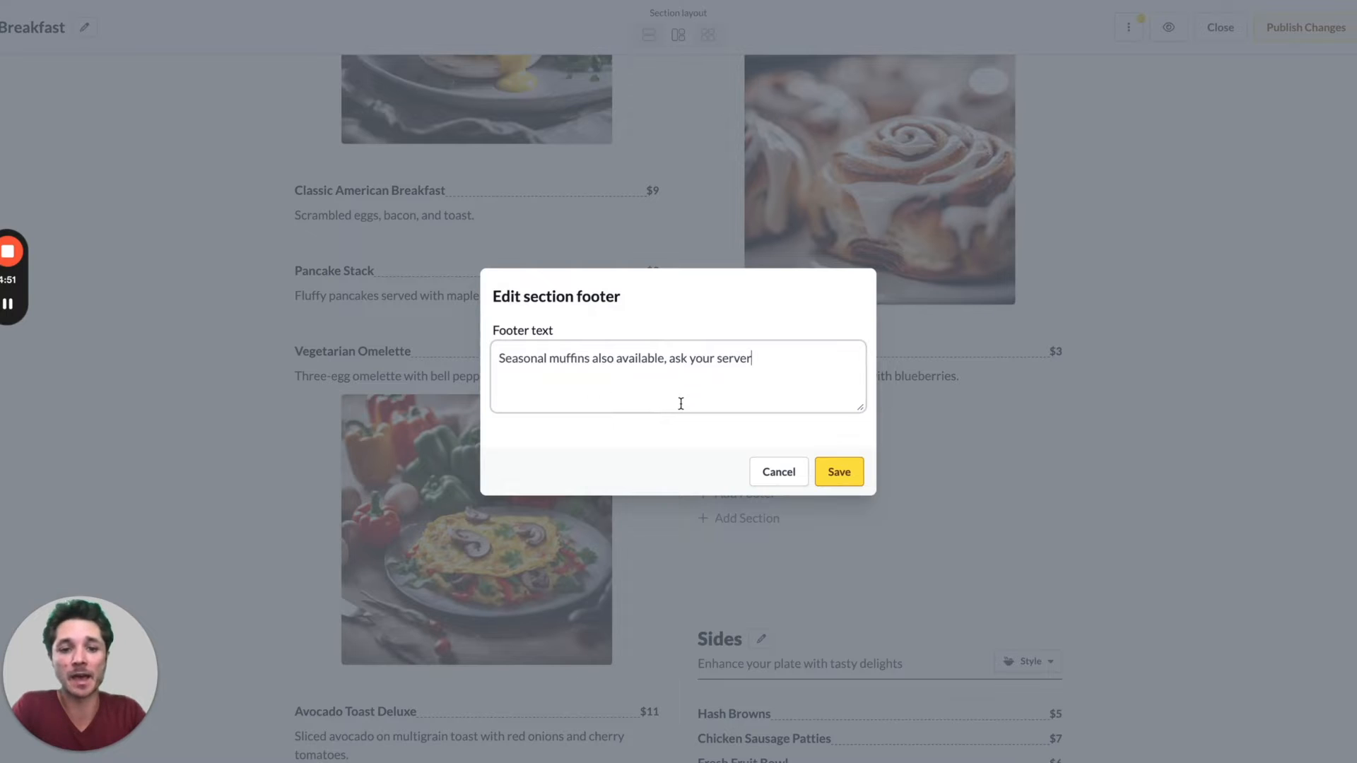
left_click(840, 473)
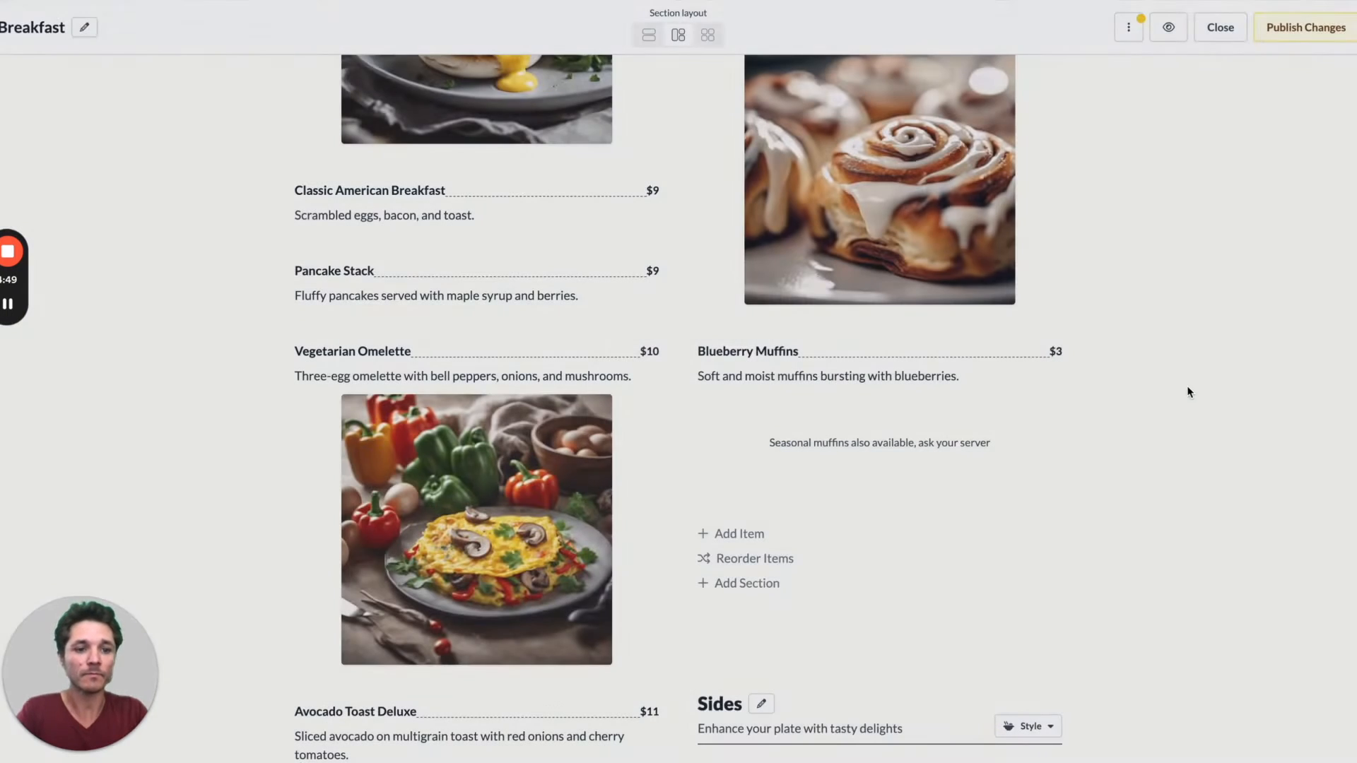
Add the Drinks footer "Enjoy a to-go coffee on your way out!".
scroll("down", 3)
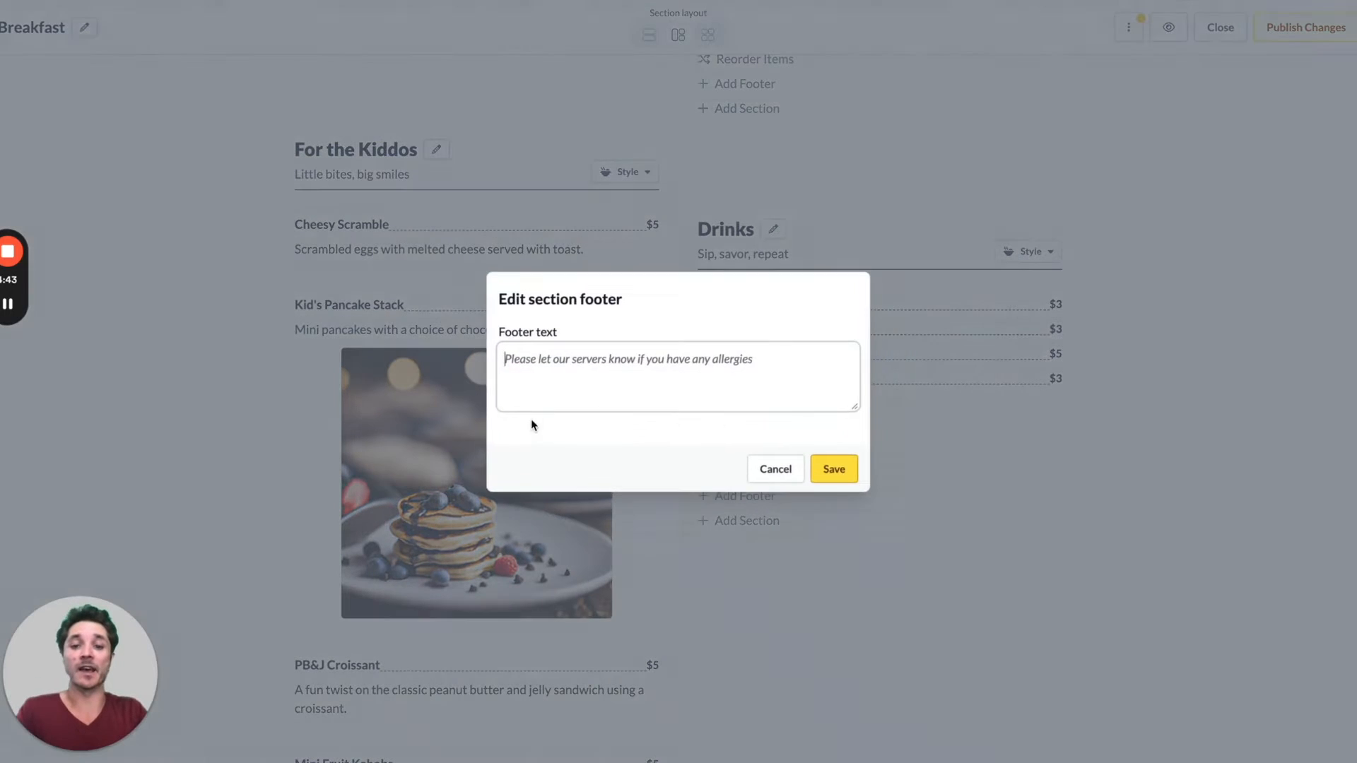
type("Enjoy a to-go coffee on your way out!")
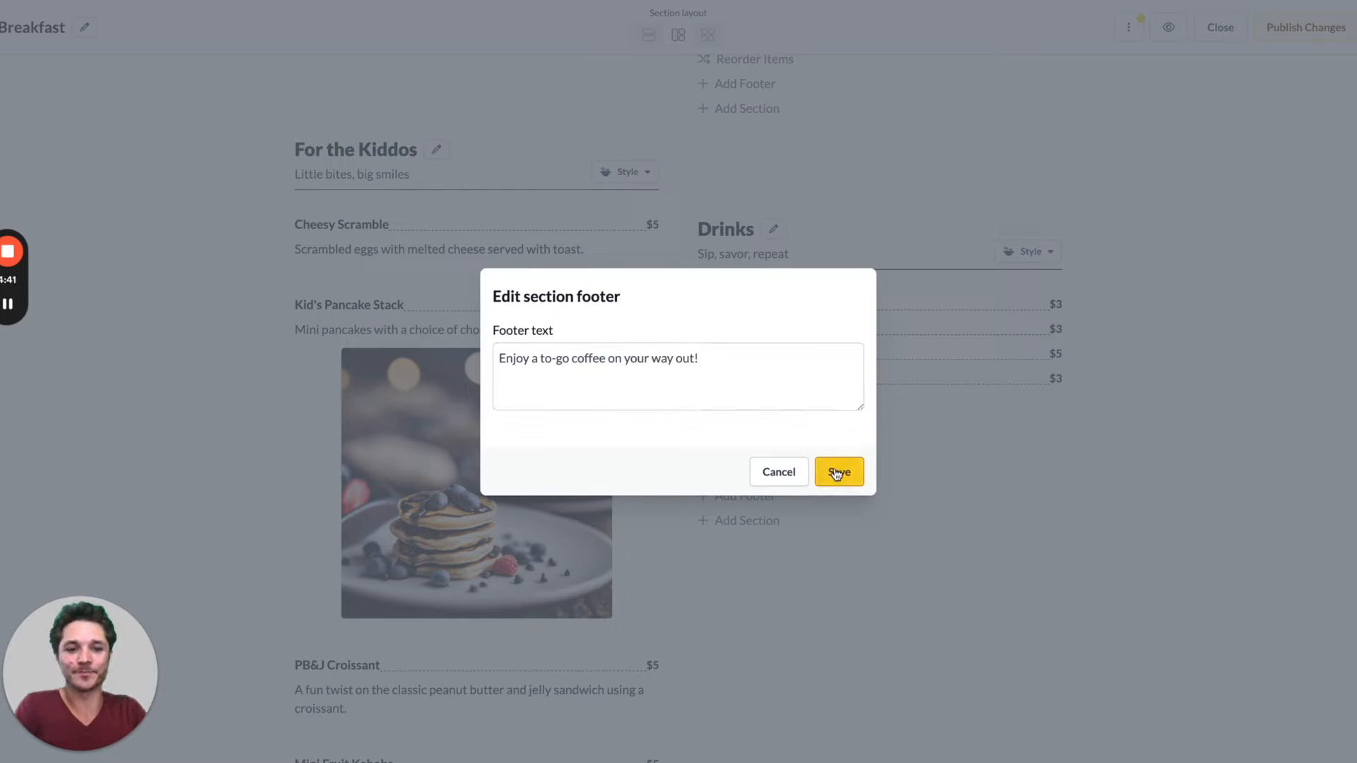
left_click(840, 472)
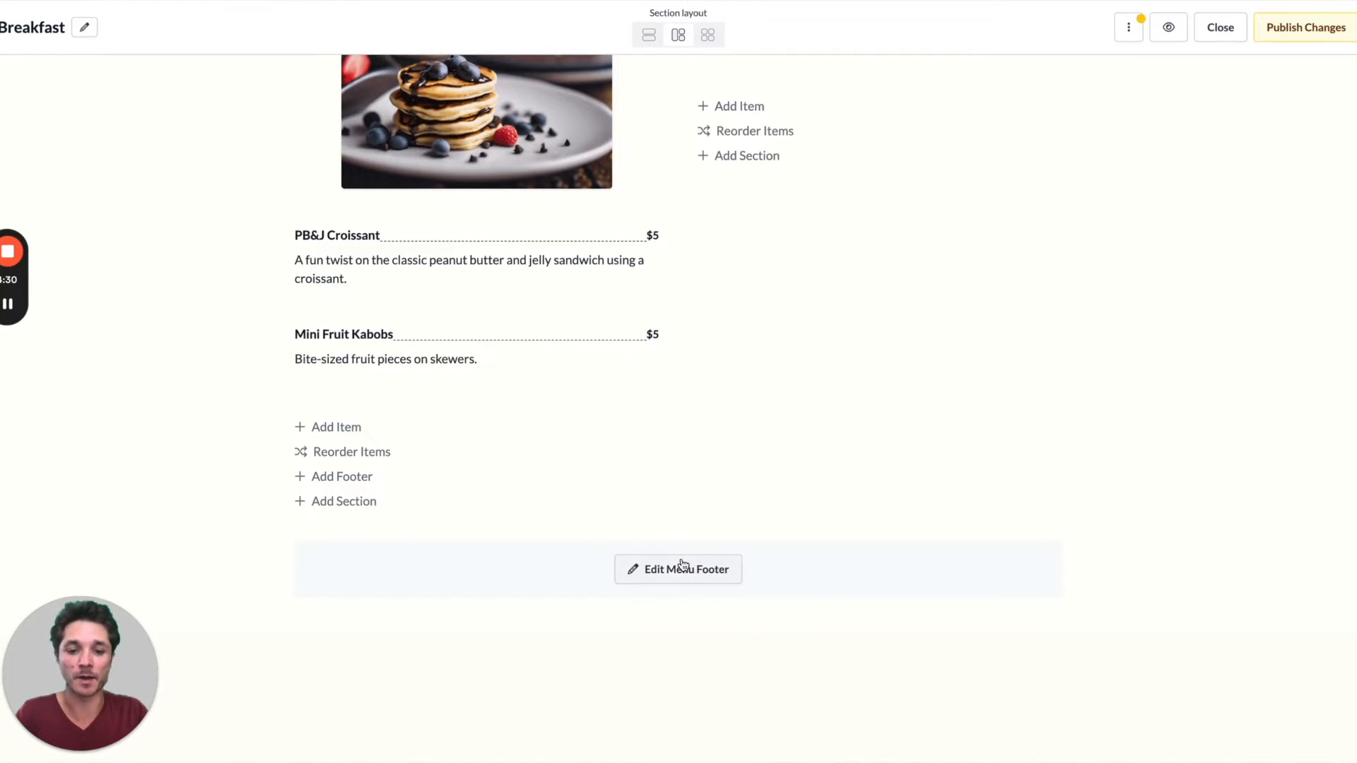
Set the menu page footer with the undercooked-food and allergy warning, then preview.
left_click(679, 569)
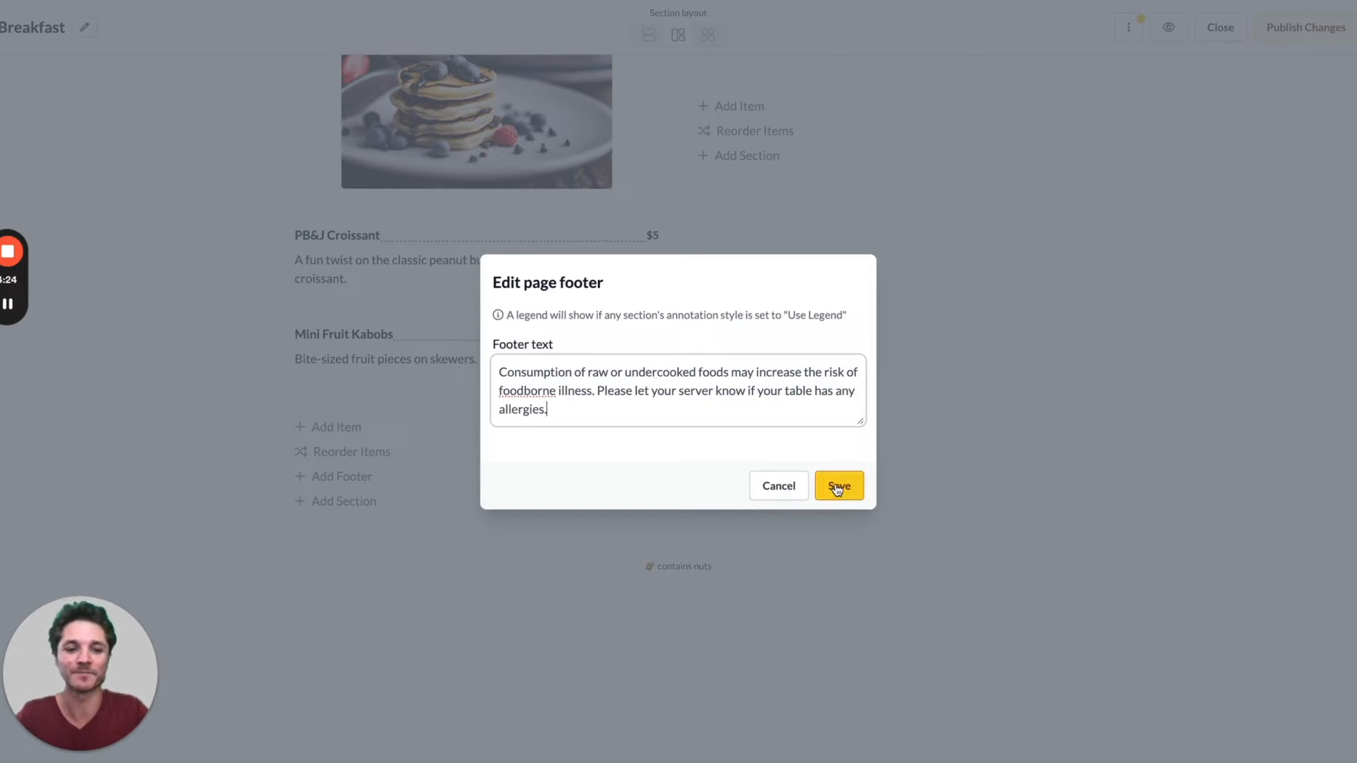
left_click(839, 486)
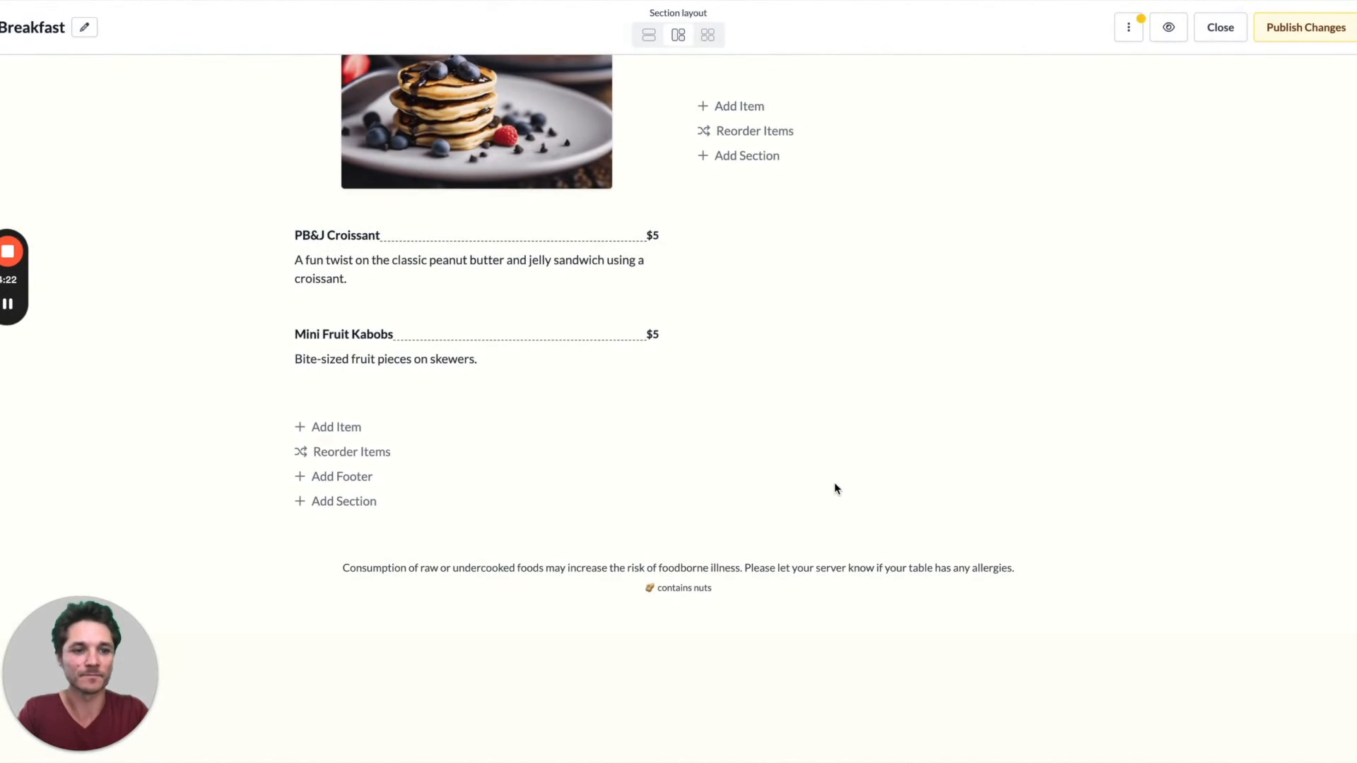
mouse_move(1168, 27)
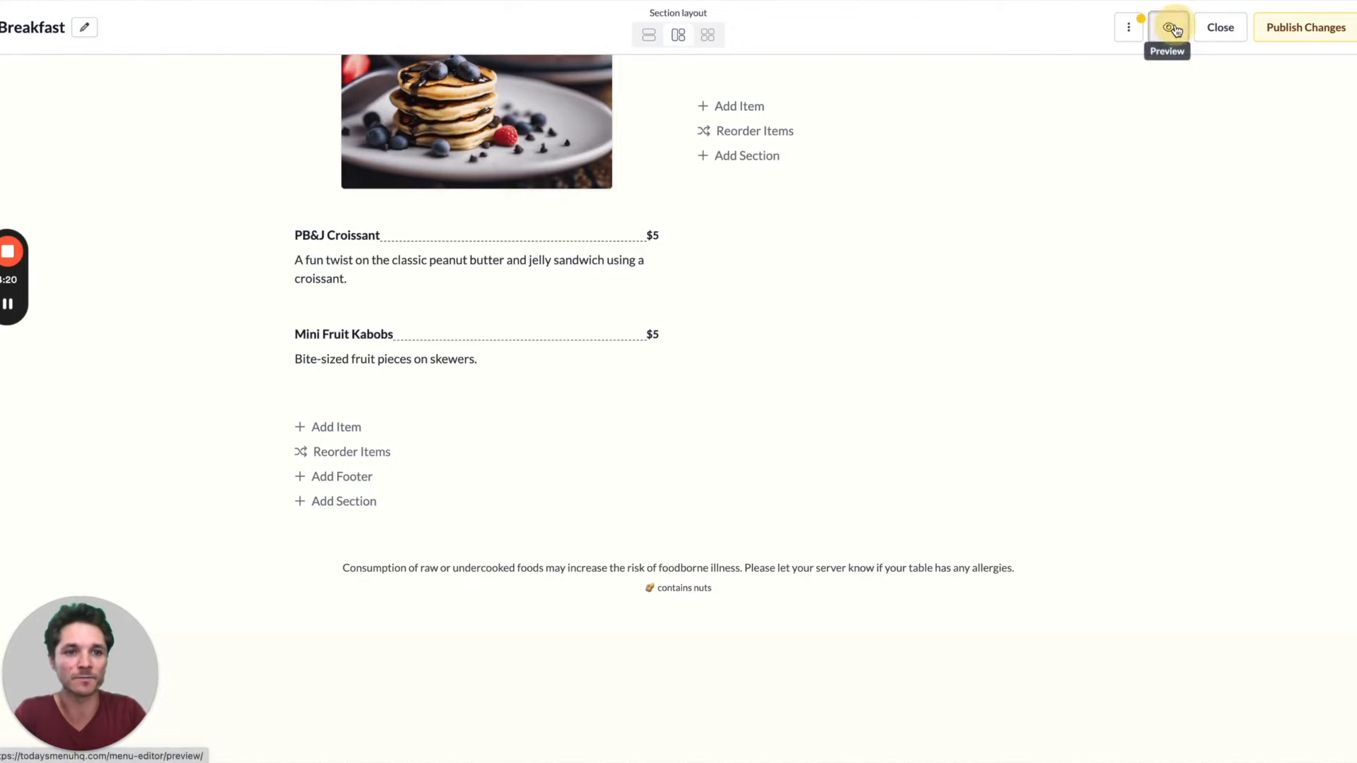
left_click(1174, 27)
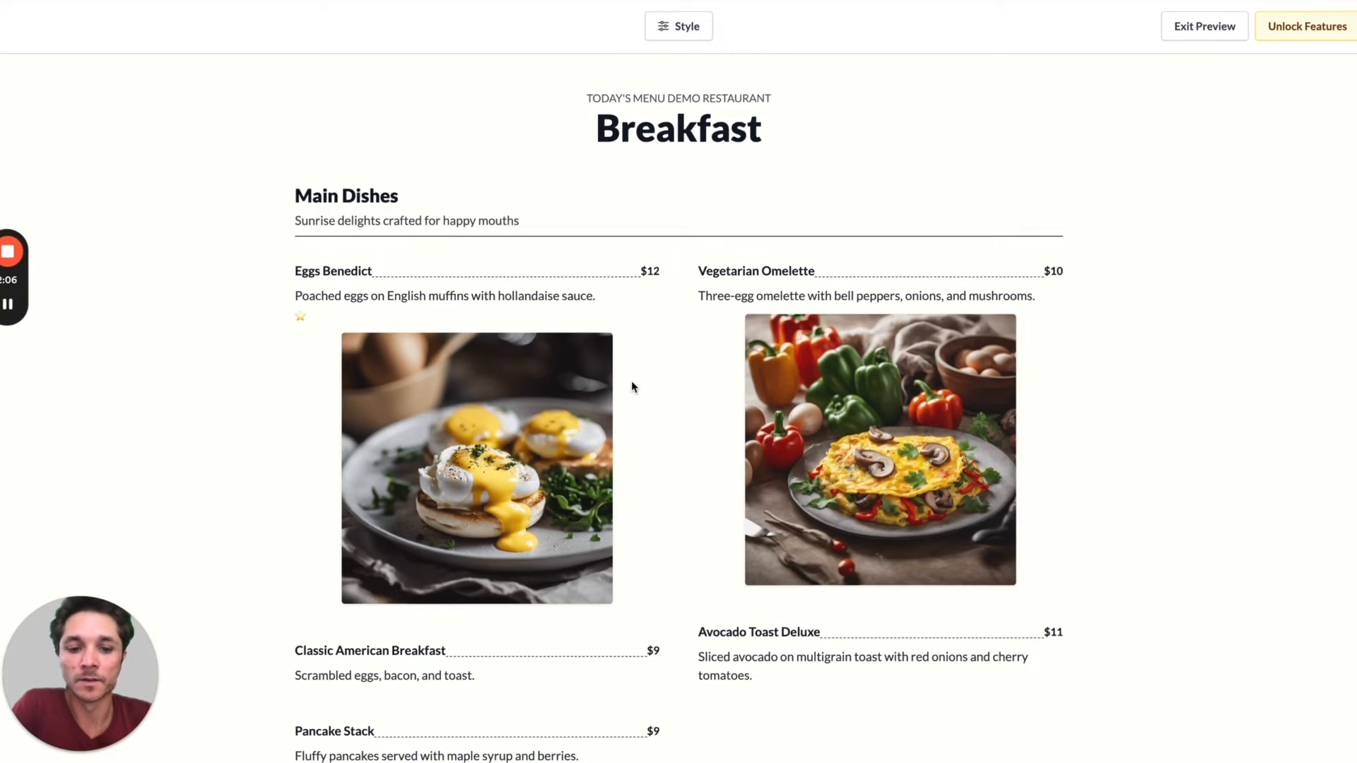
Scroll the preview down to confirm the seasonal muffins footer under From the Bakery.
scroll("down", 3)
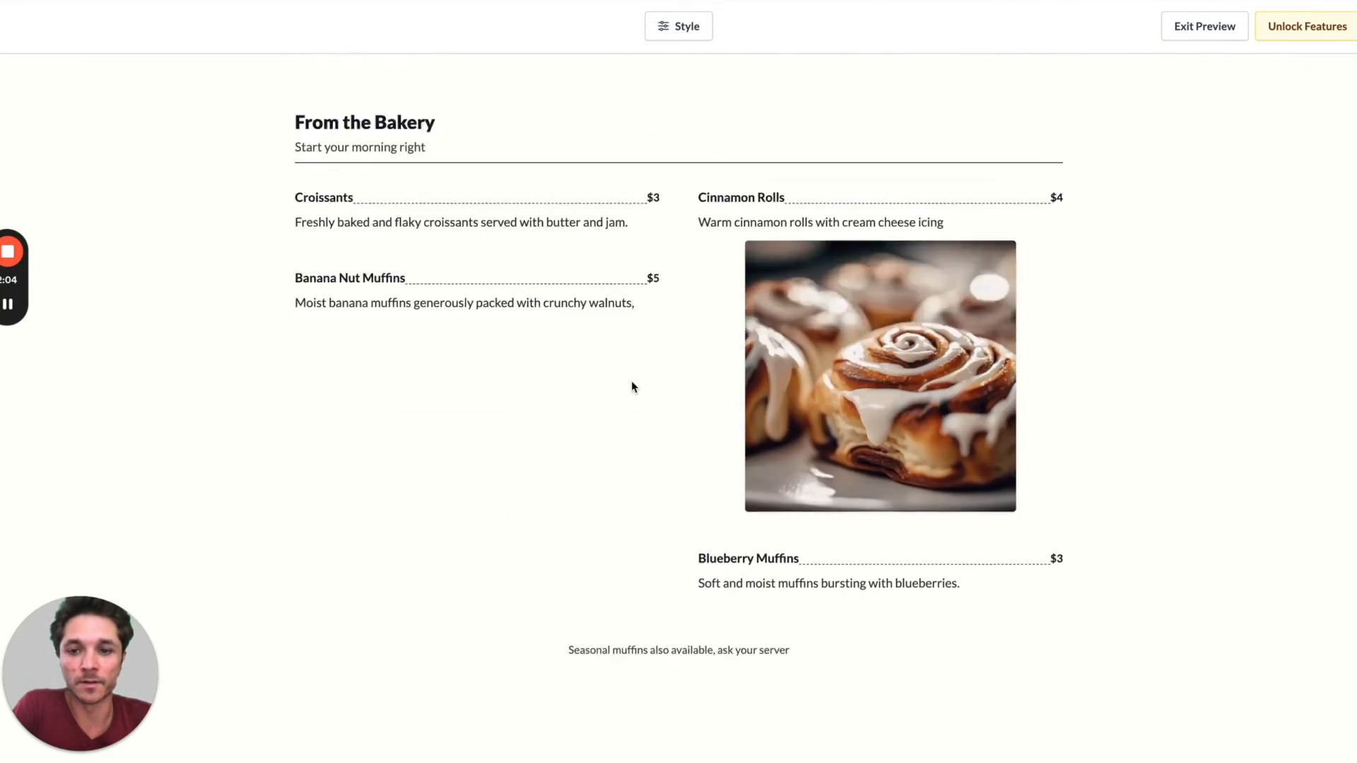
scroll("down", 3)
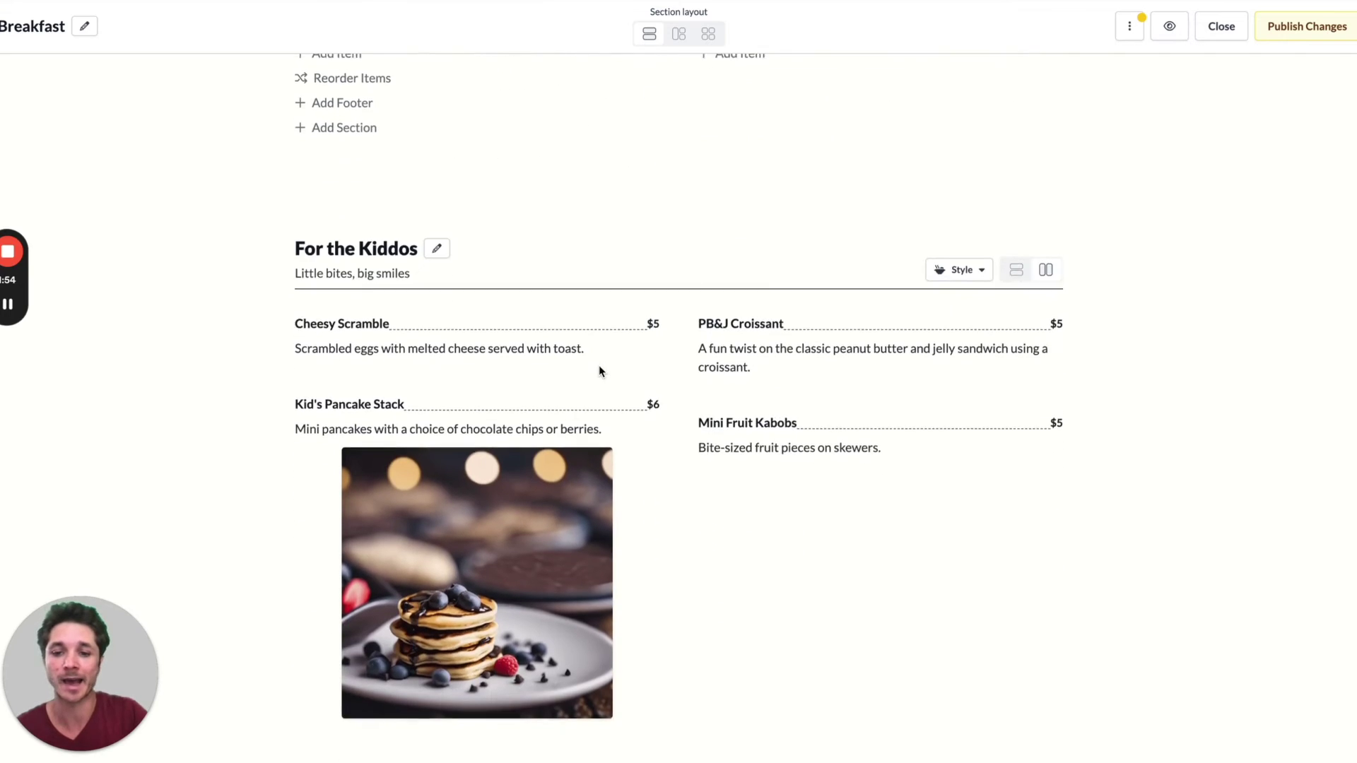
Give Banana Nut Muffins a contains-nuts annotation and save it.
scroll("down", 3)
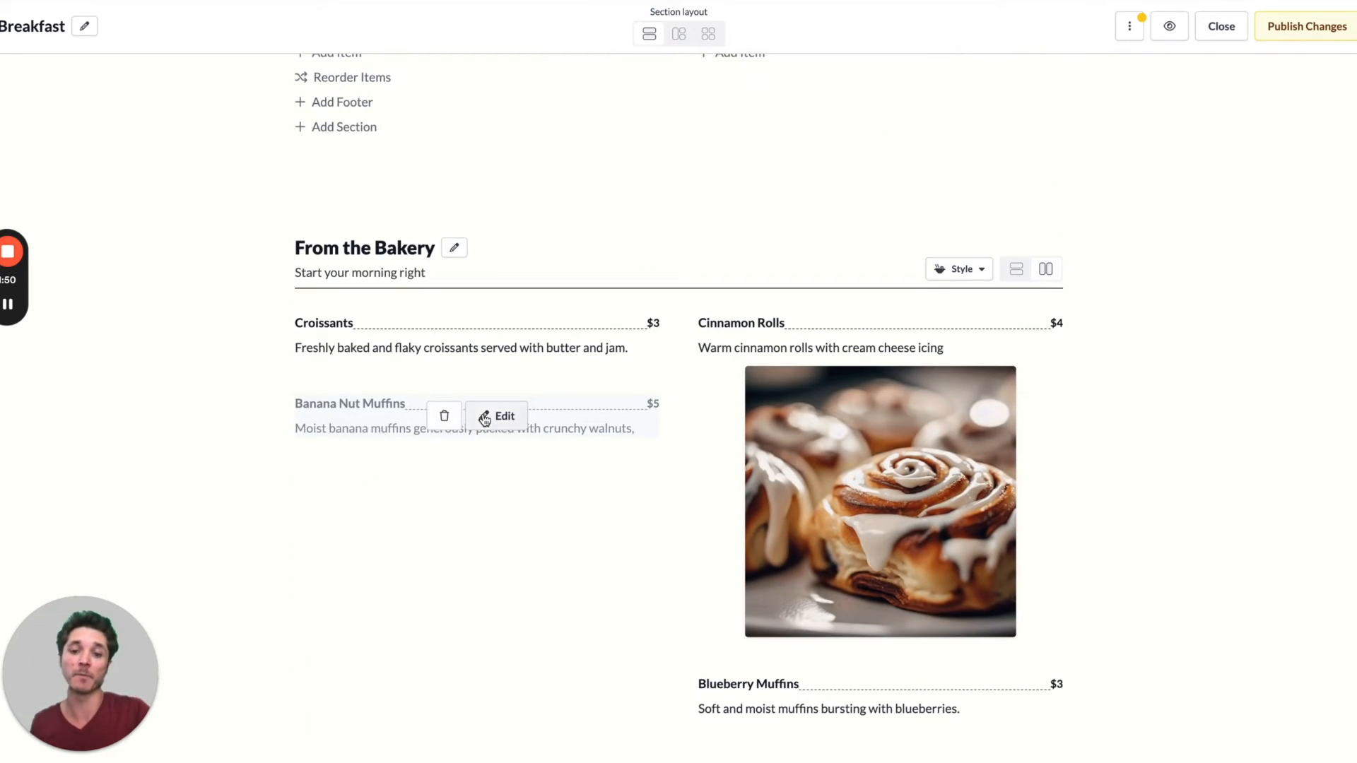
left_click(496, 415)
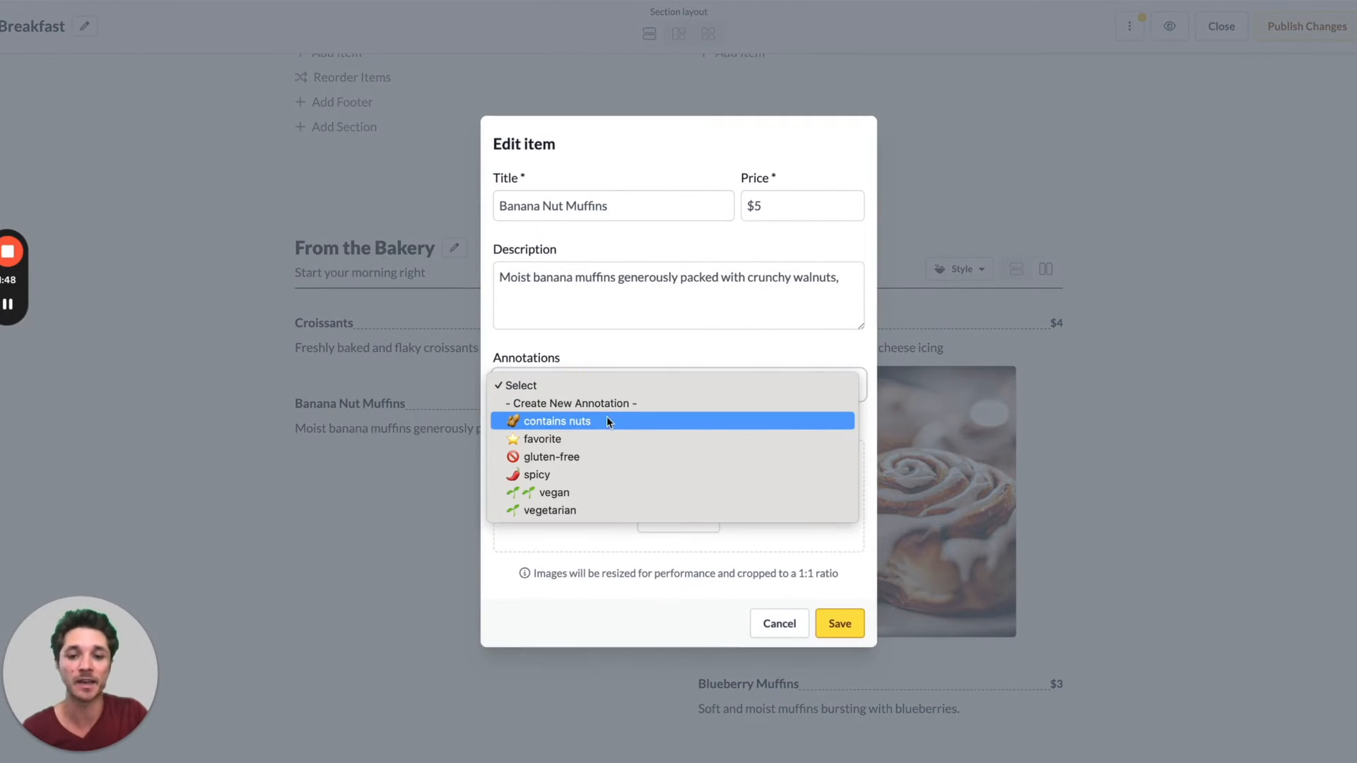
left_click(557, 421)
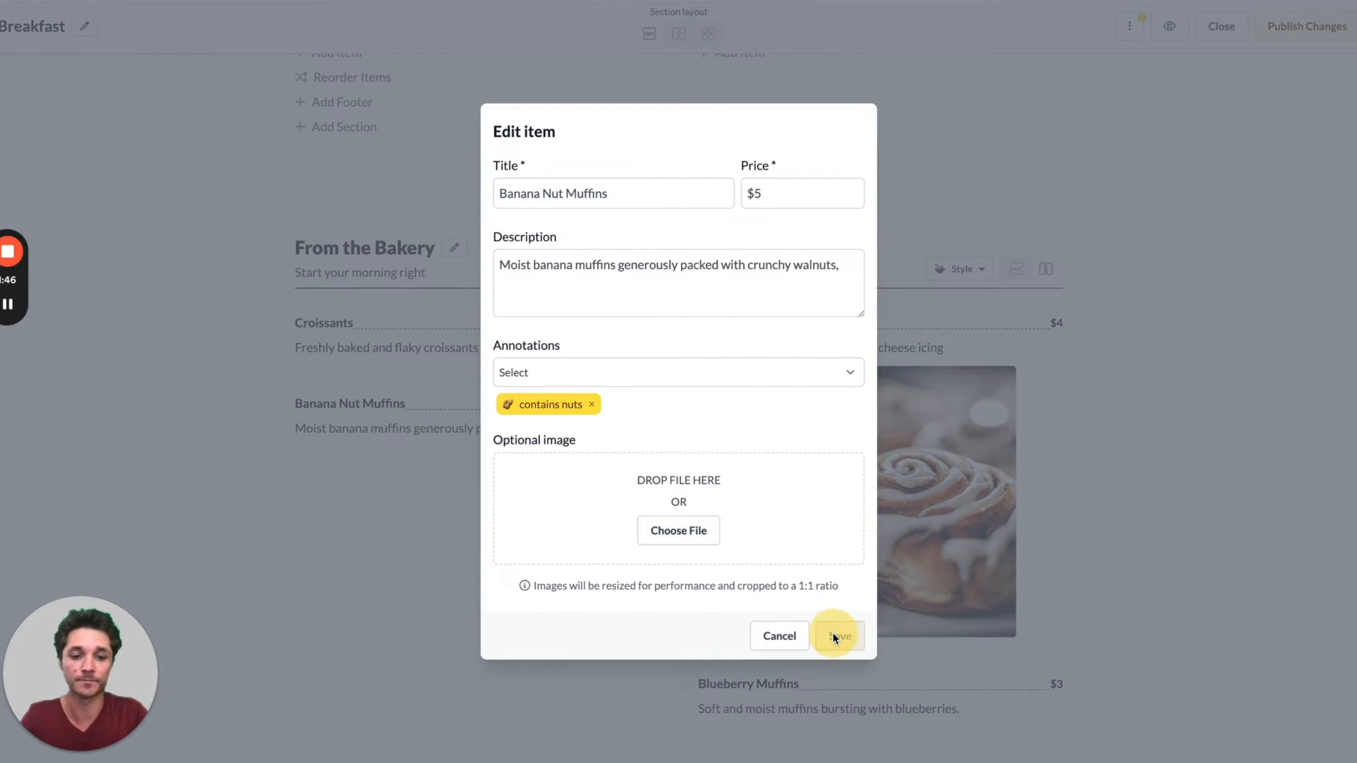
left_click(840, 636)
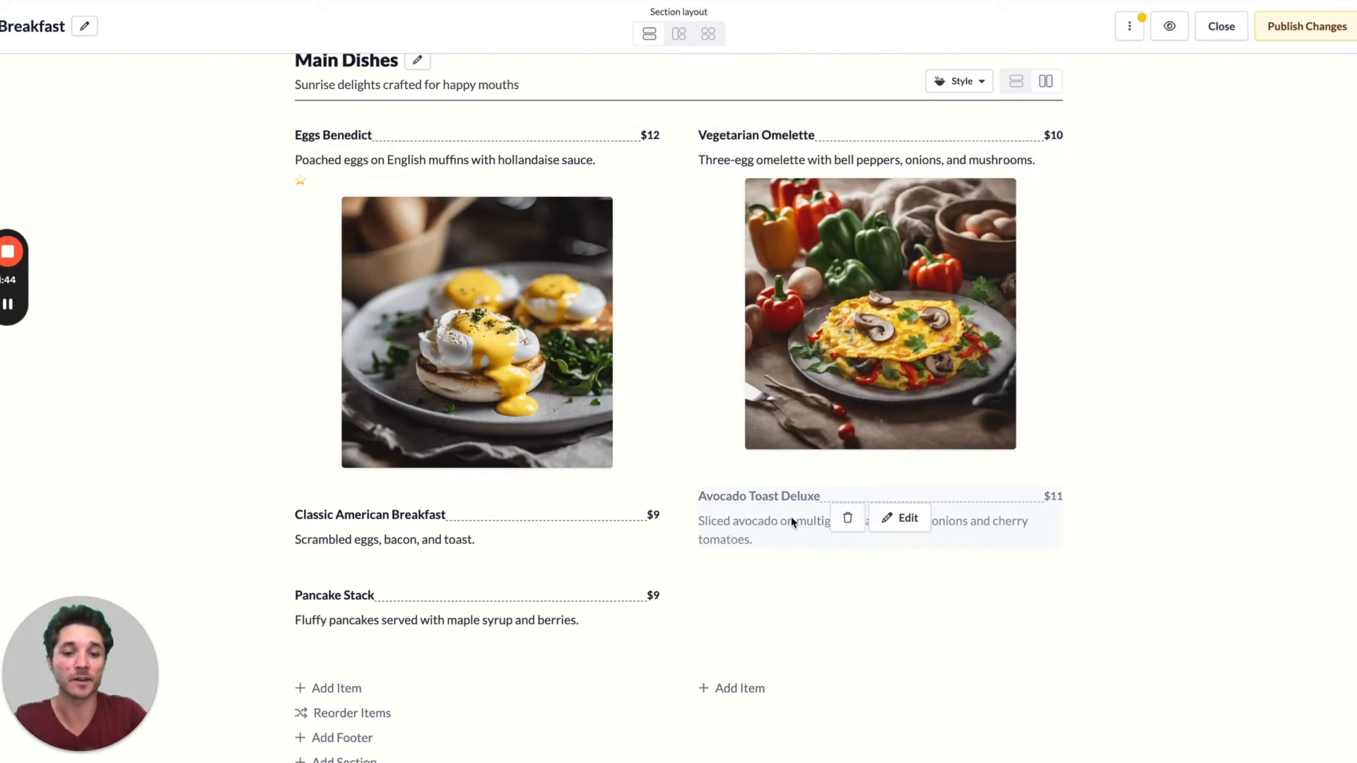
Give Avocado Toast Deluxe a vegan annotation and save it.
left_click(908, 517)
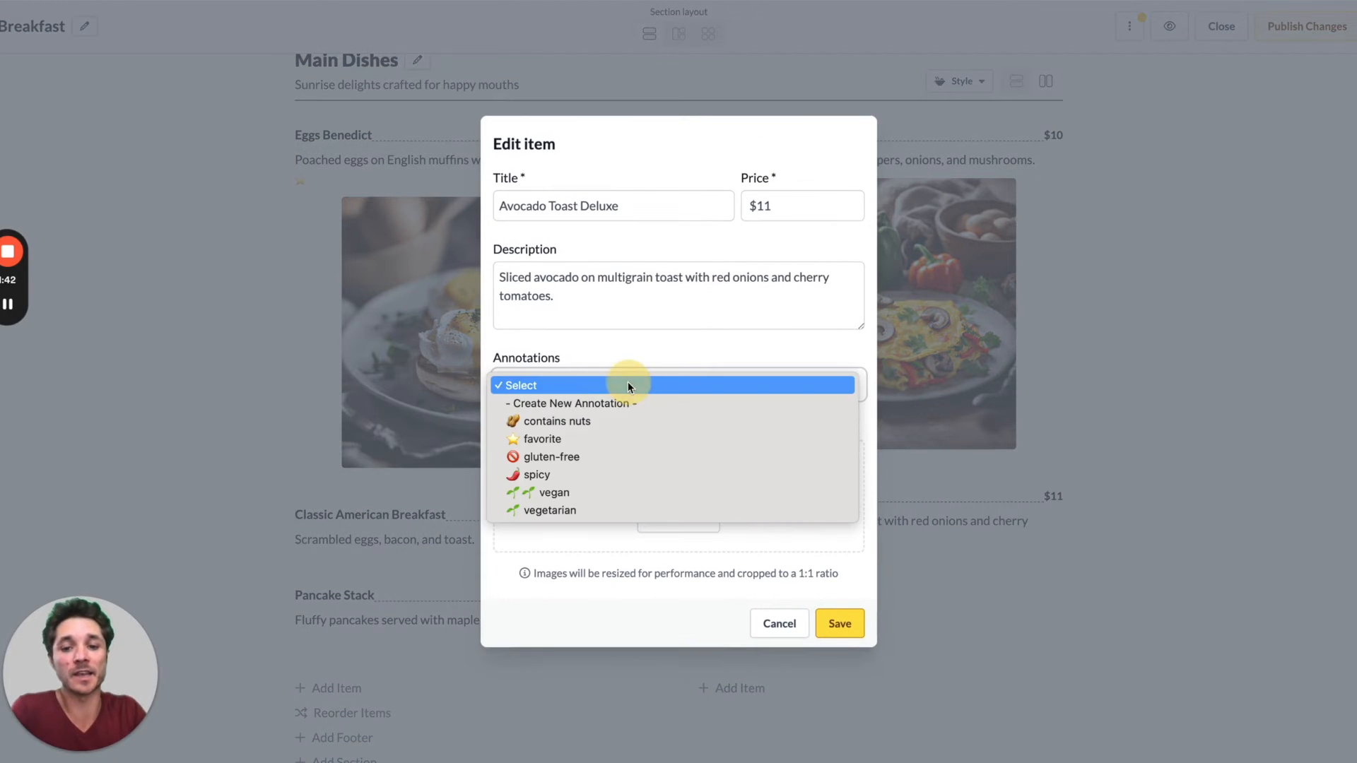
left_click(554, 492)
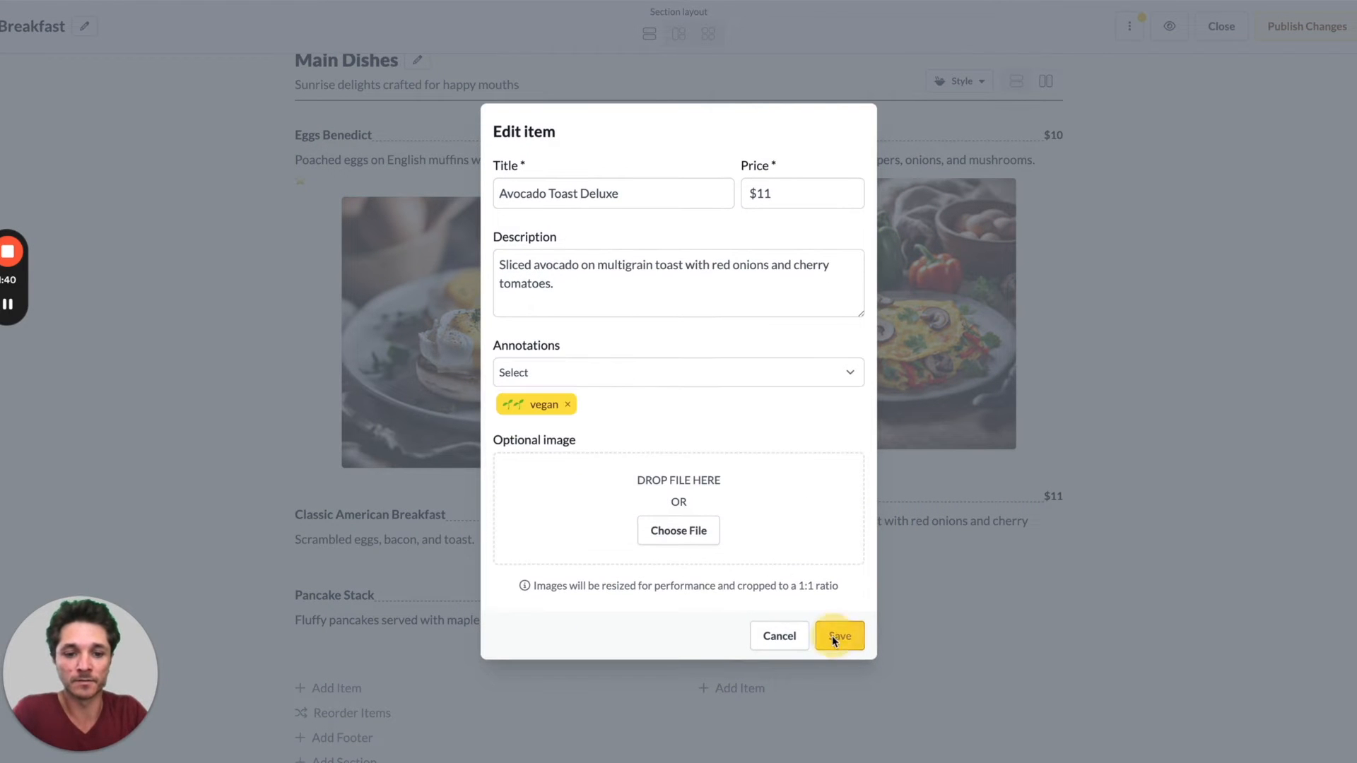
left_click(839, 636)
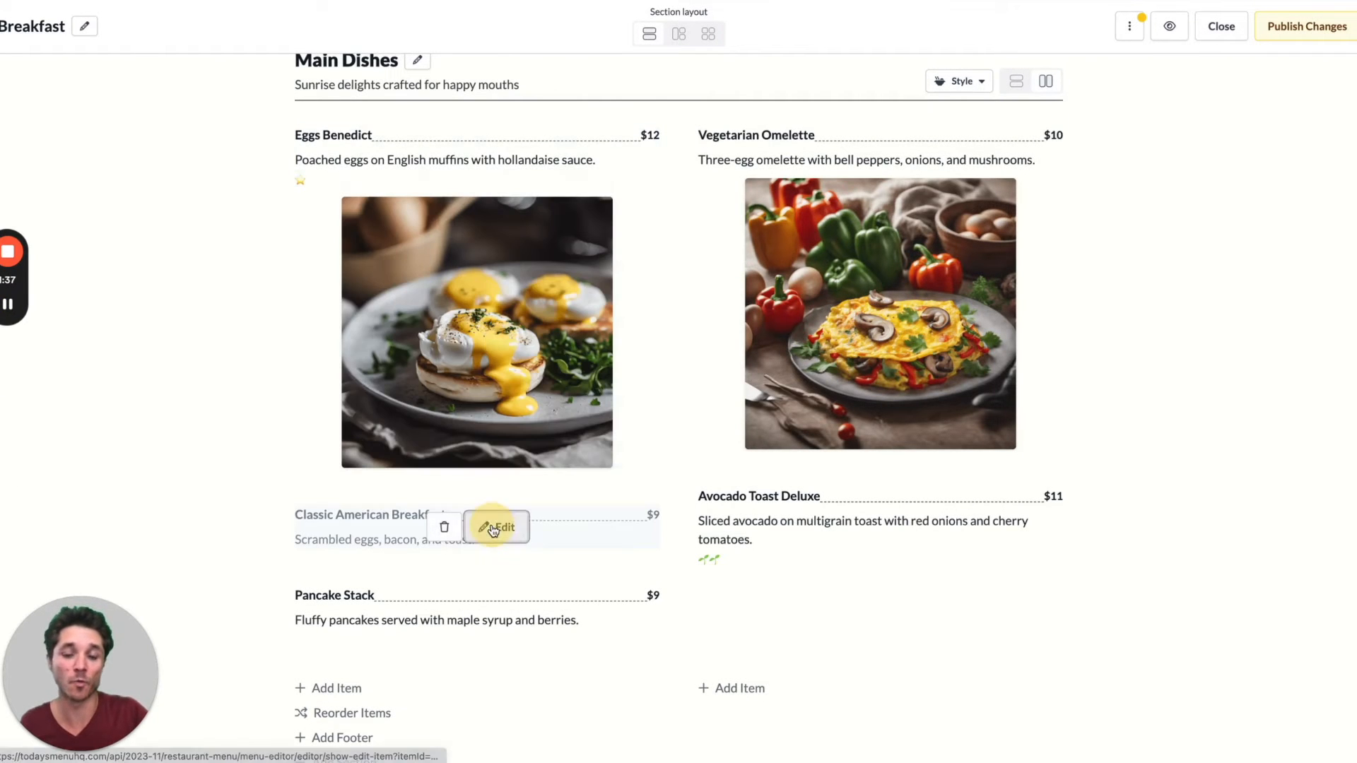
left_click(498, 527)
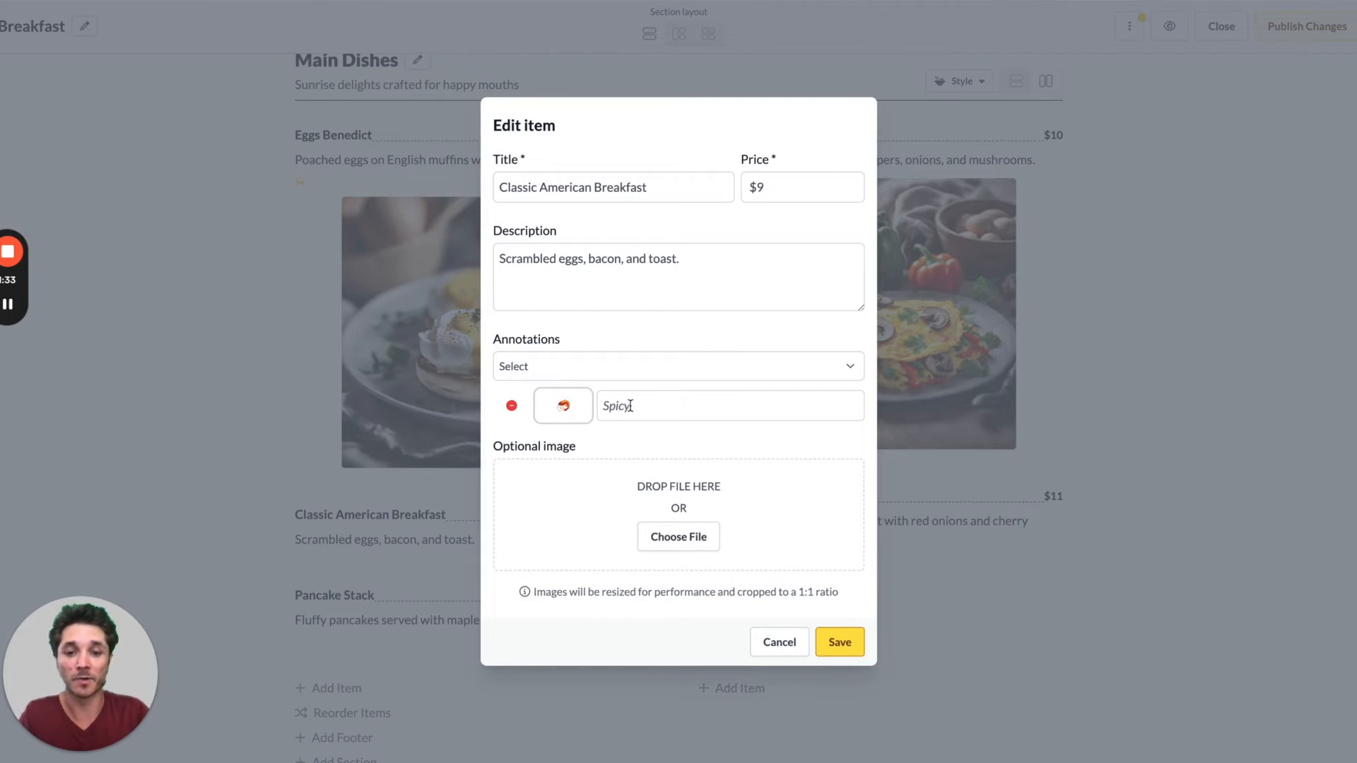
type("contains")
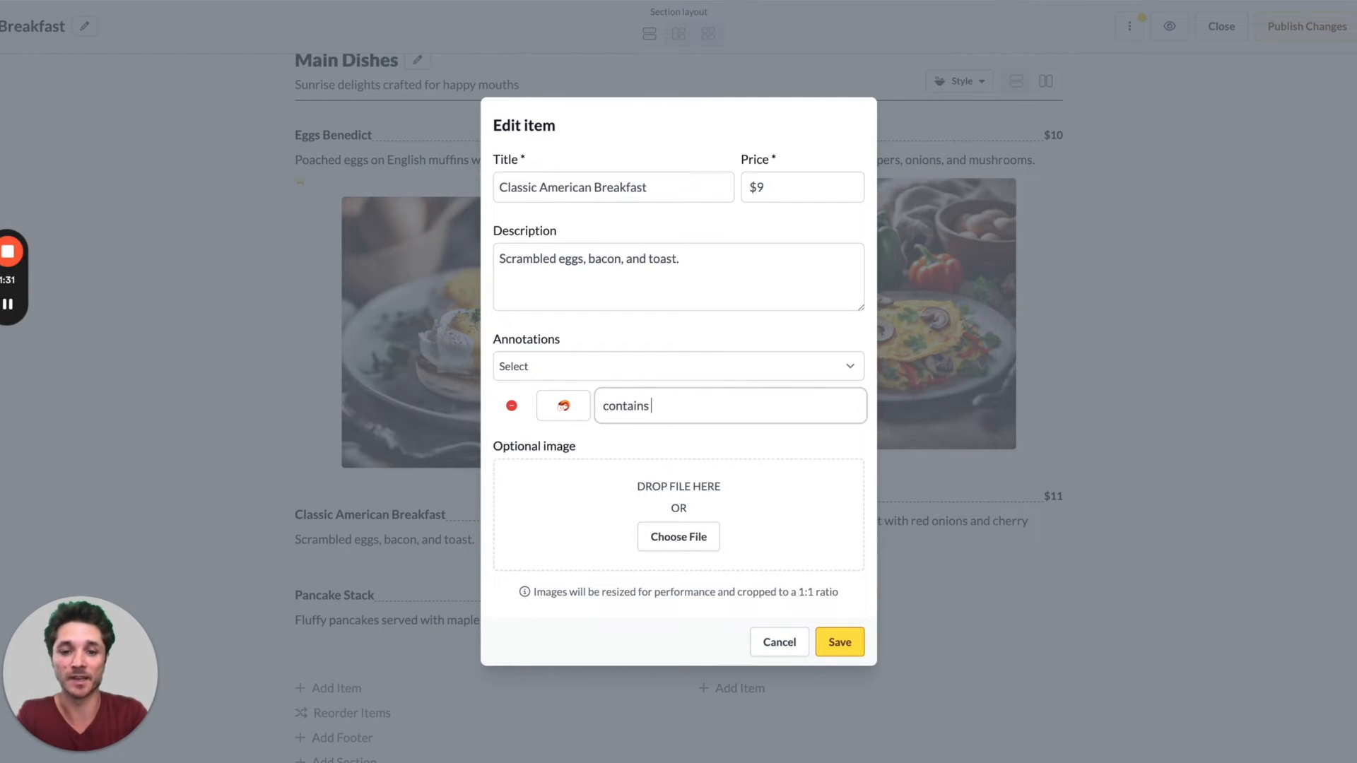
type("shellfish")
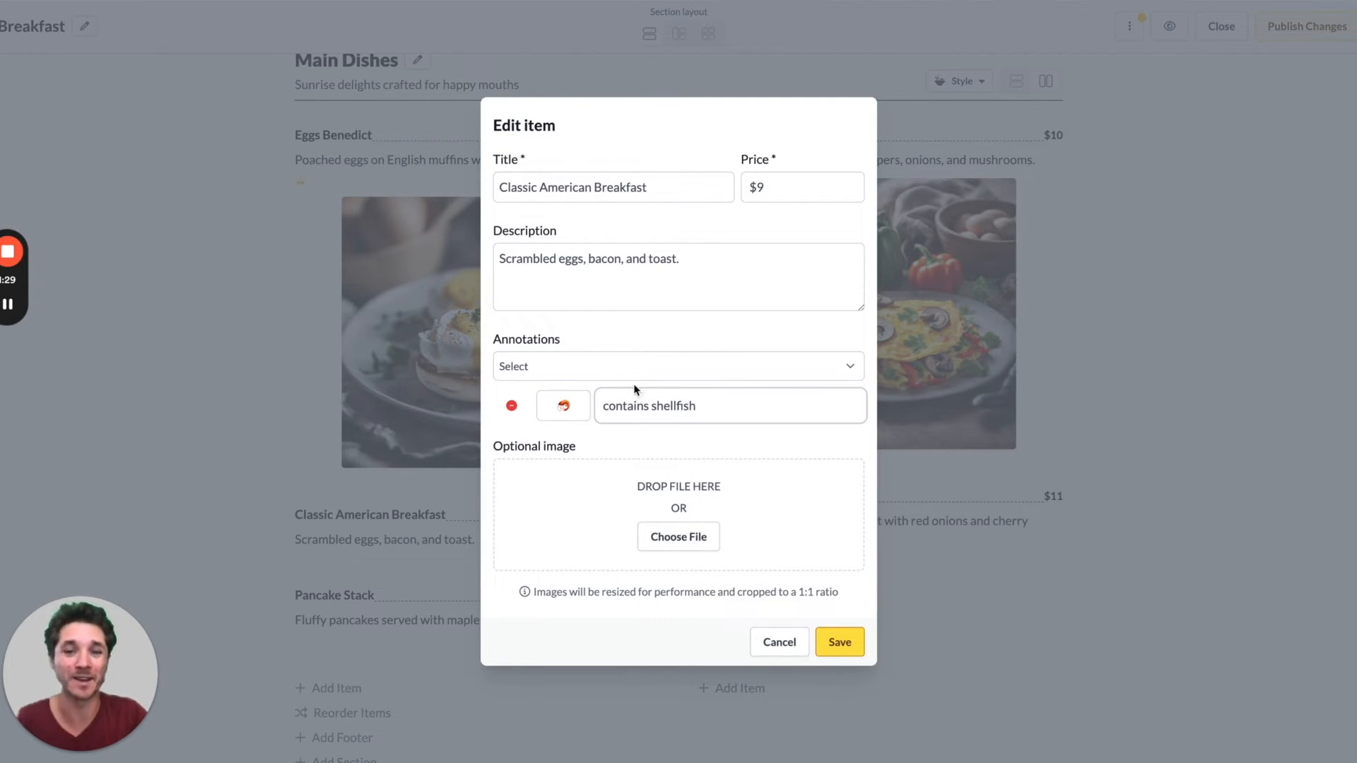
left_click(510, 406)
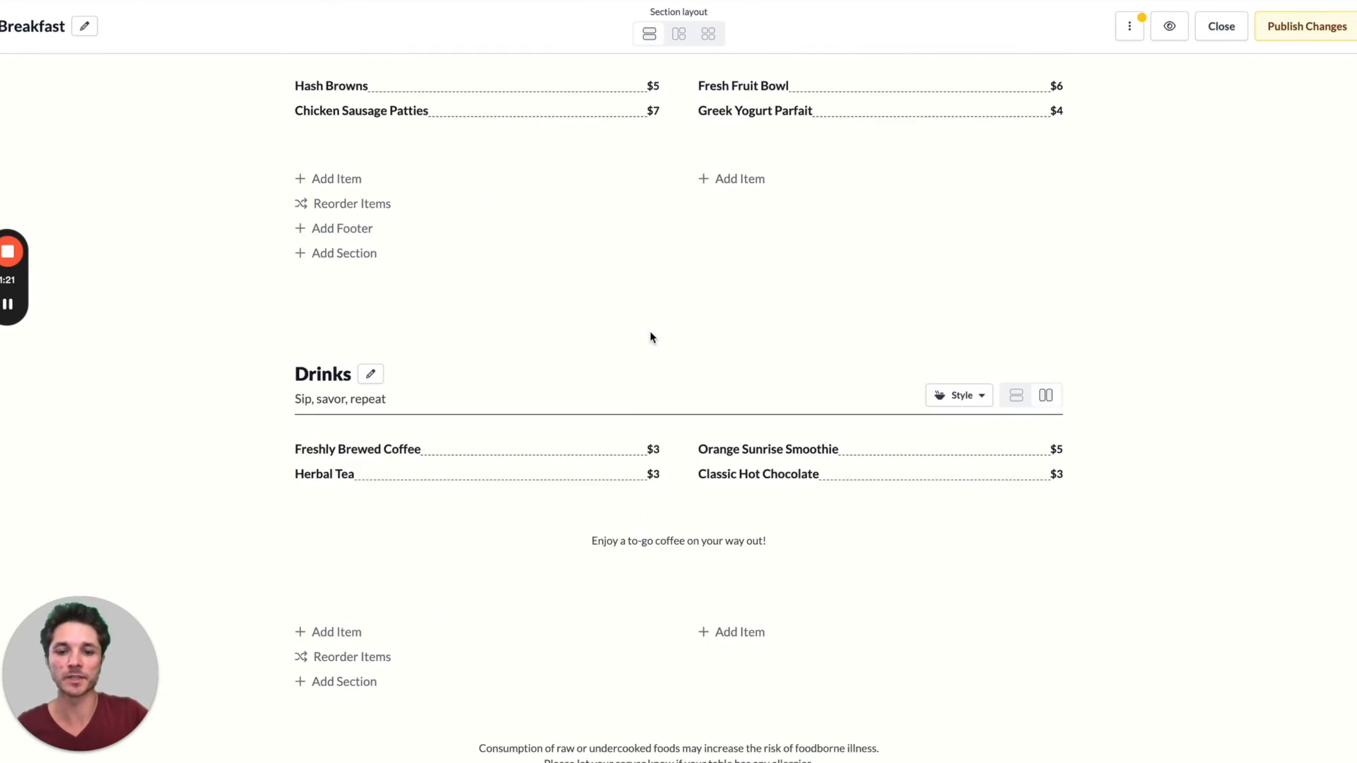
Switch Main Dishes to a single column, then restore its two-column layout.
scroll("down", 3)
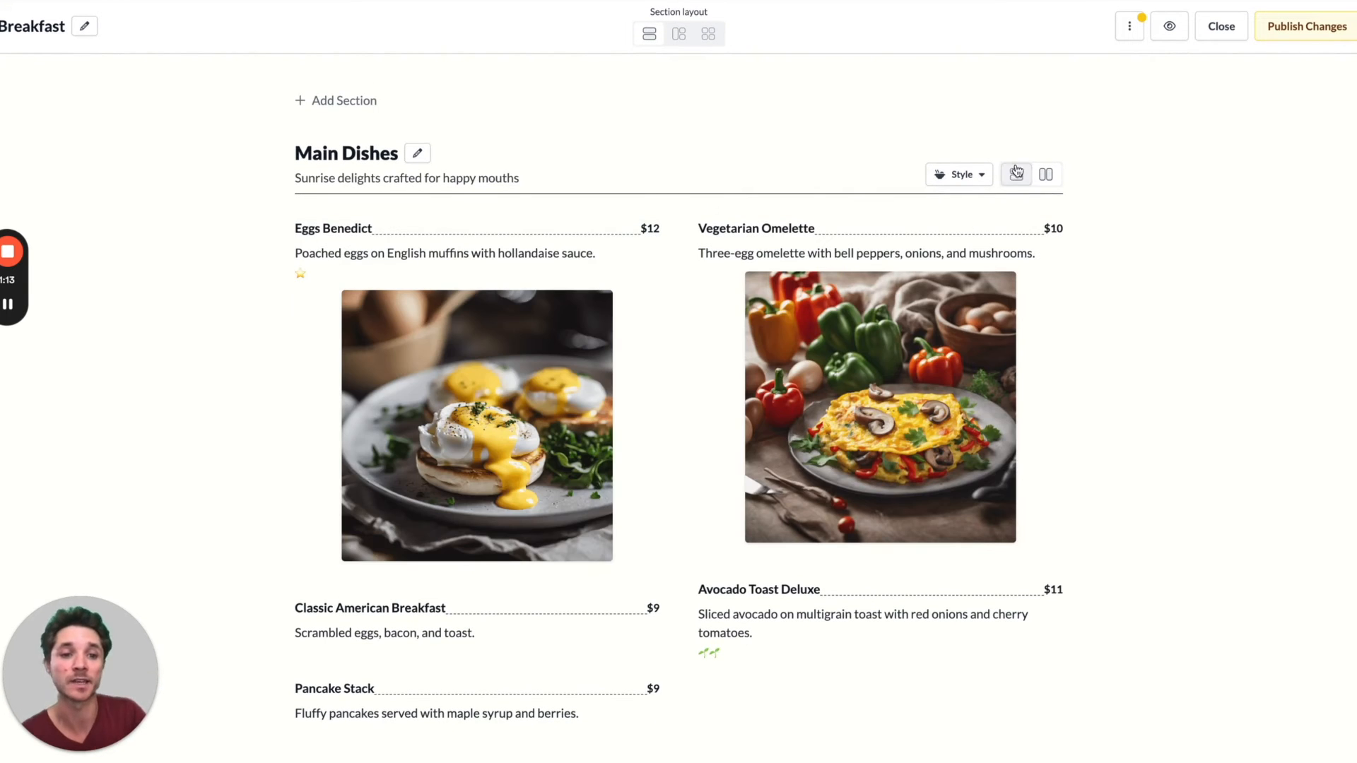
left_click(1015, 174)
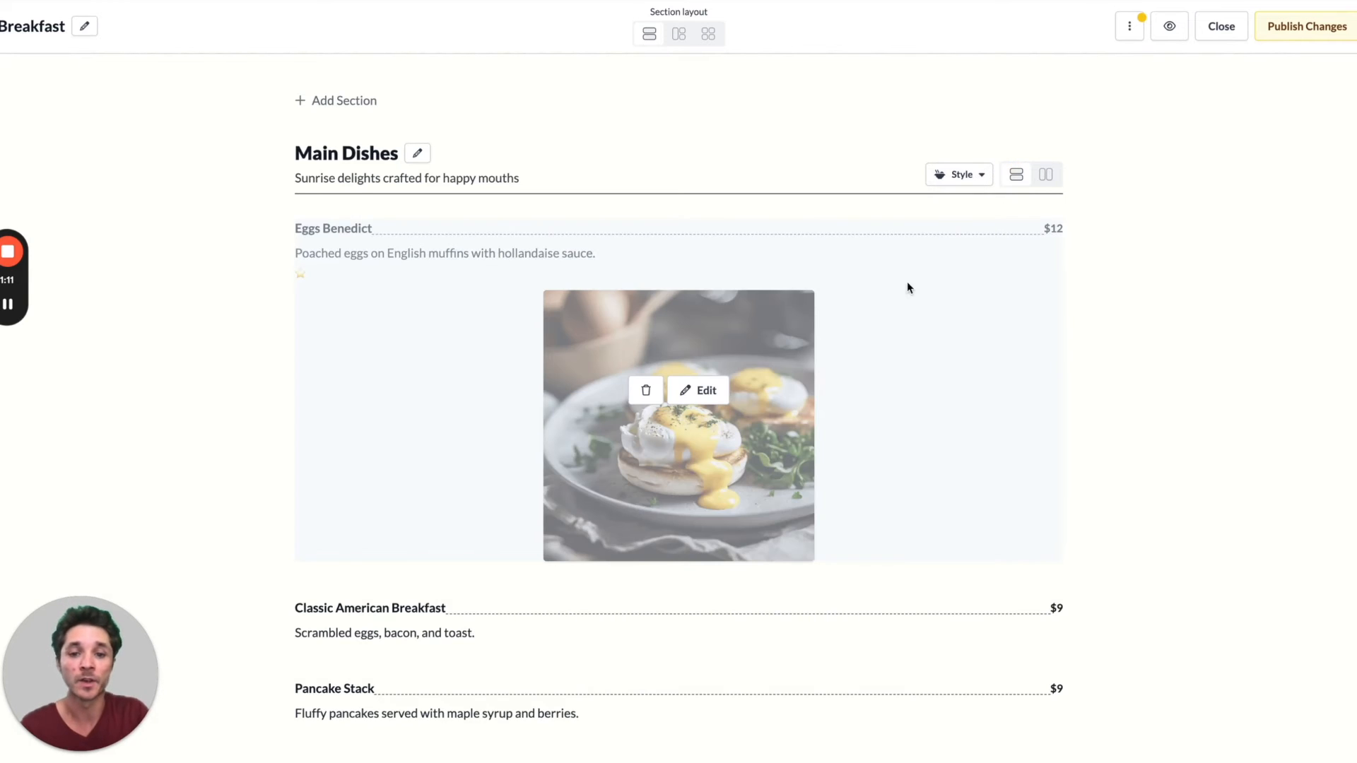
left_click(1046, 175)
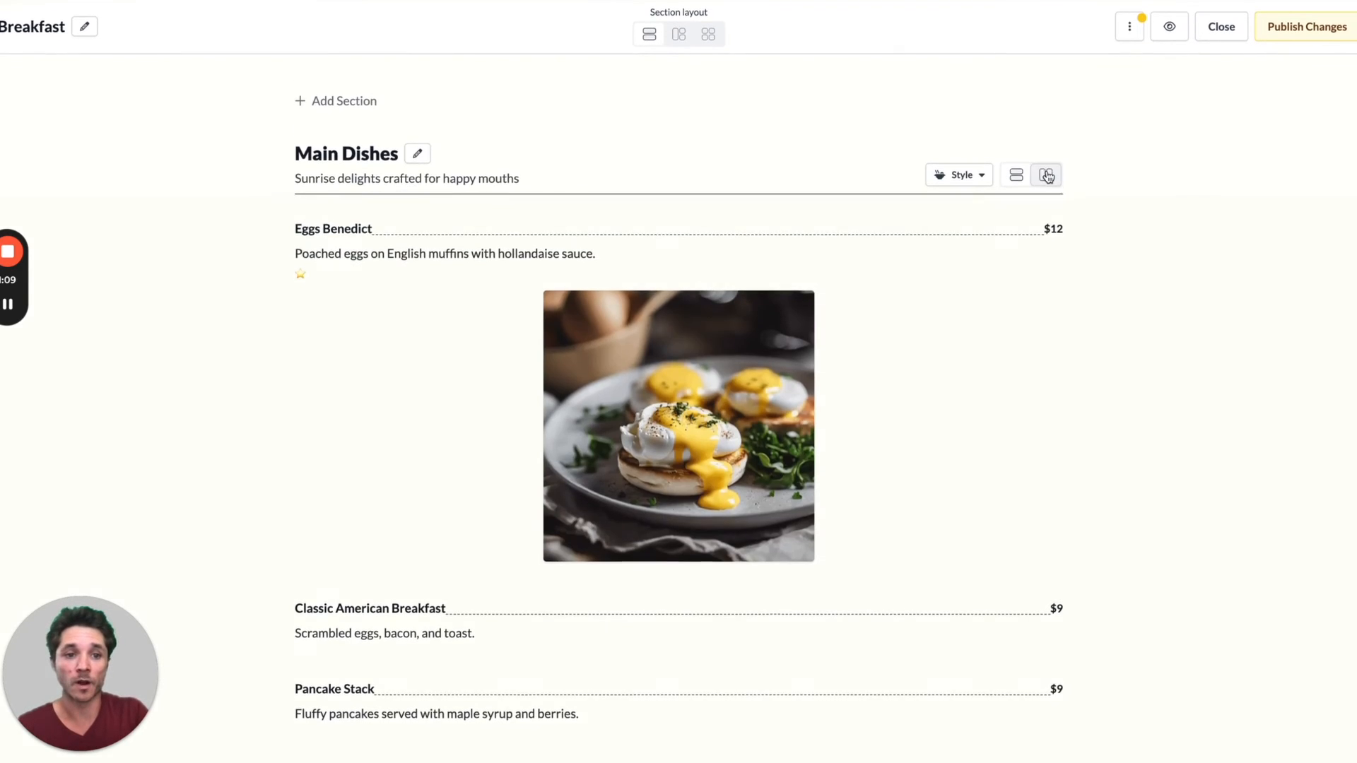
left_click(1046, 175)
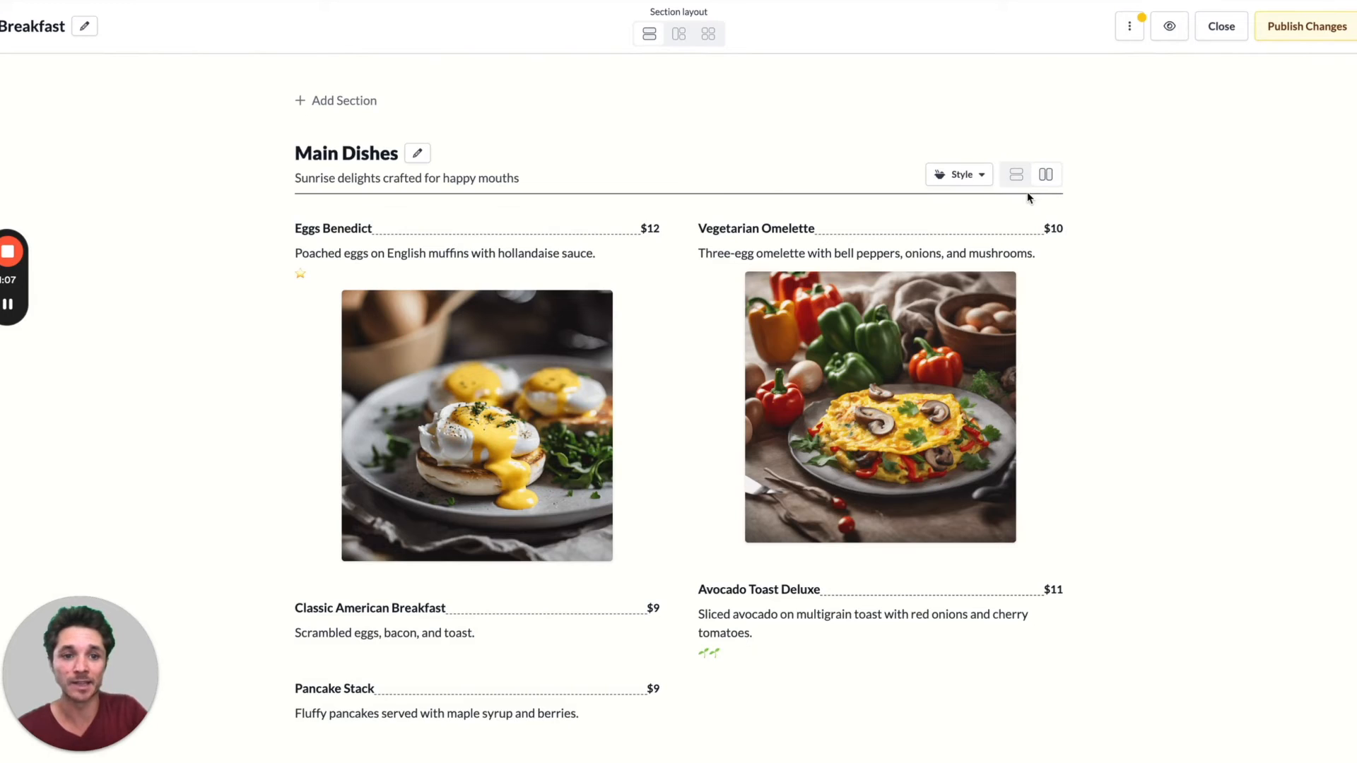
left_click(958, 174)
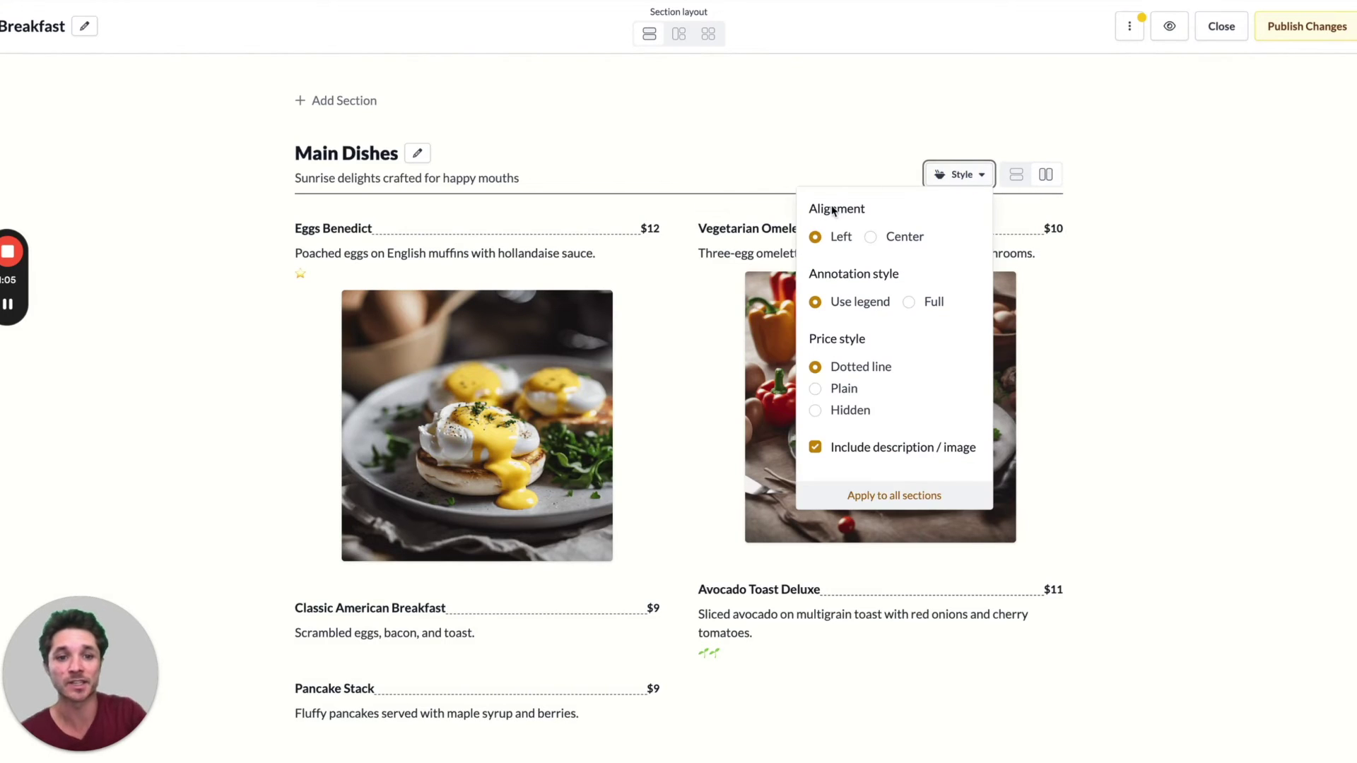
Try centered item text, return to left alignment, and show annotations as full labels.
left_click(870, 237)
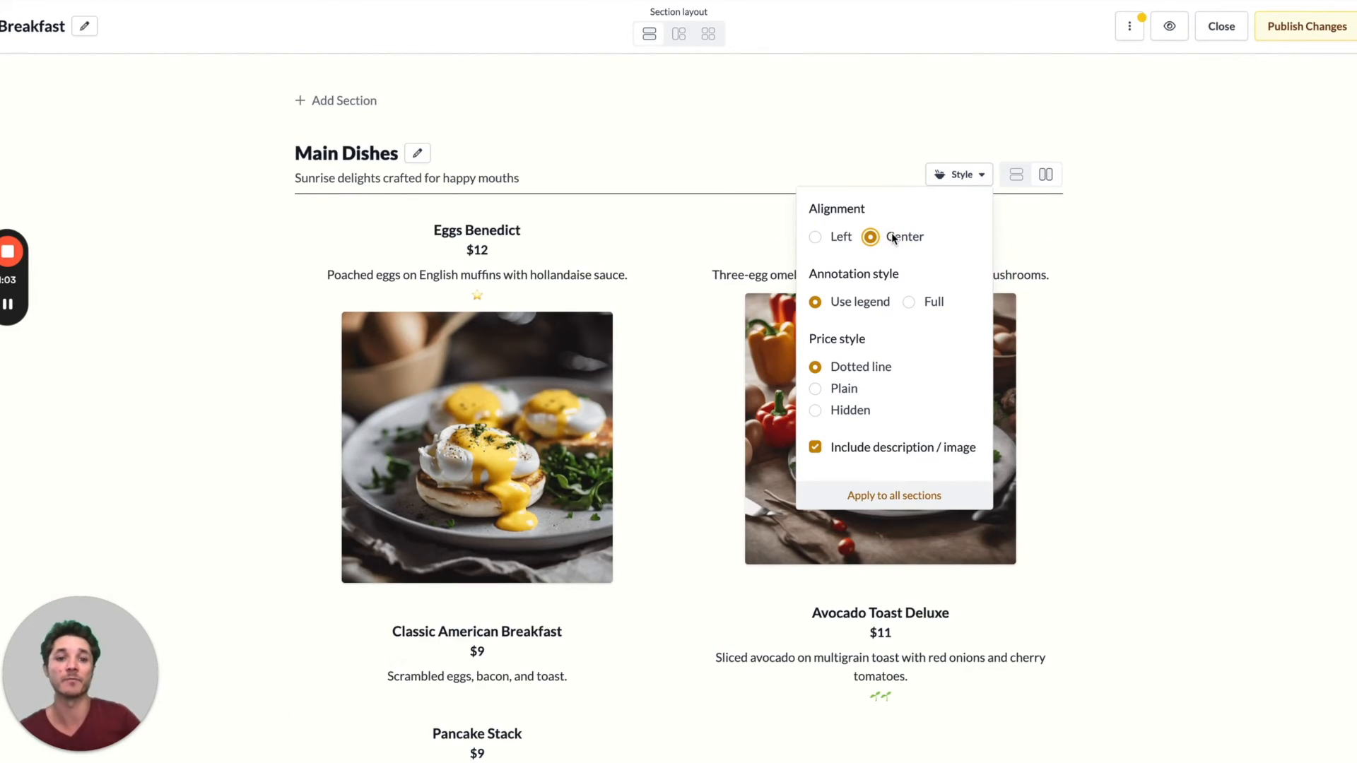
left_click(815, 238)
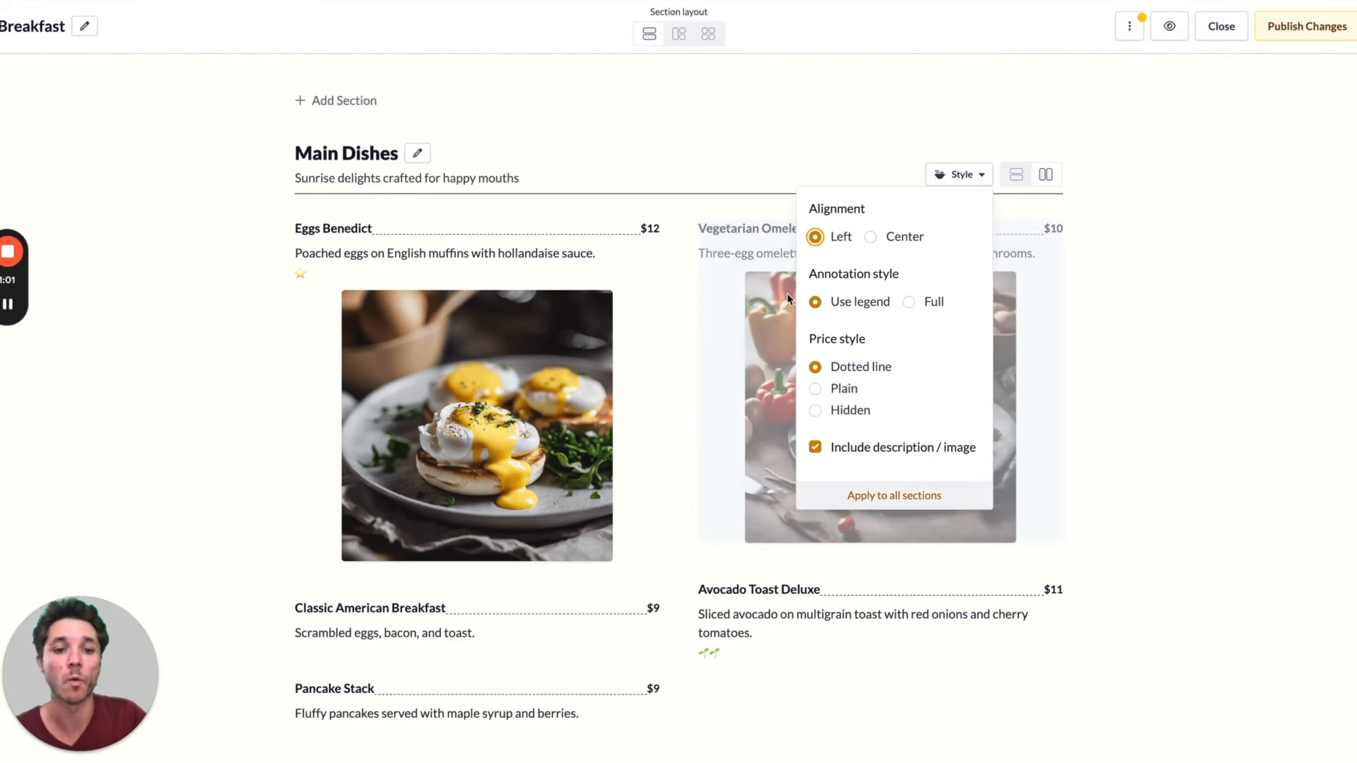
left_click(909, 301)
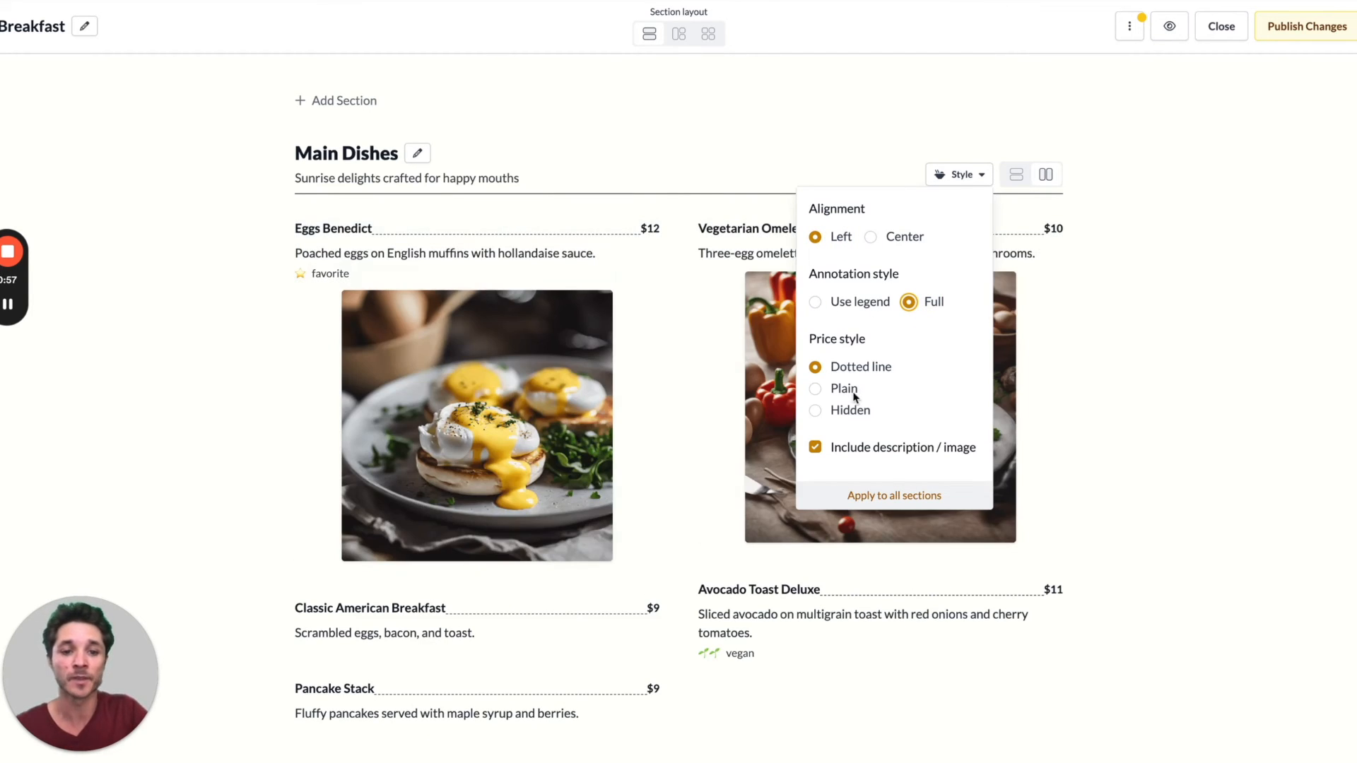
Try plain and hidden prices, then settle on dotted-line prices for Main Dishes.
left_click(814, 389)
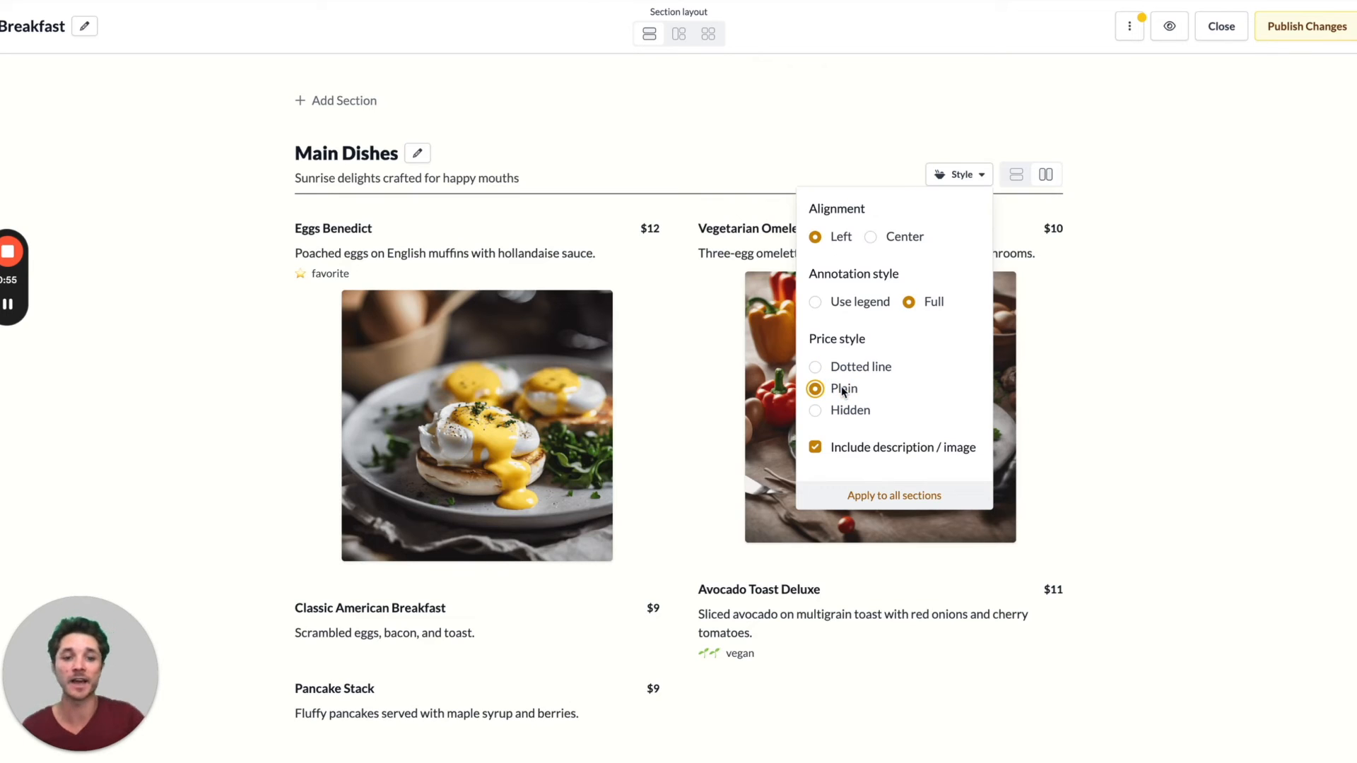
left_click(814, 410)
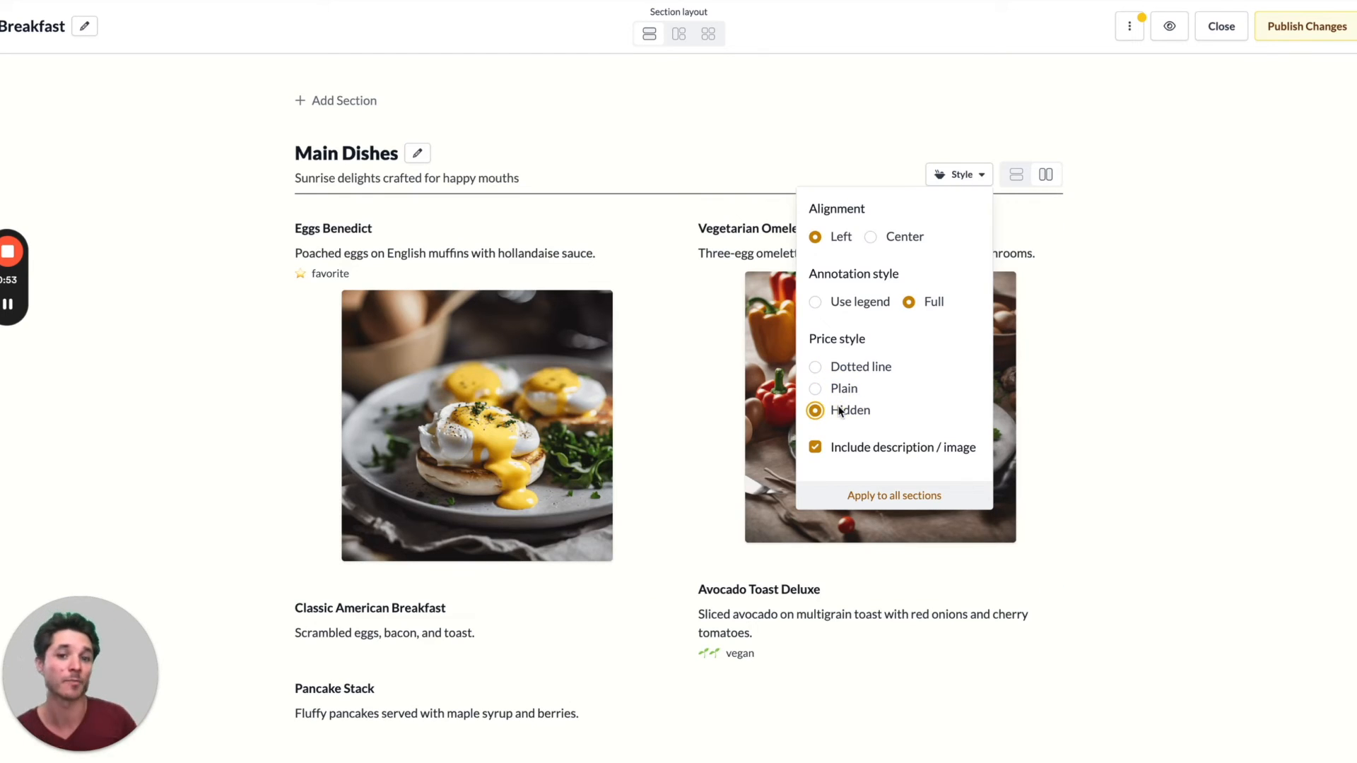
left_click(815, 367)
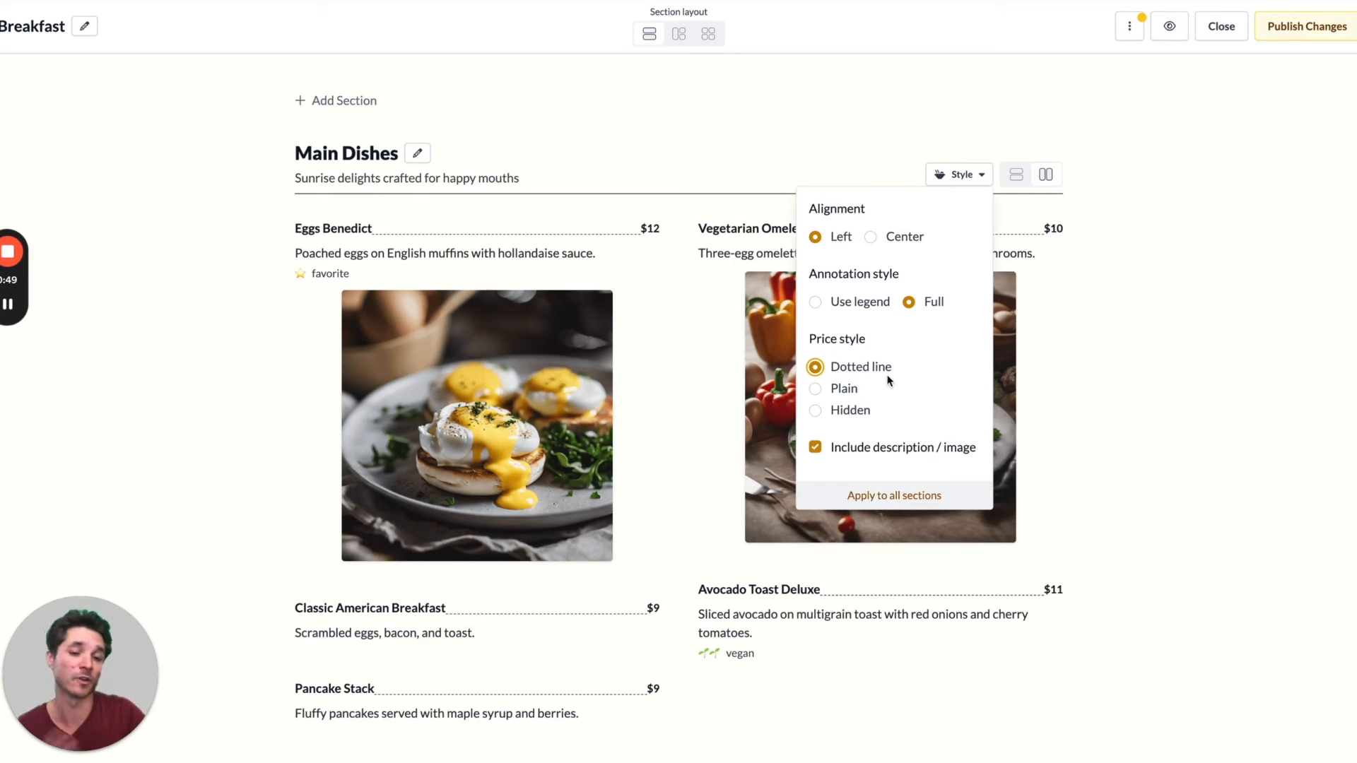
mouse_move(803, 327)
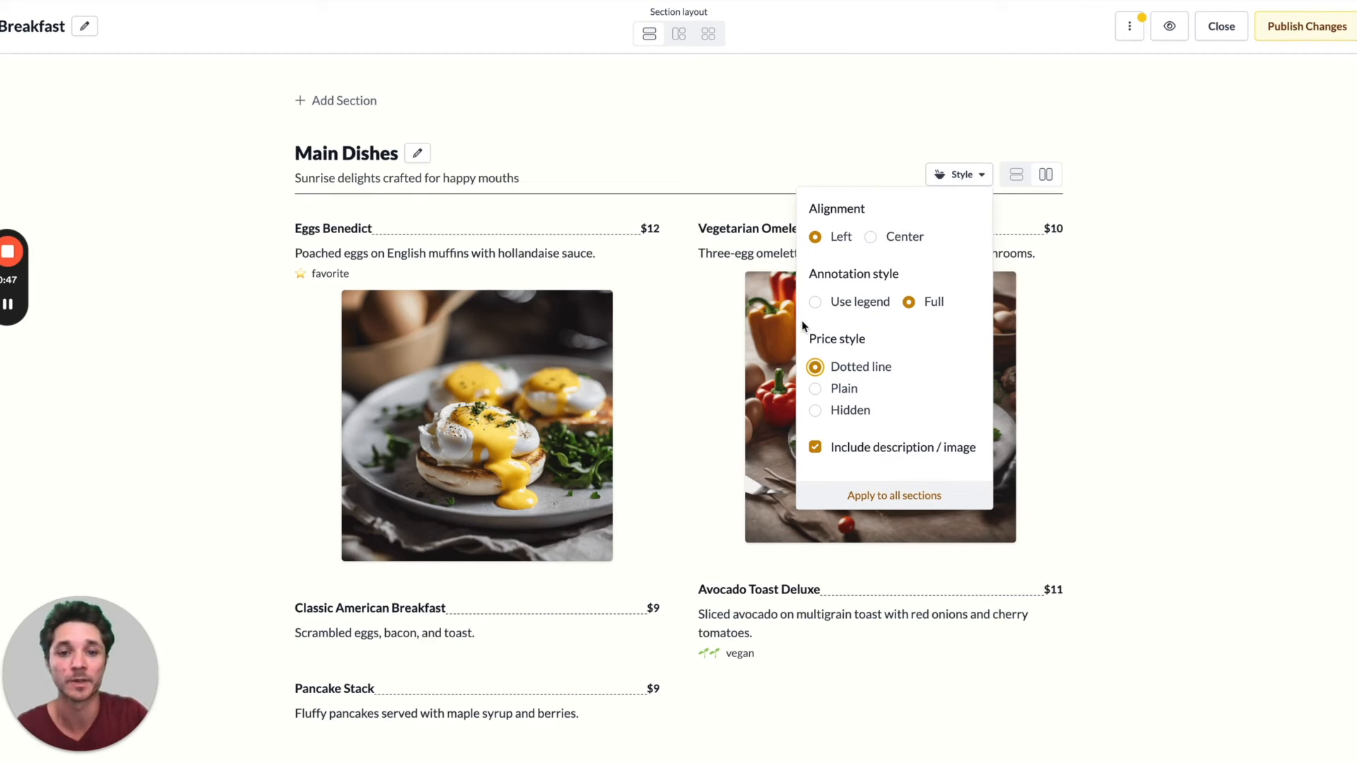
mouse_move(670, 308)
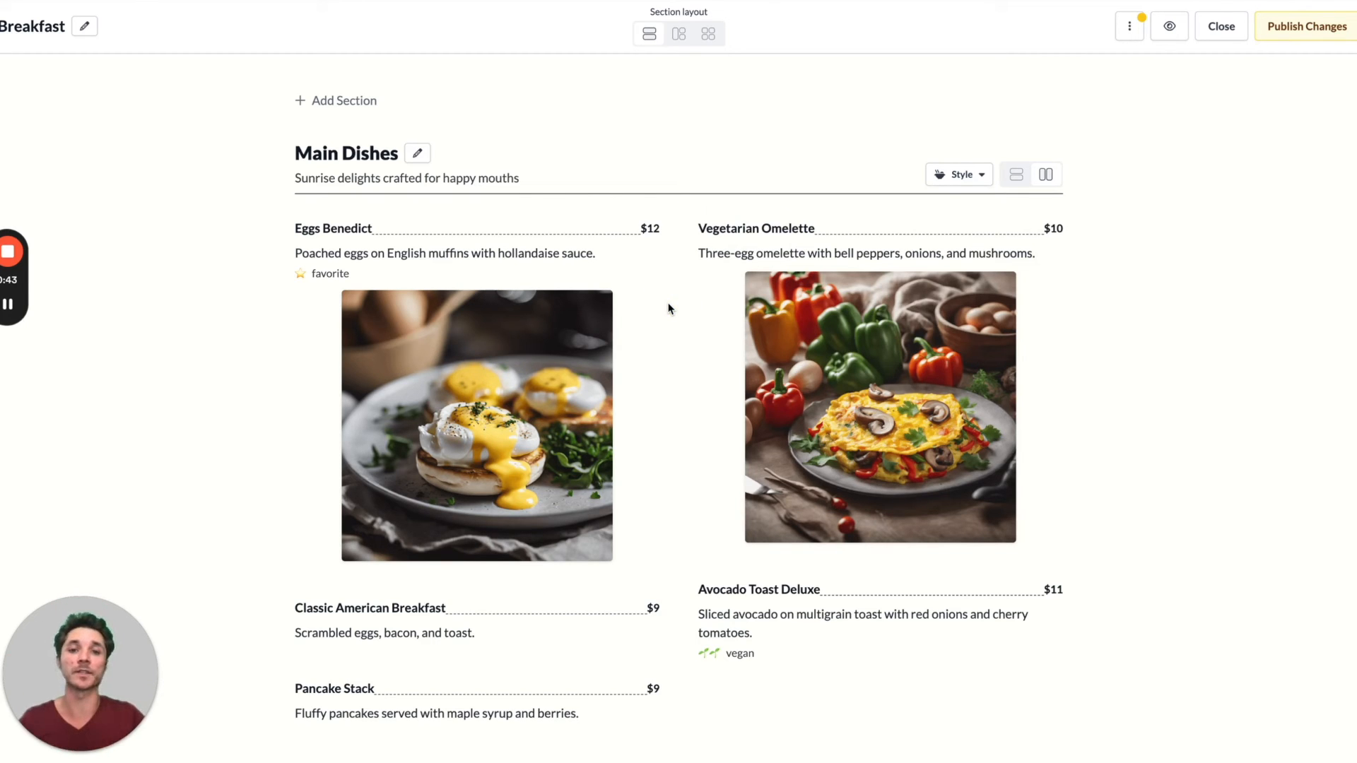
mouse_move(648, 75)
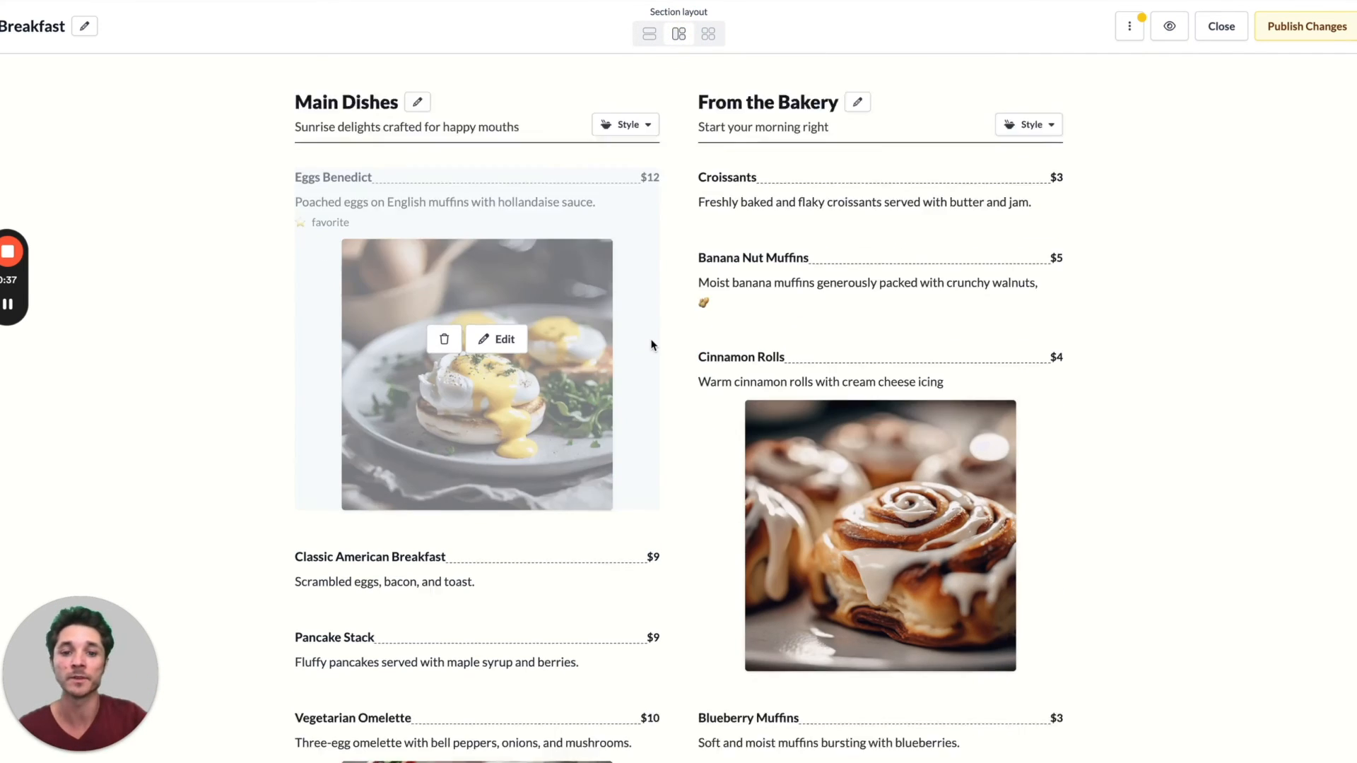
Set the Section layout to staggered so Breakfast sections sit side by side.
scroll("down", 3)
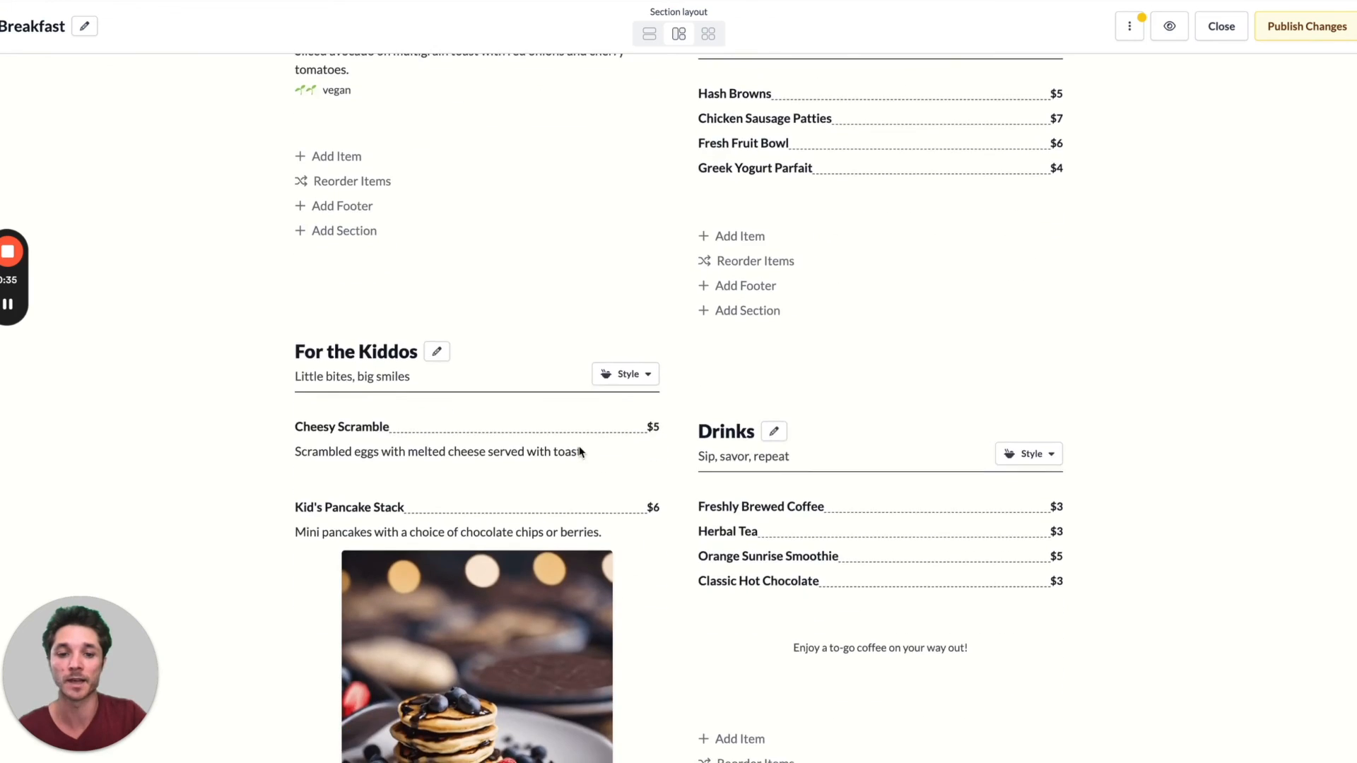
scroll("down", 3)
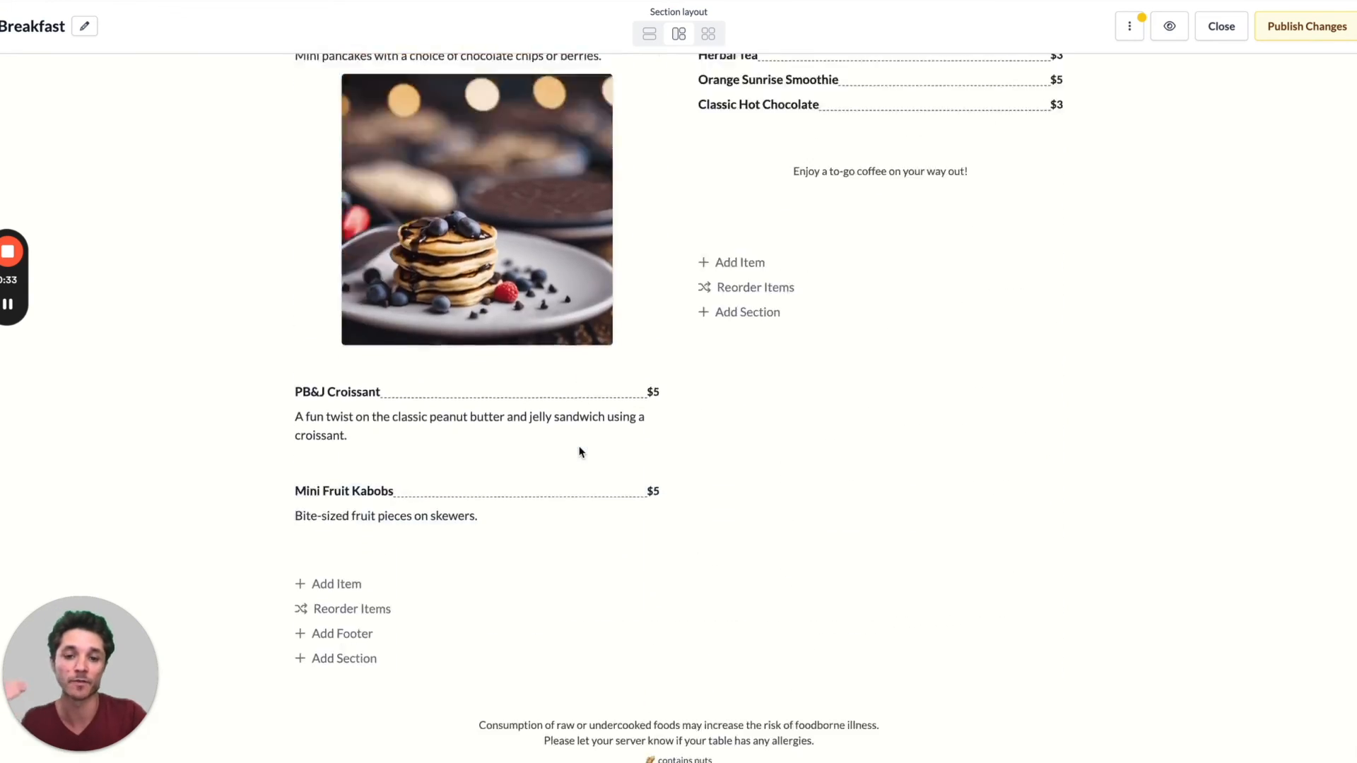
left_click(707, 34)
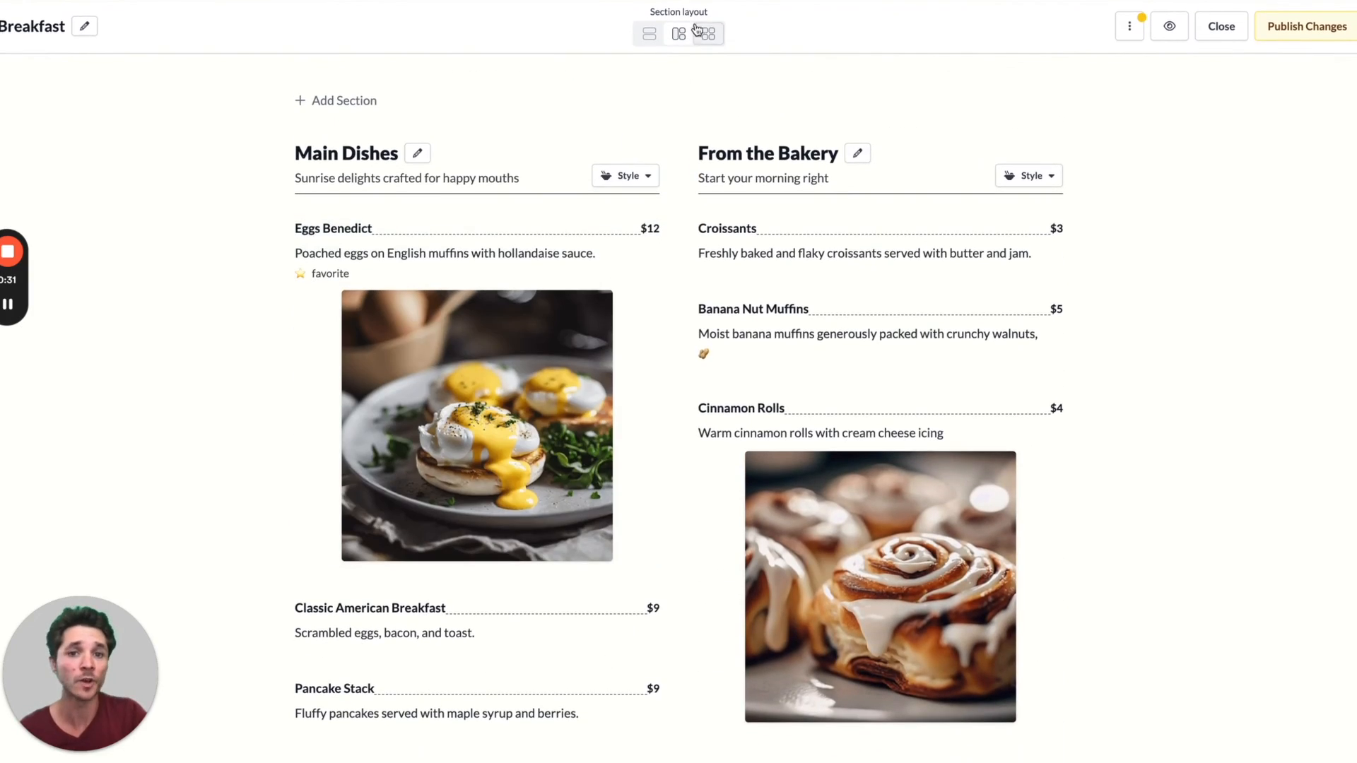
scroll("down", 3)
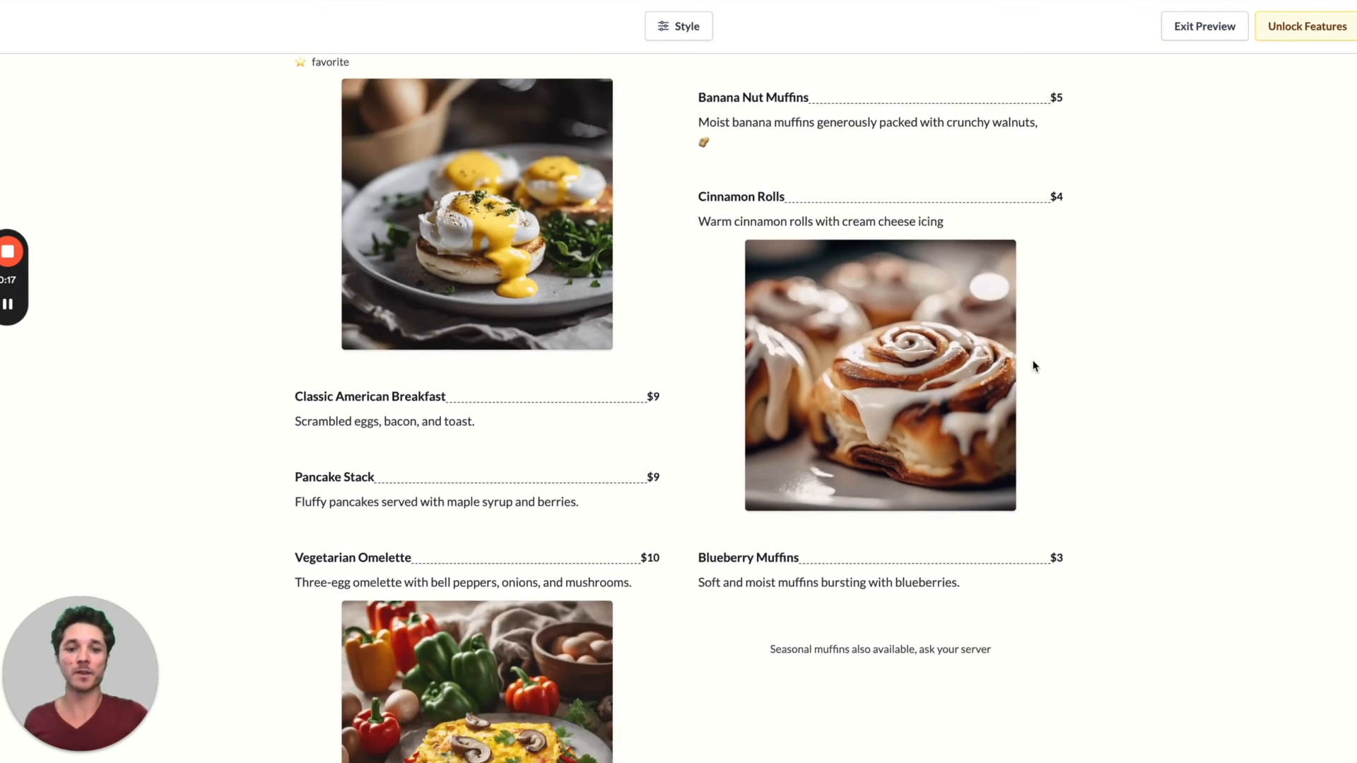
Review the guest preview, then publish the Breakfast menu changes.
scroll("down", 3)
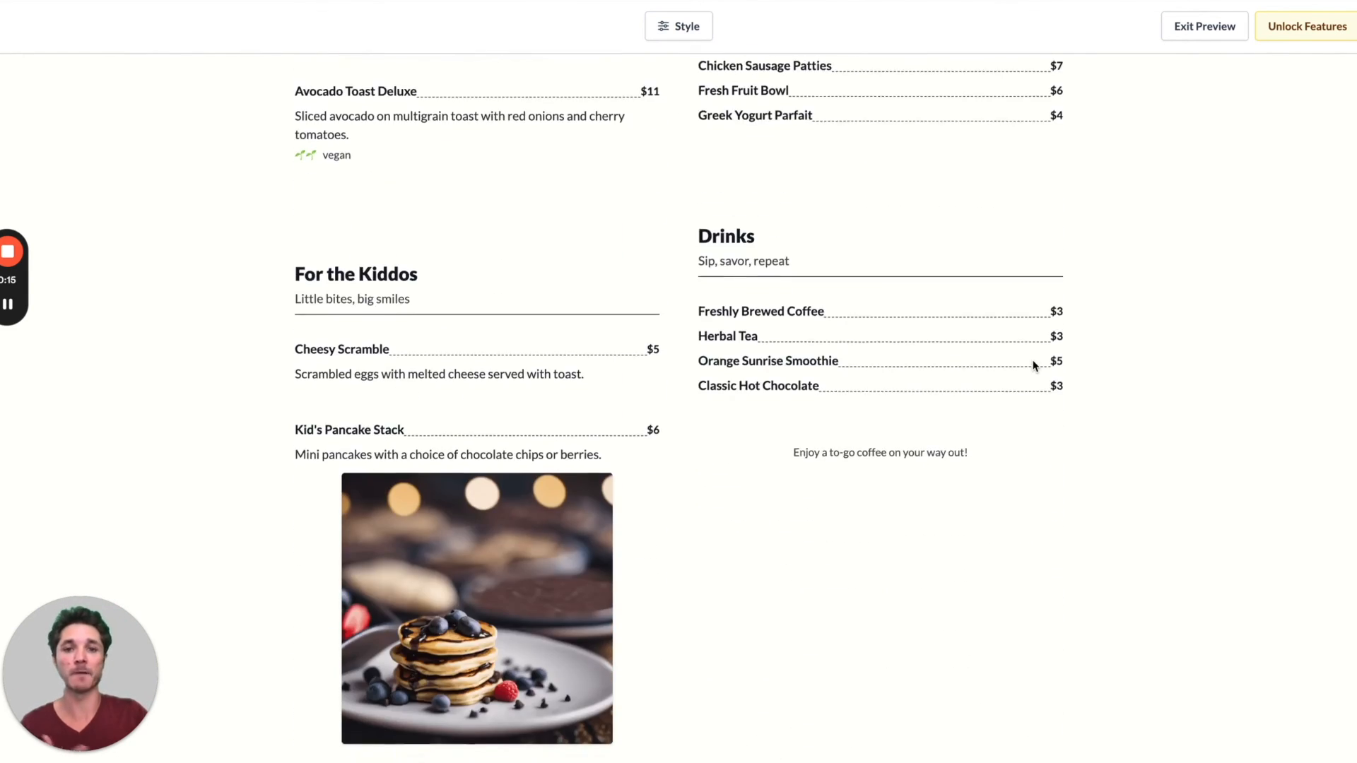
scroll("down", 3)
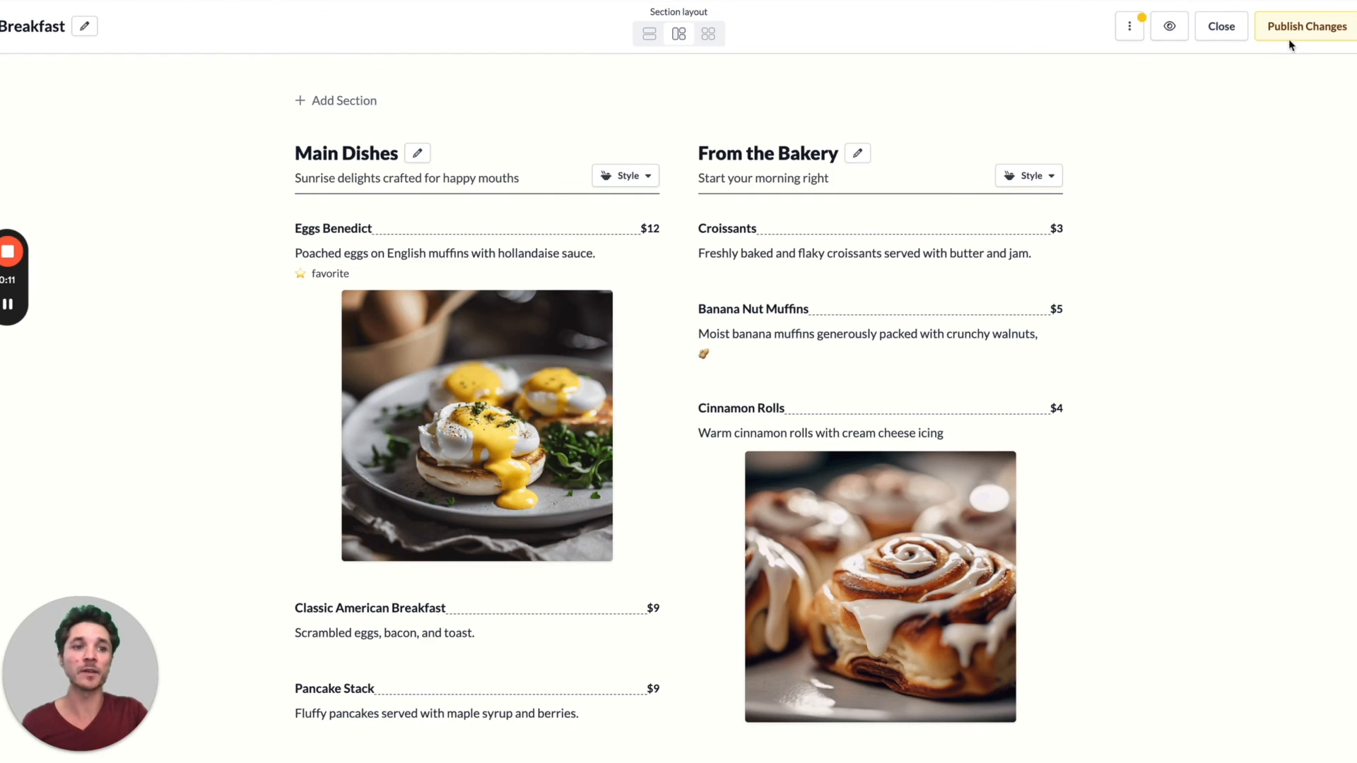
left_click(1306, 25)
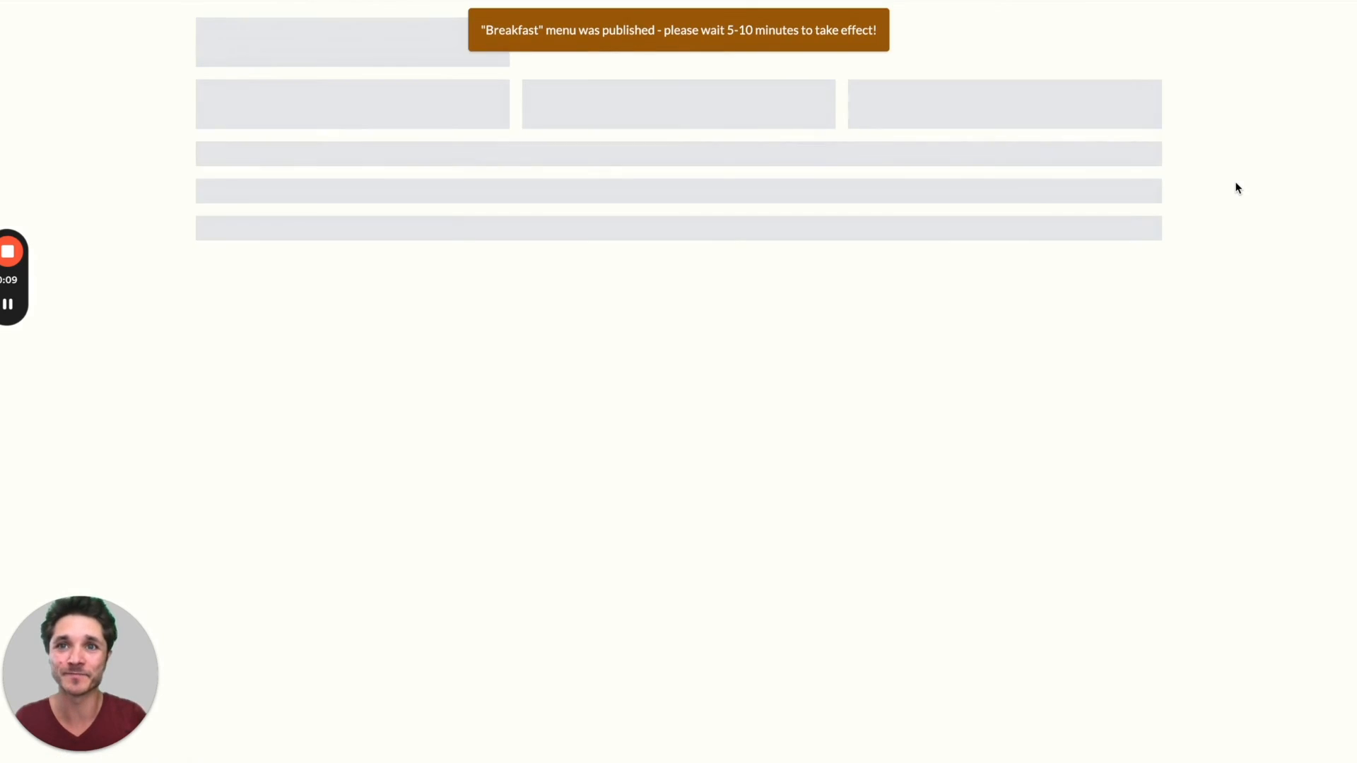